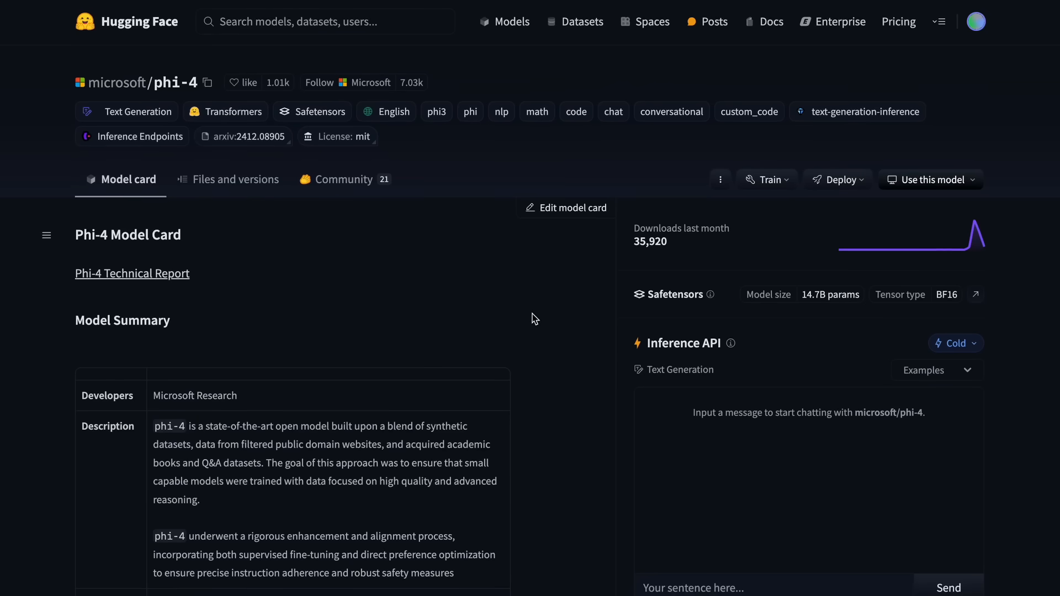
mouse_move(525, 303)
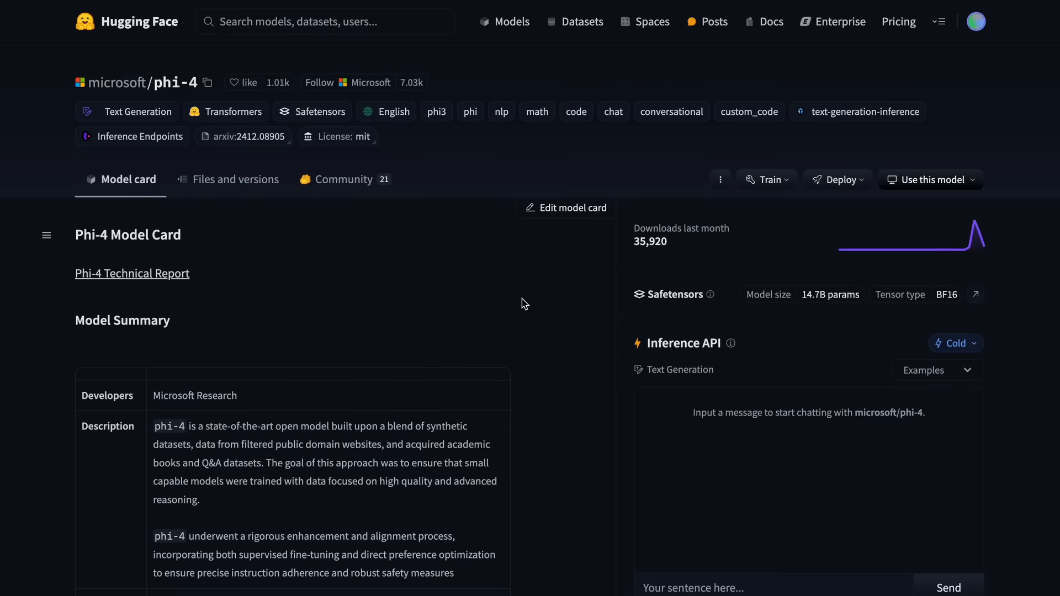
- Scroll down the microsoft/phi-4 model card to its Model Quality benchmark comparison table
scroll(down, 3)
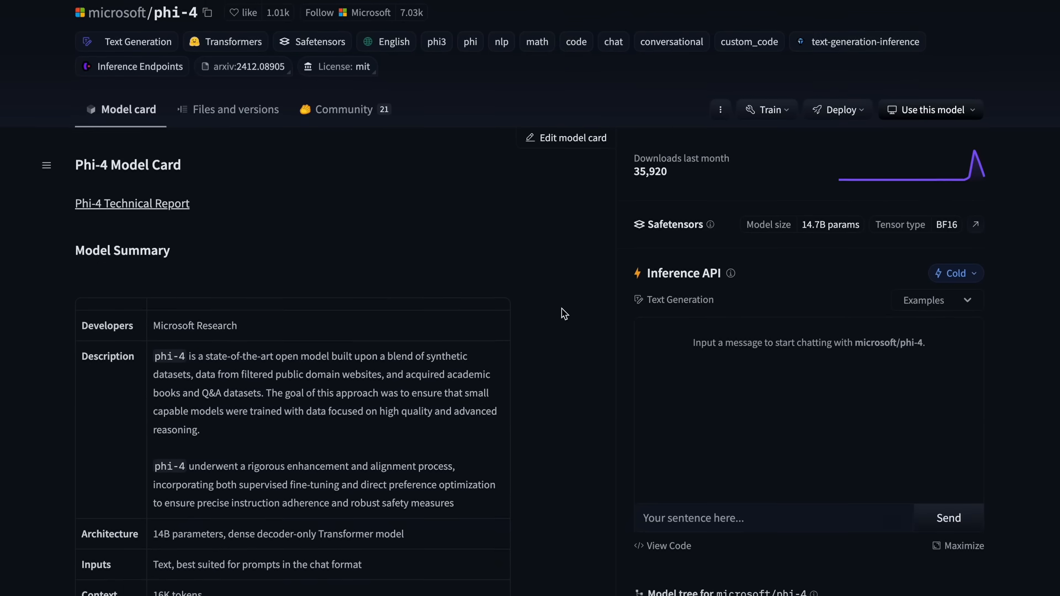
scroll(down, 3)
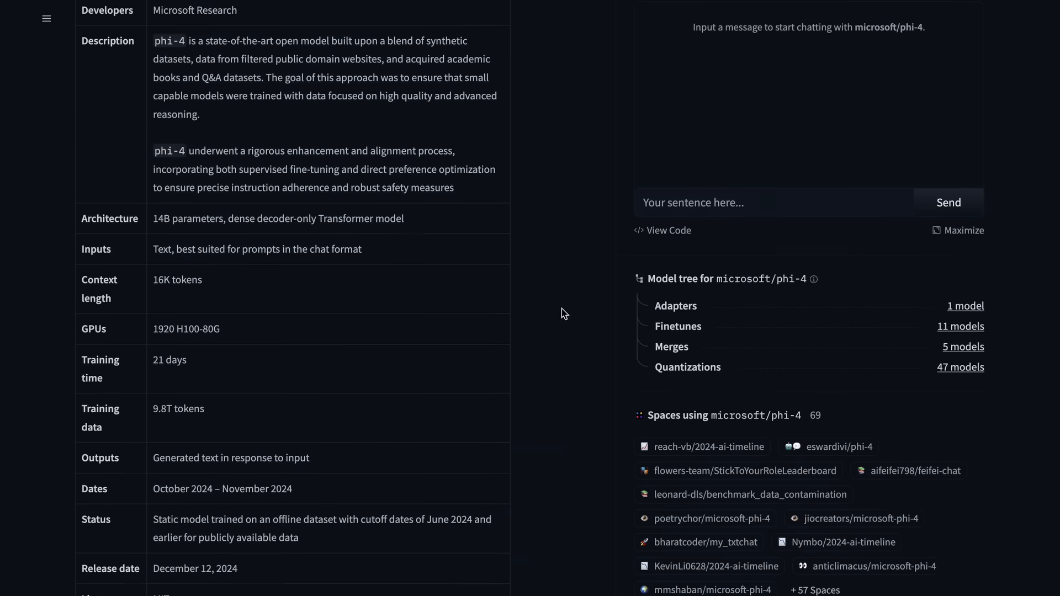
scroll(down, 3)
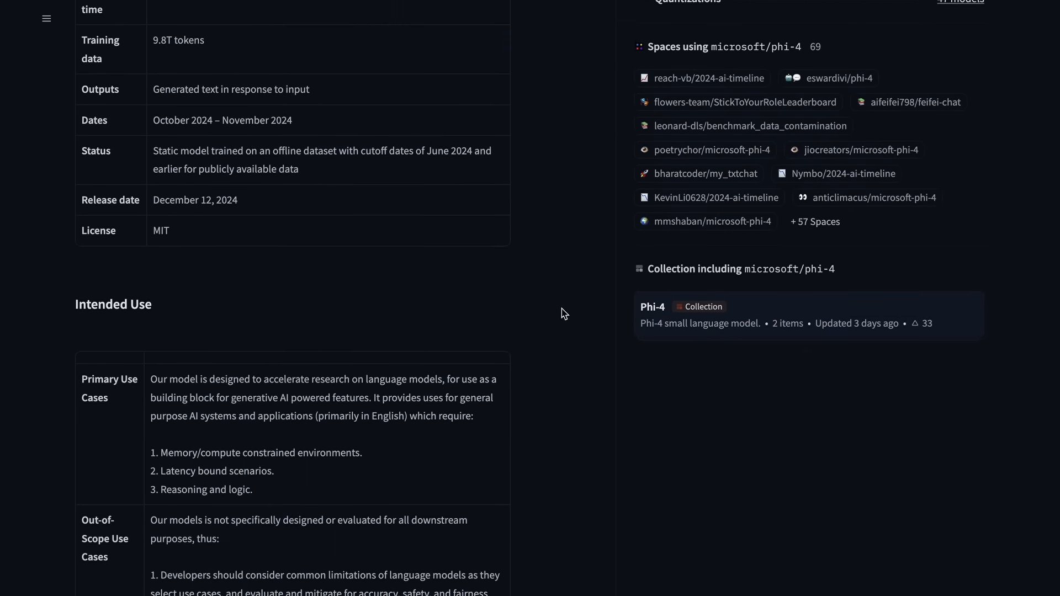
scroll(down, 3)
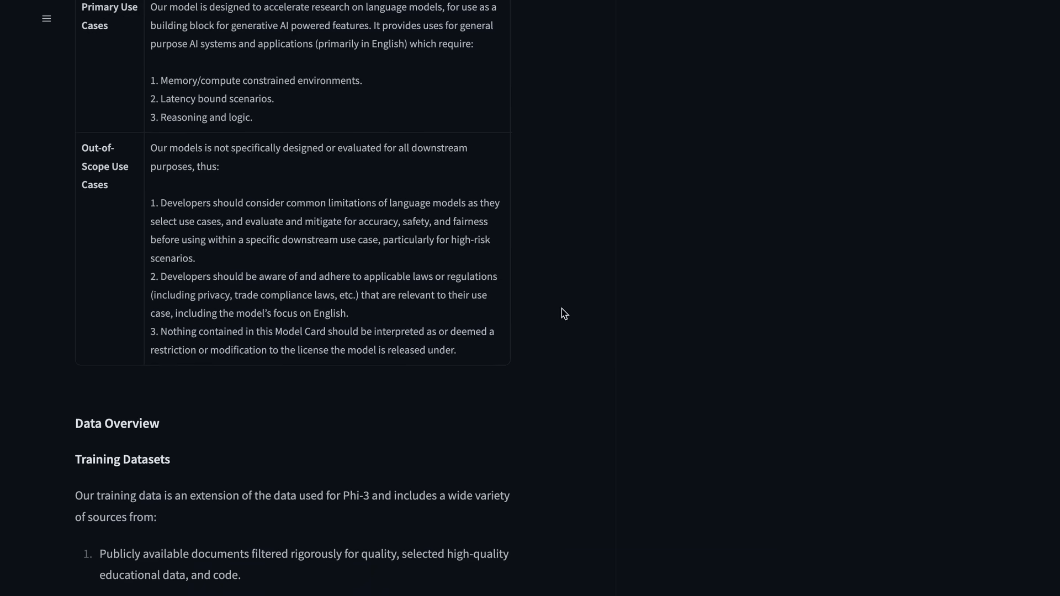
scroll(down, 3)
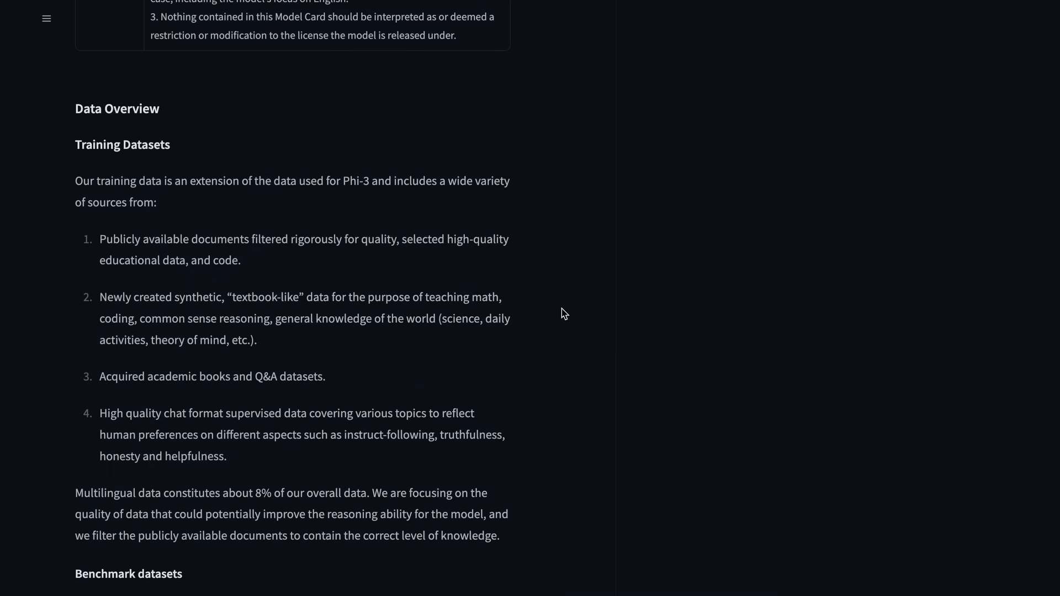
scroll(down, 3)
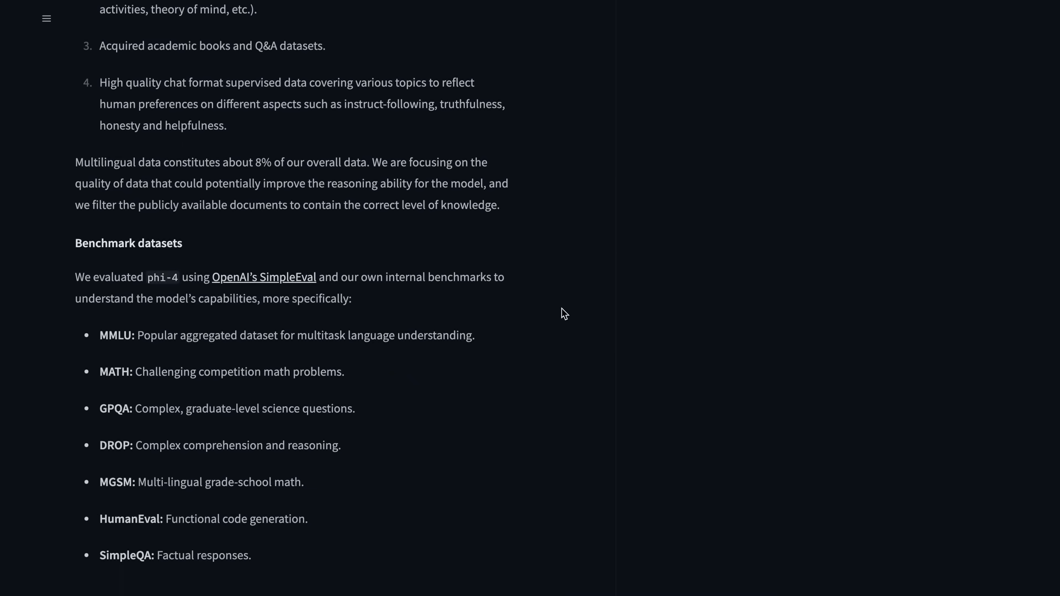
scroll(down, 3)
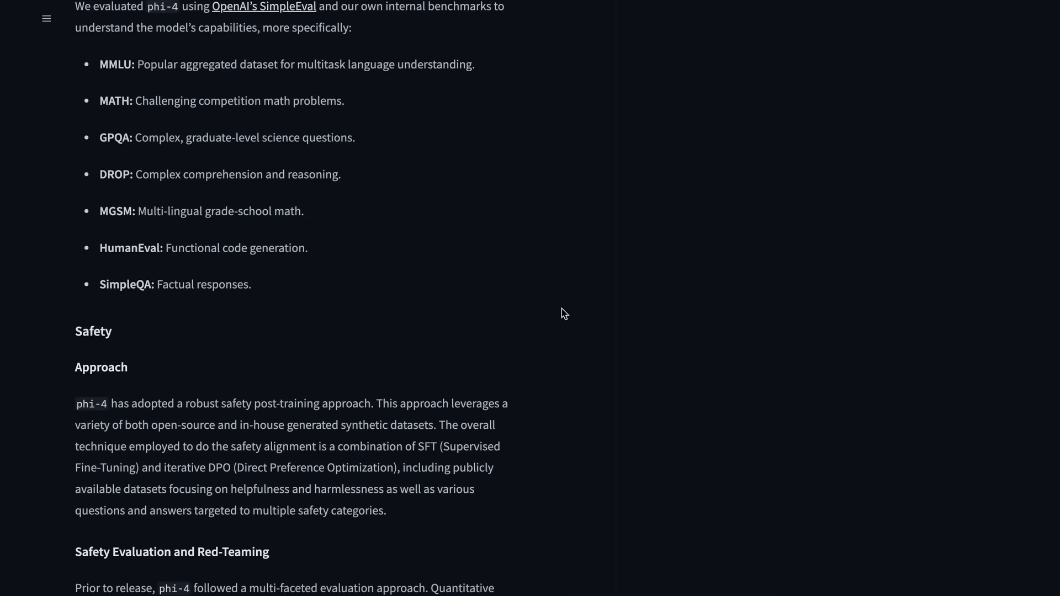
scroll(down, 3)
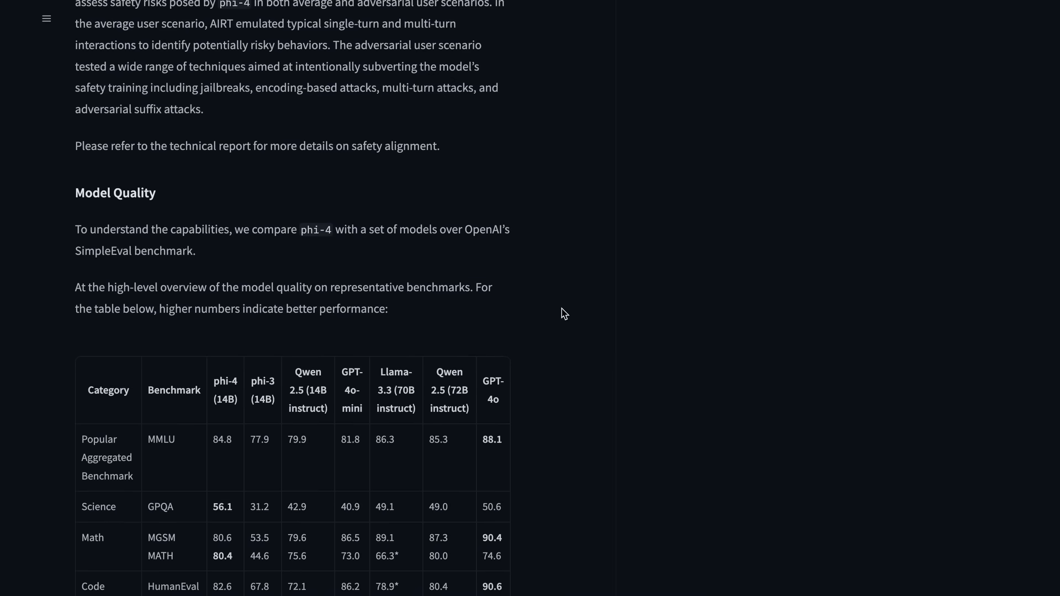
scroll(down, 3)
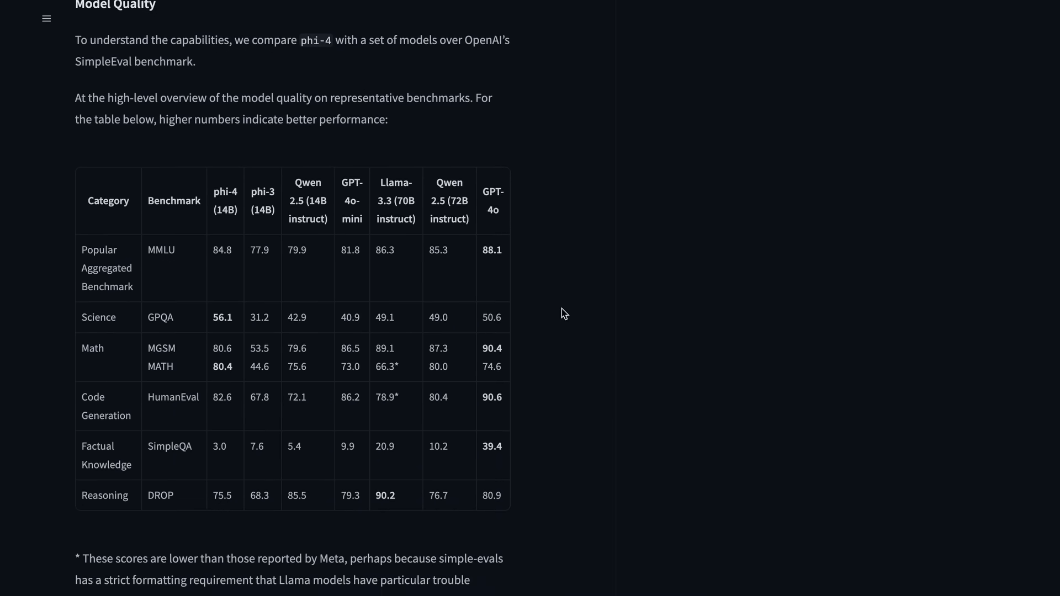
scroll(down, 3)
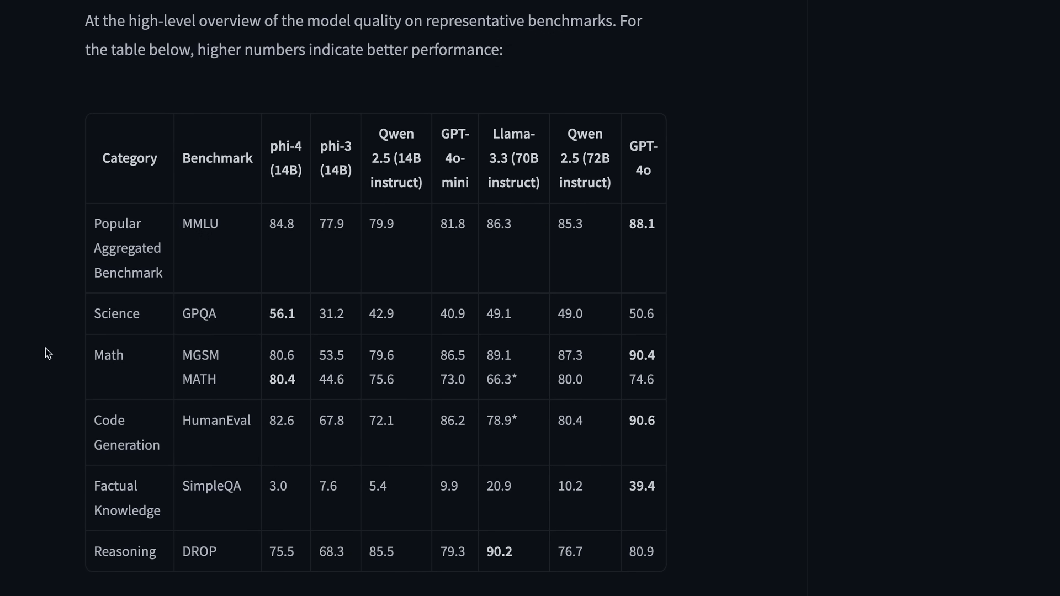
mouse_move(167, 366)
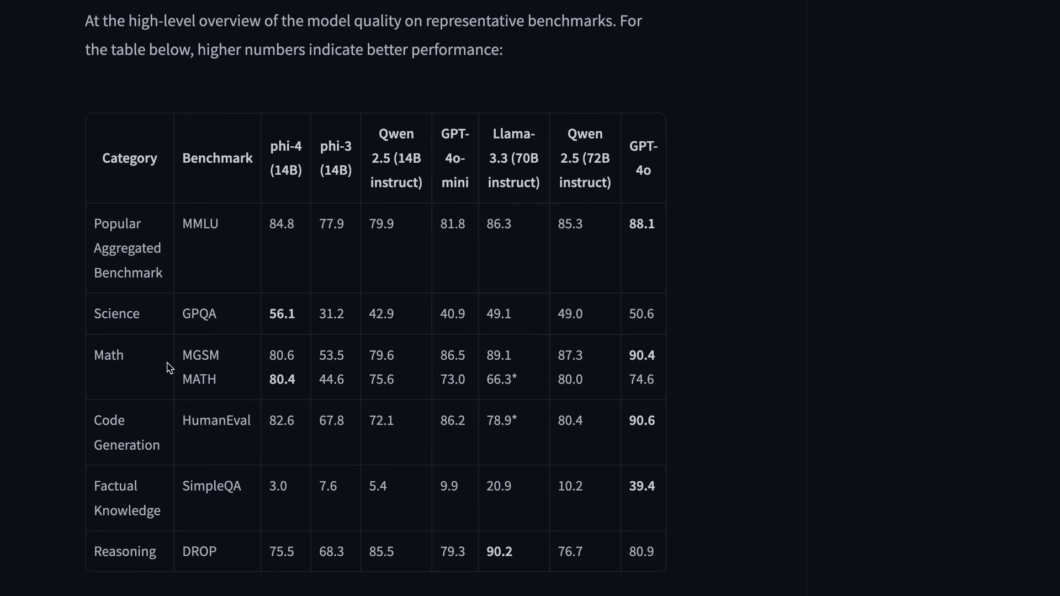
mouse_move(184, 333)
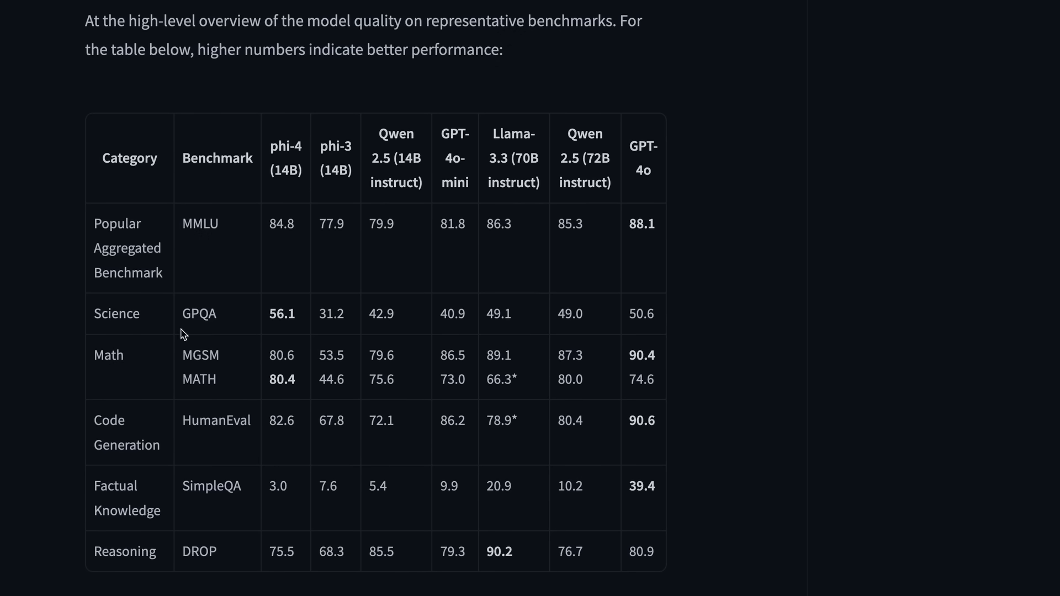
mouse_move(120, 279)
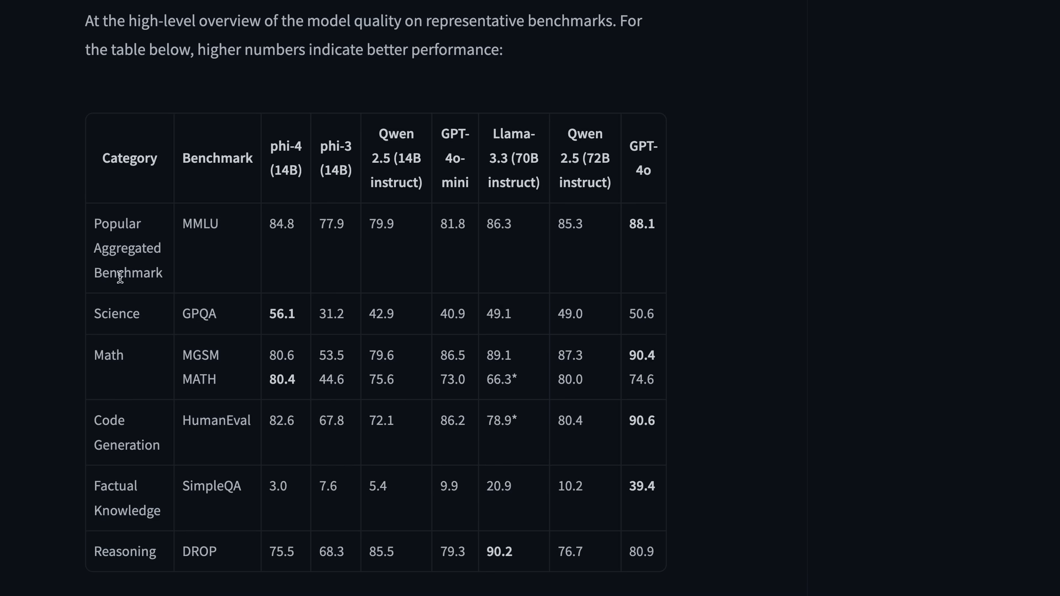
mouse_move(270, 146)
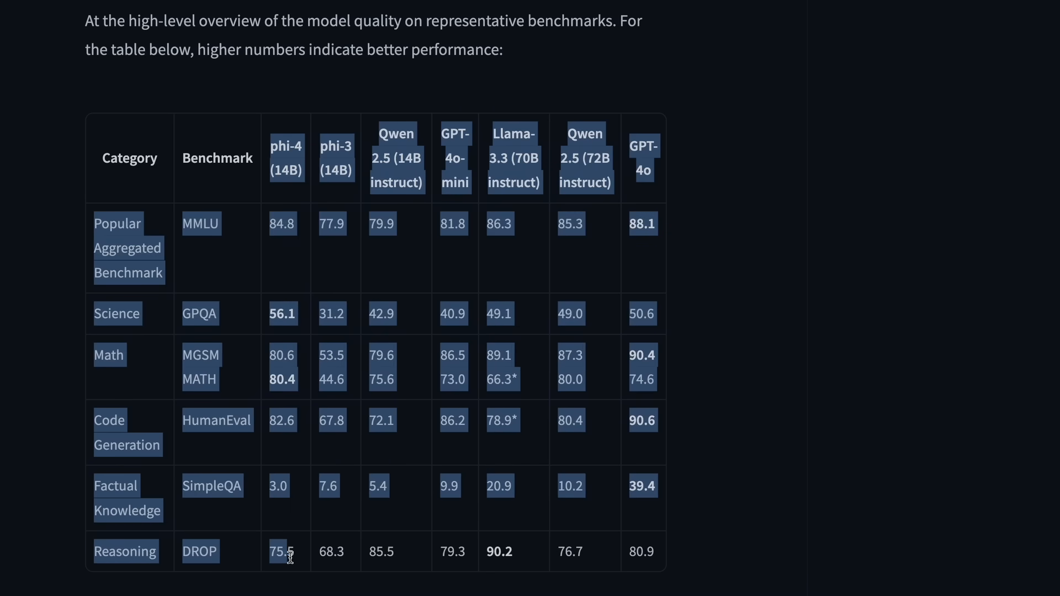
click(310, 520)
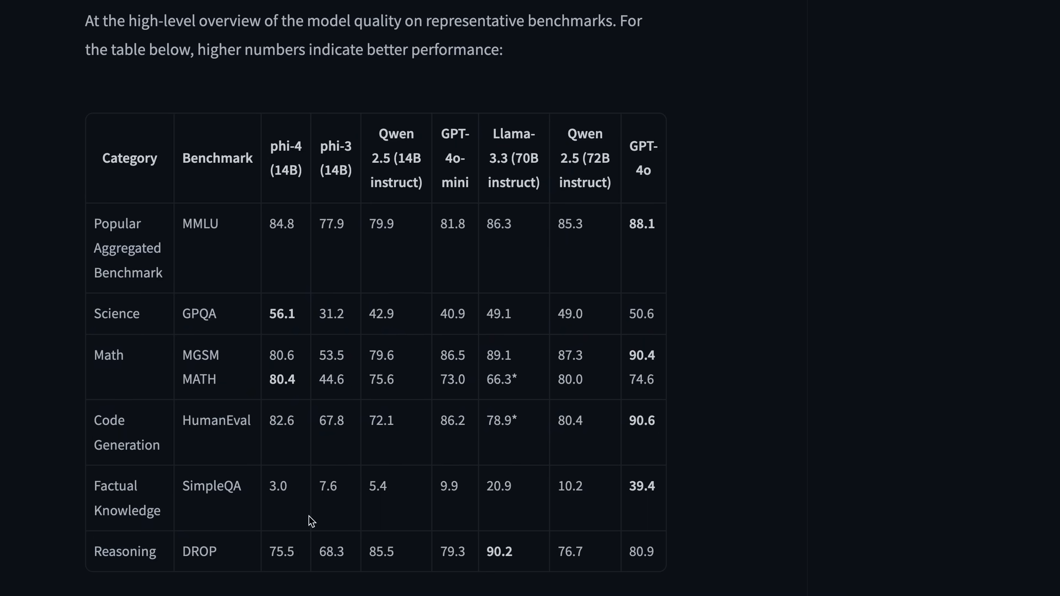
mouse_move(426, 448)
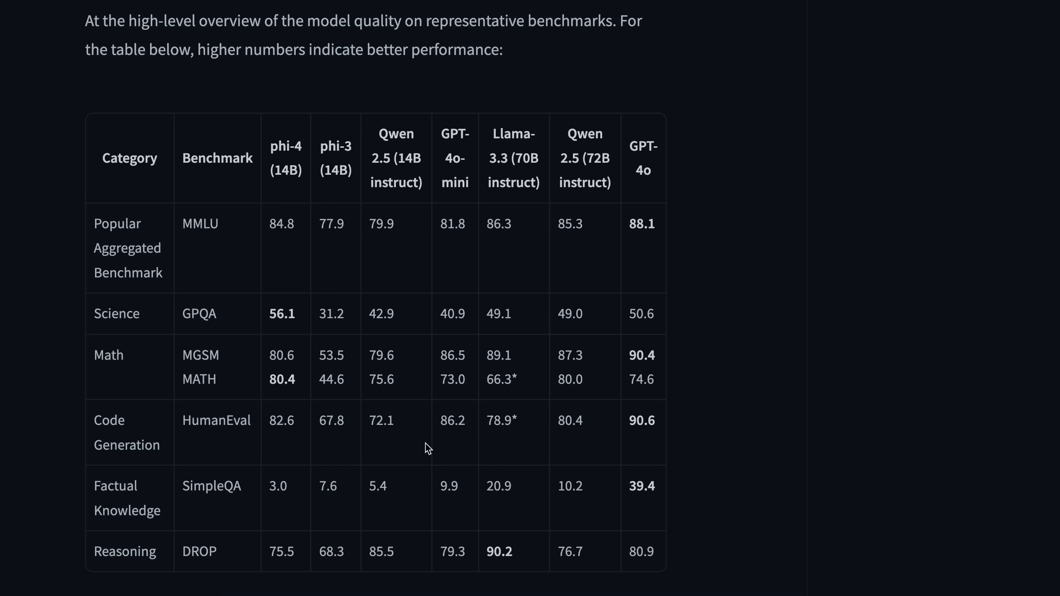
mouse_move(472, 432)
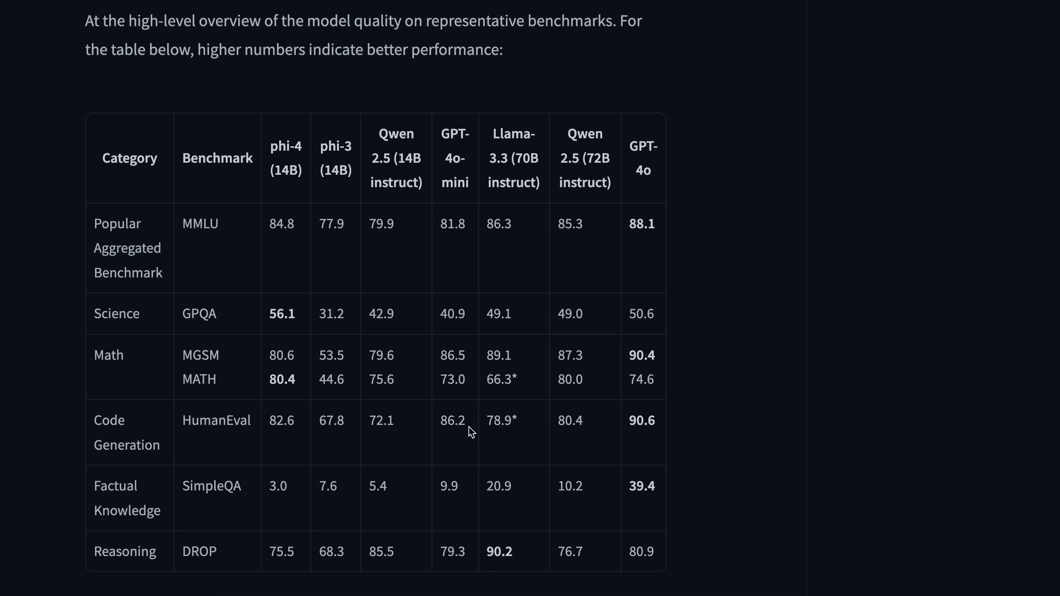
mouse_move(192, 419)
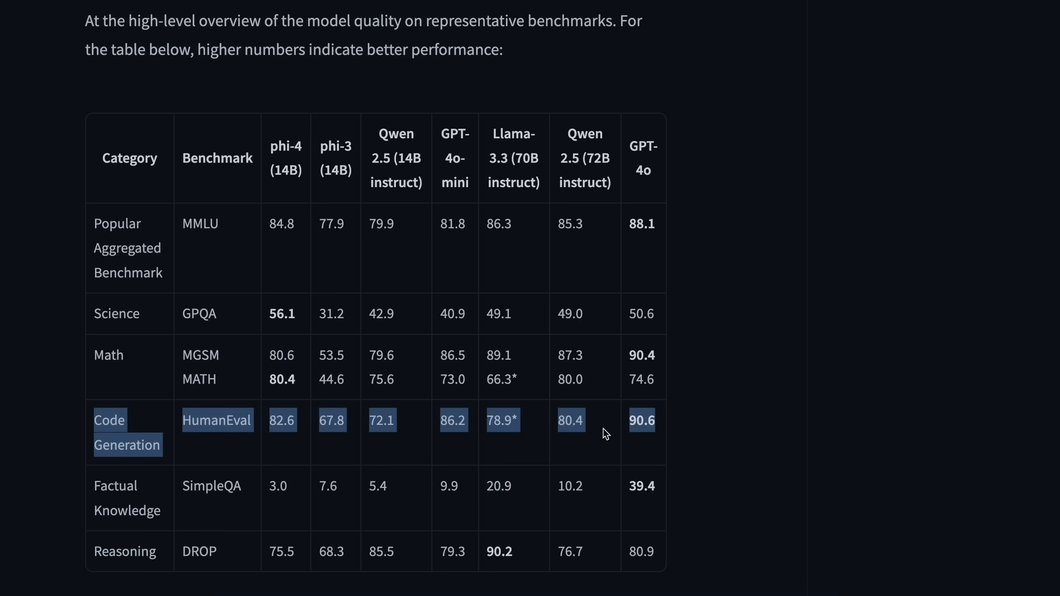
mouse_move(622, 444)
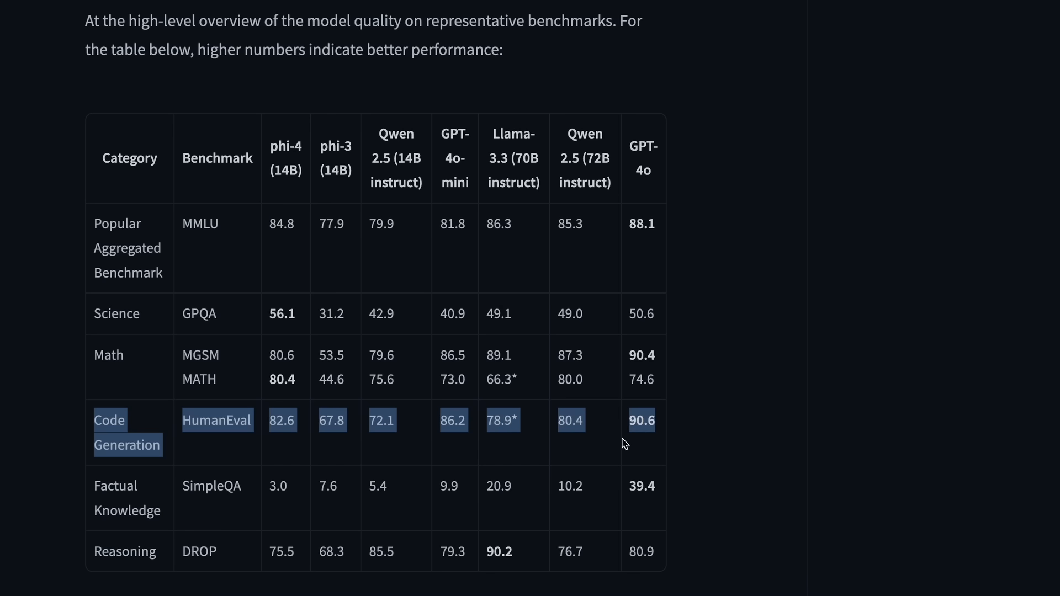
click(643, 436)
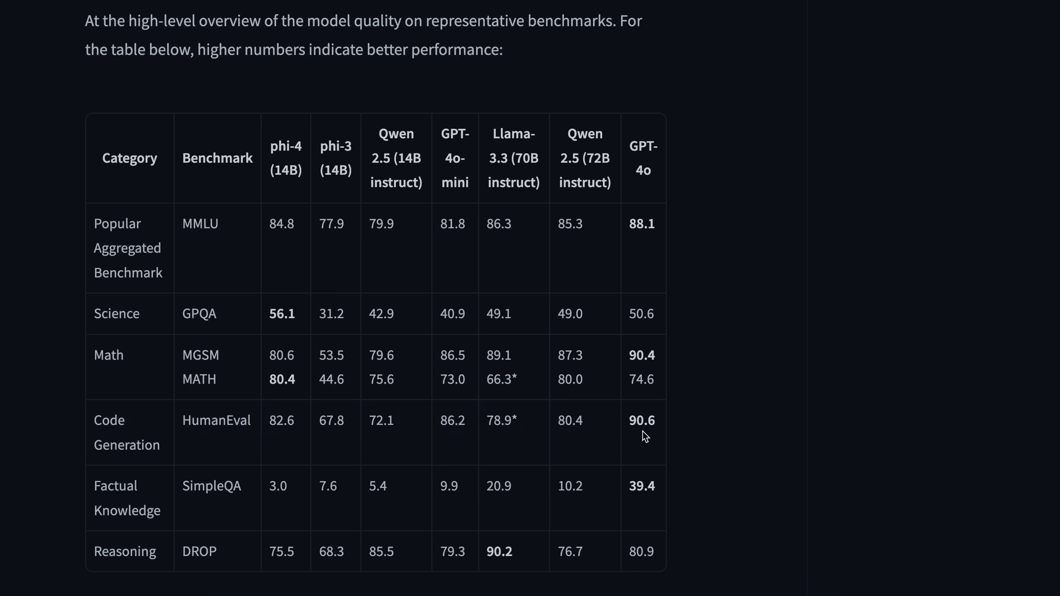
mouse_move(651, 441)
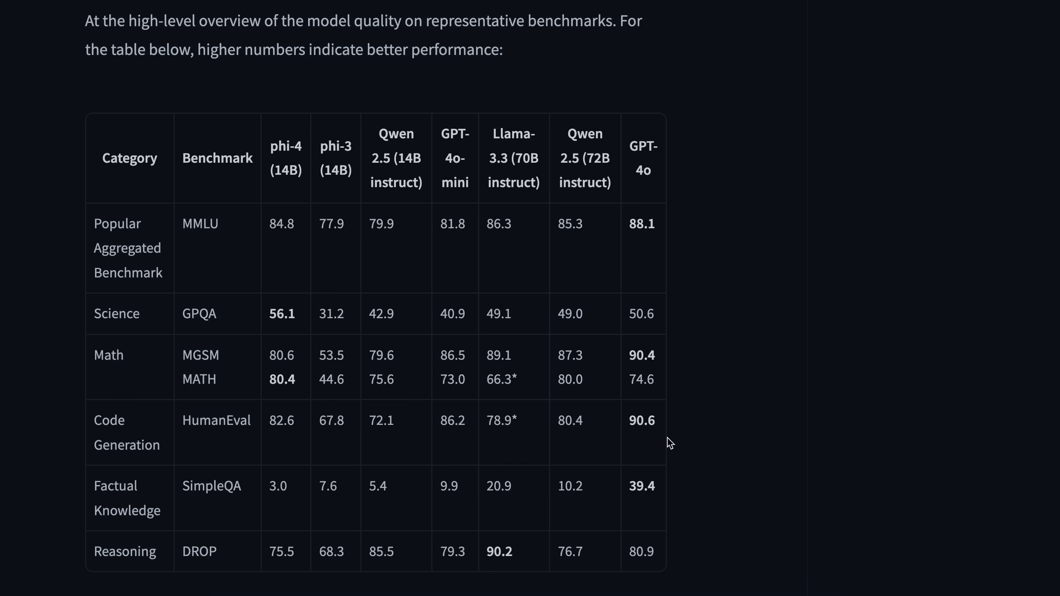
- Scroll the microsoft/phi-4 model card back up to its header, tags and Inference API box
scroll(up, 3)
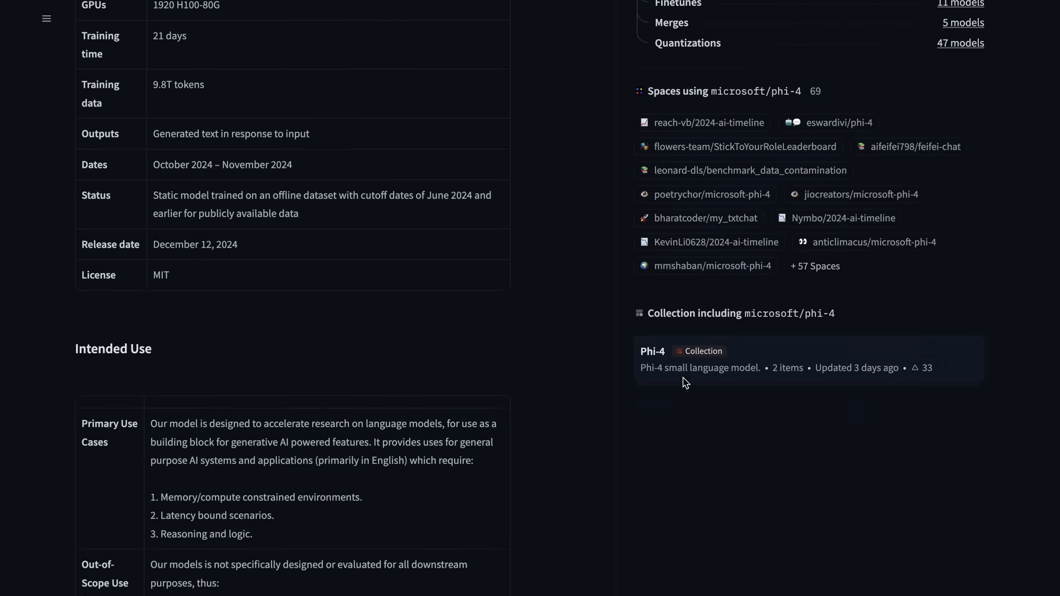
scroll(up, 3)
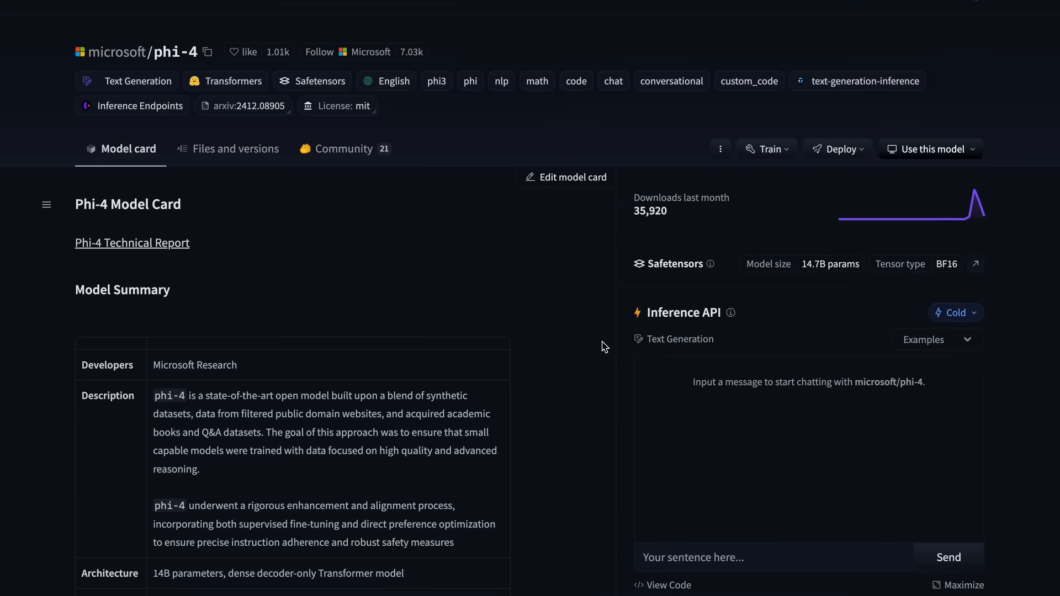
mouse_move(499, 355)
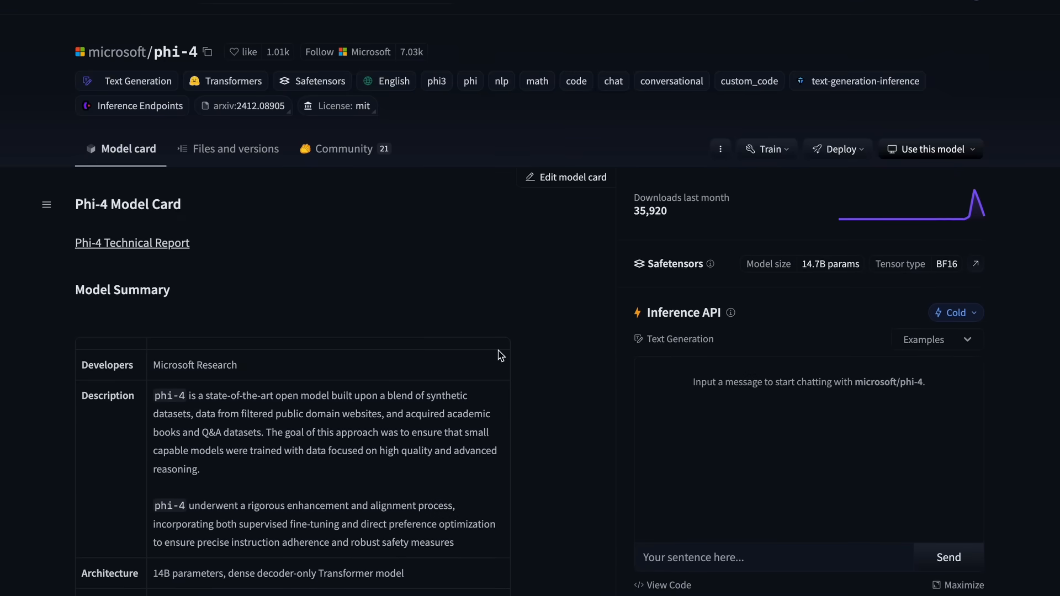
scroll(up, 3)
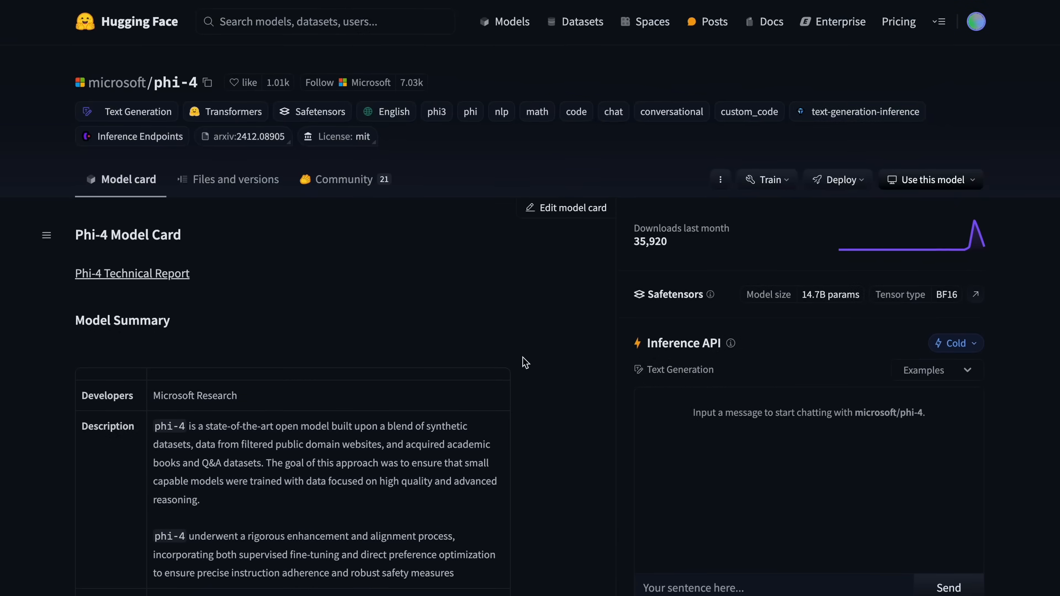
mouse_move(546, 364)
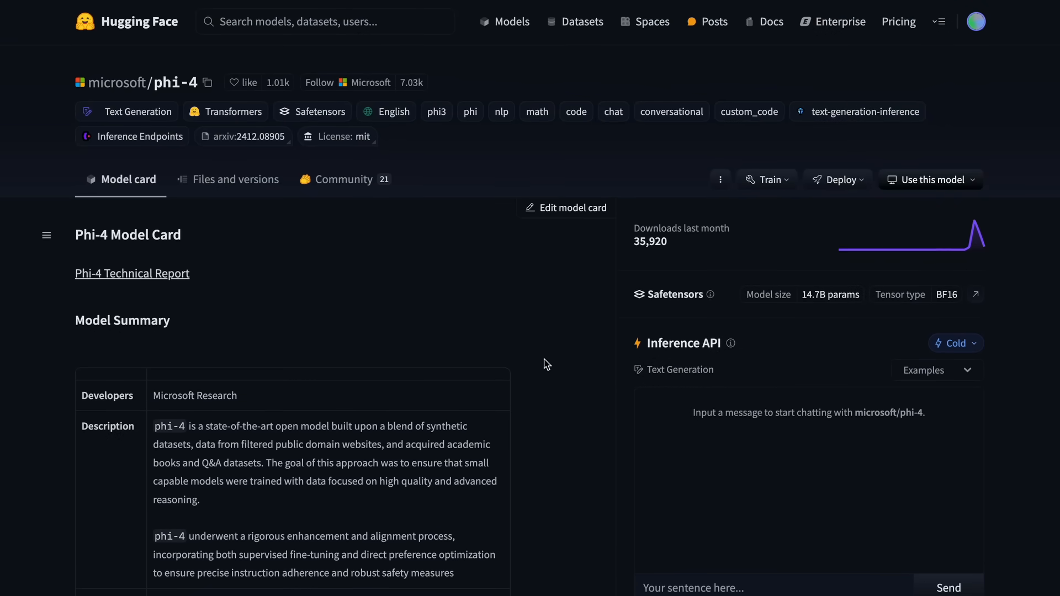
mouse_move(554, 363)
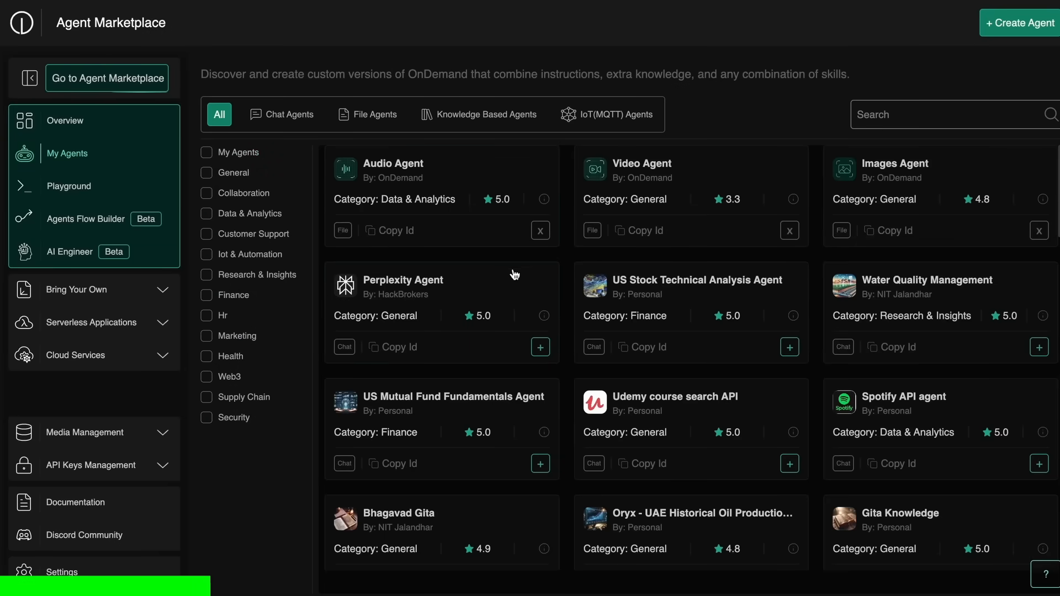
- Scroll down the Agent Marketplace cards past the Quran, LinkedIn and CoinDesk agents
scroll(down, 3)
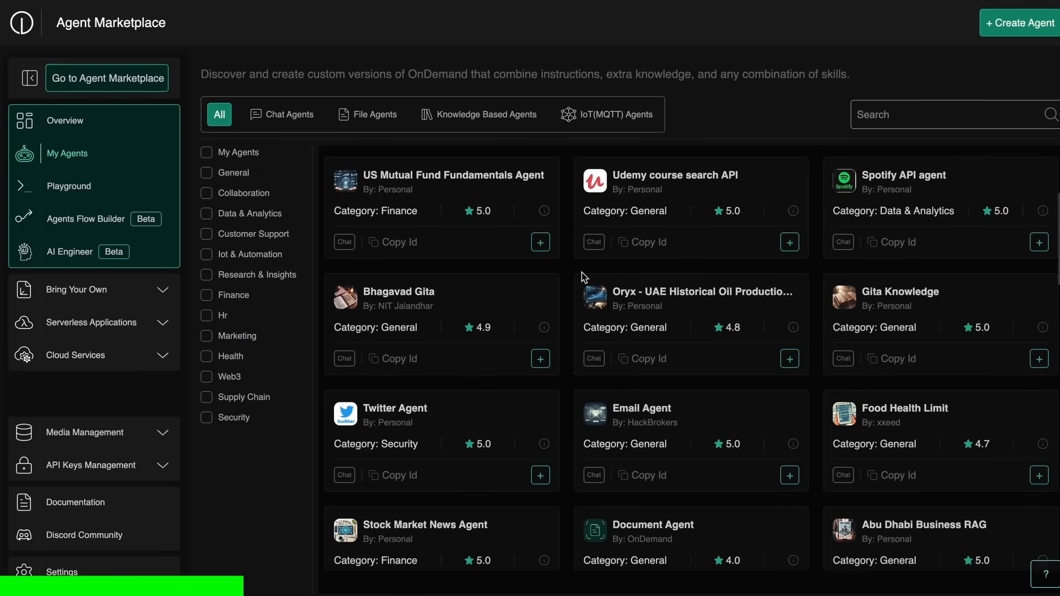
scroll(down, 3)
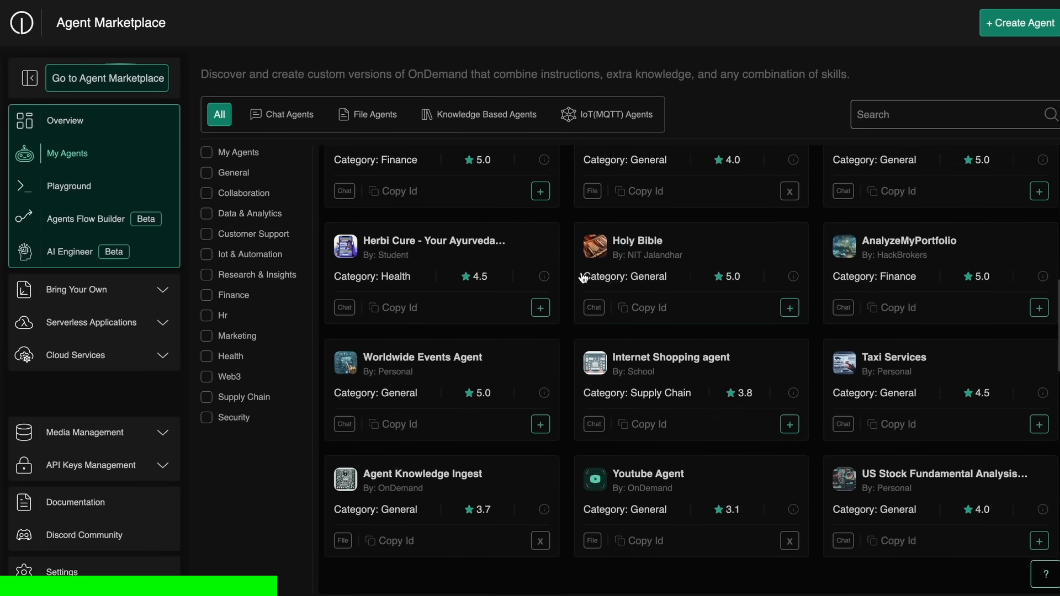
scroll(down, 3)
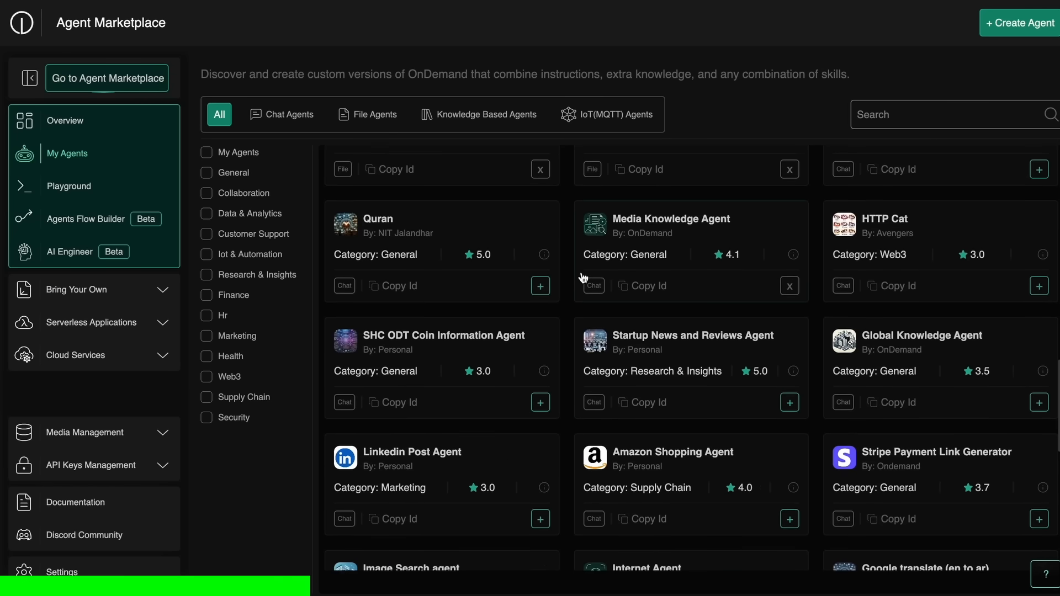
scroll(down, 3)
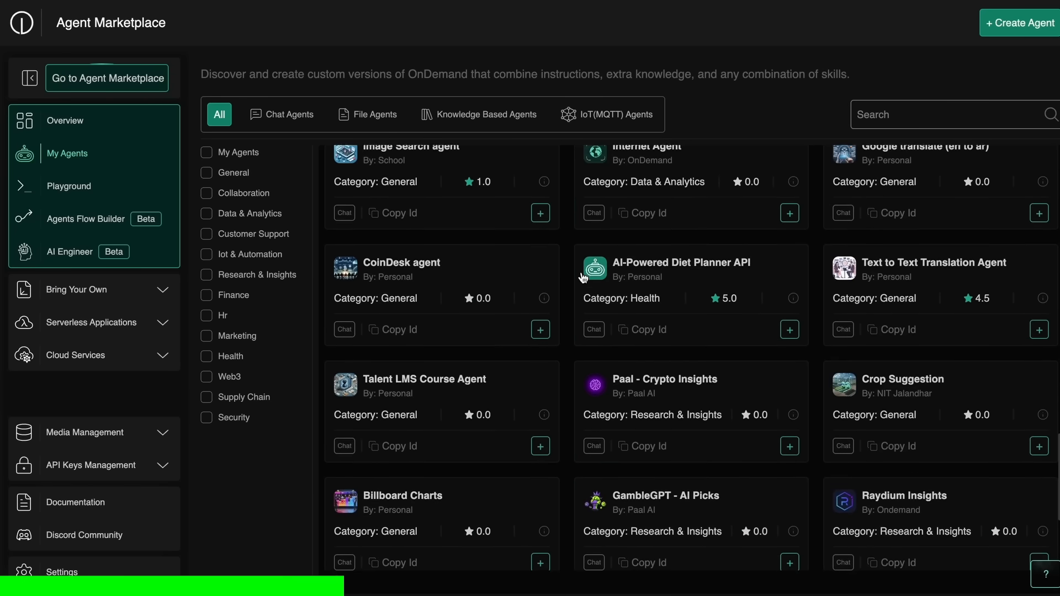
- In the Agents Flow Builder, switch the trigger from API to Cron on an Every 20 Minute schedule
click(86, 218)
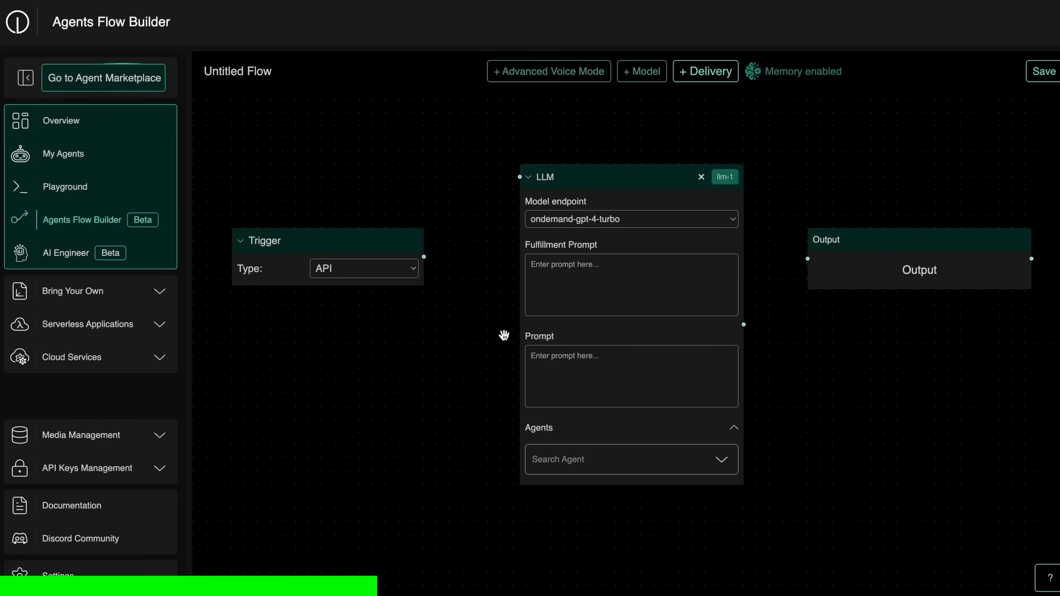
mouse_move(424, 257)
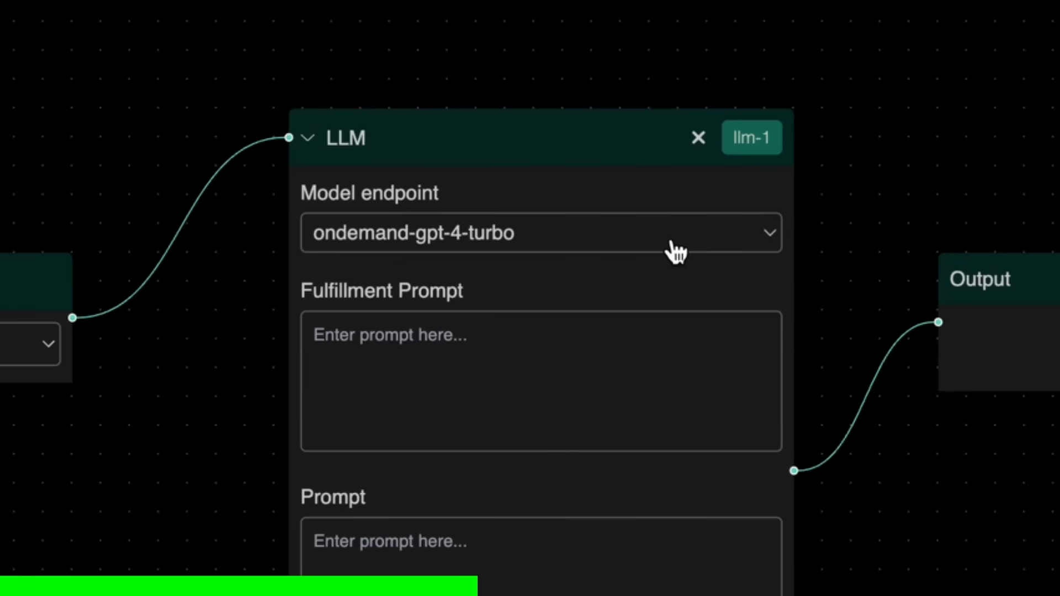
scroll(down, 3)
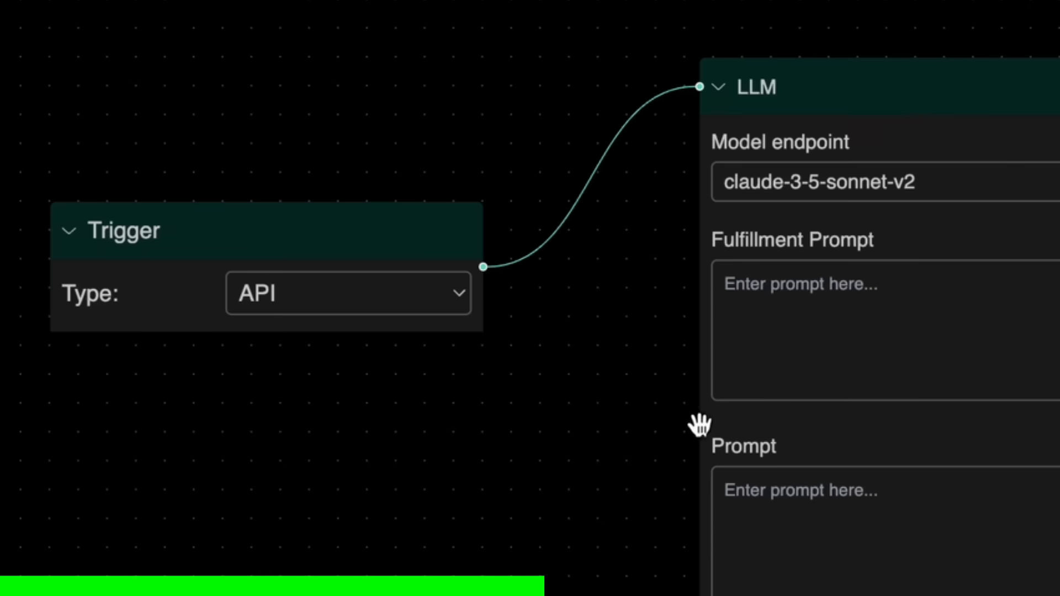
click(347, 293)
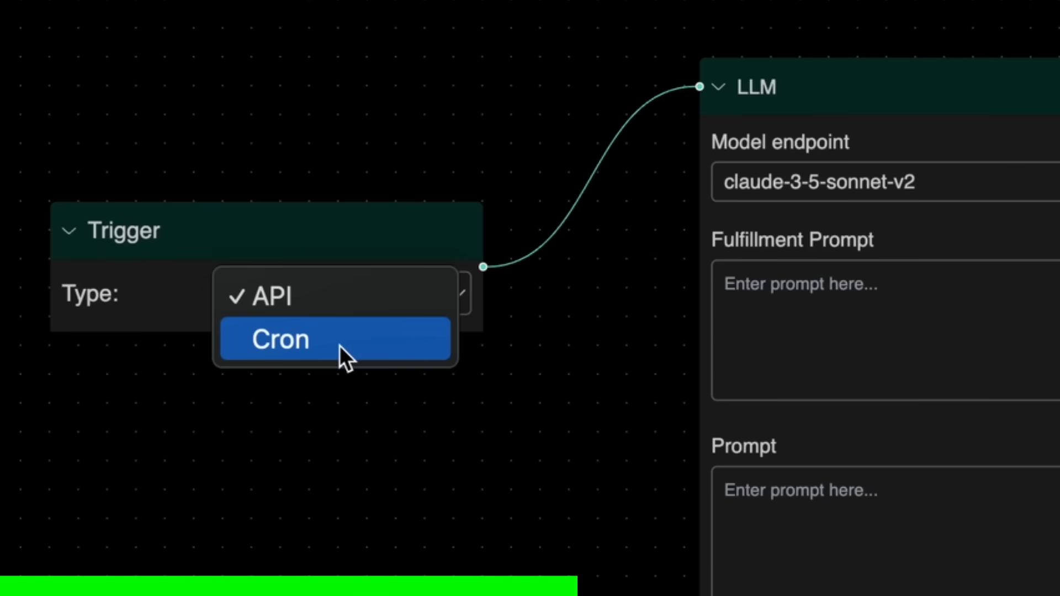
click(278, 339)
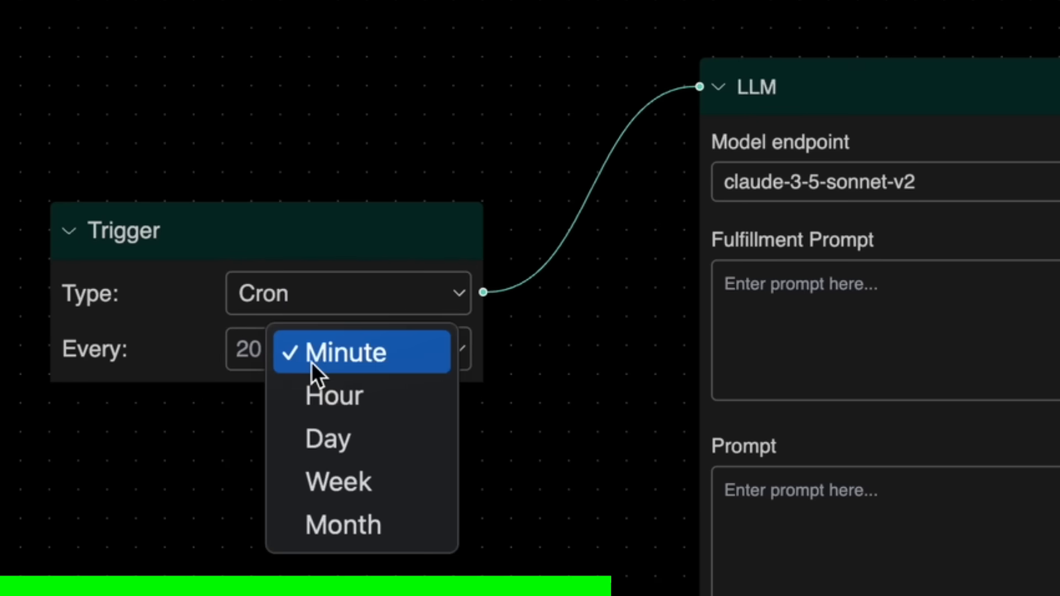
mouse_move(309, 379)
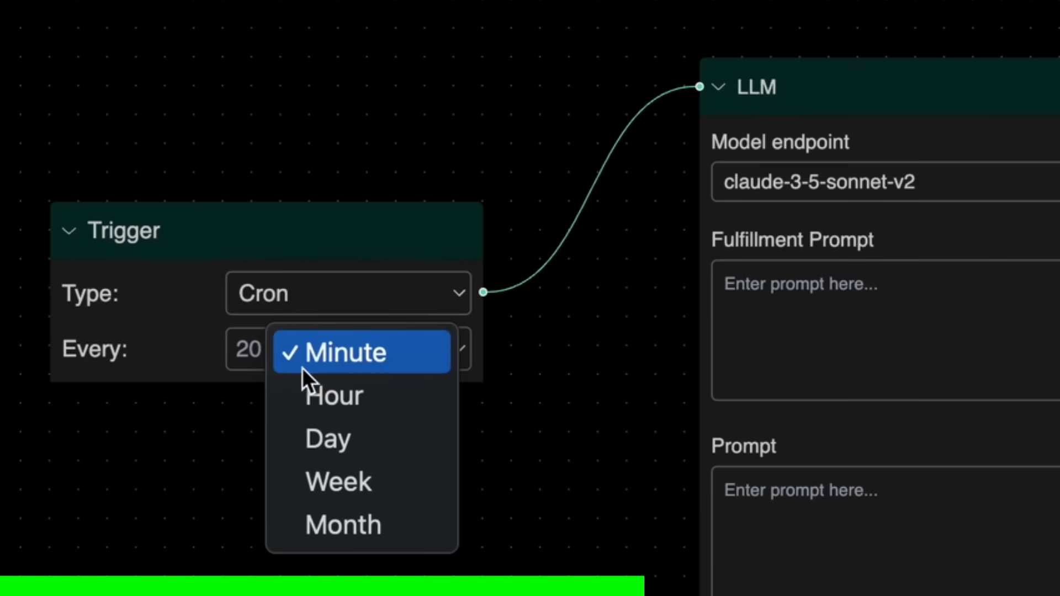
click(344, 352)
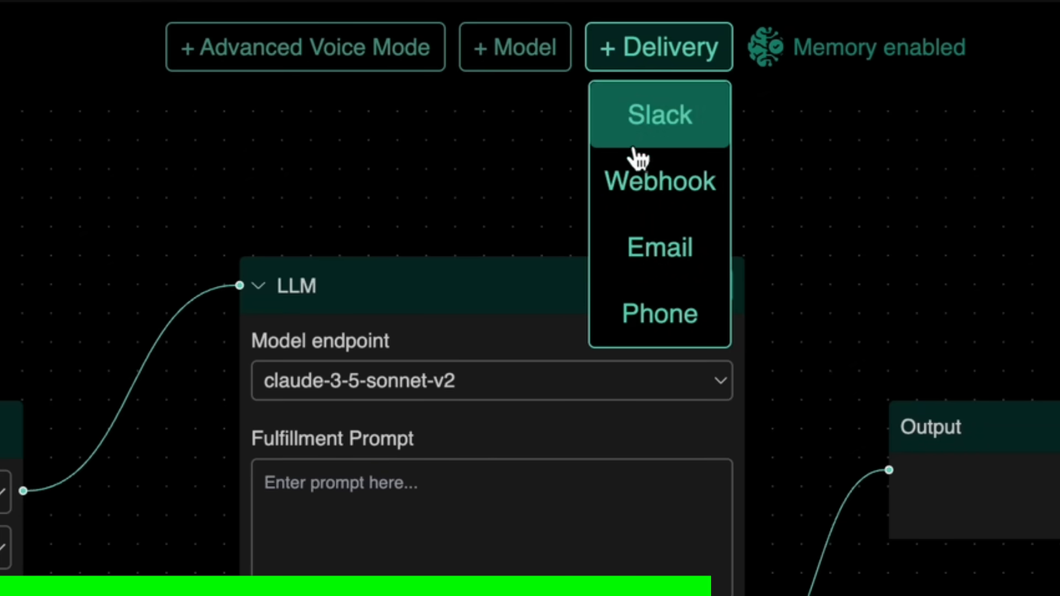
mouse_move(696, 235)
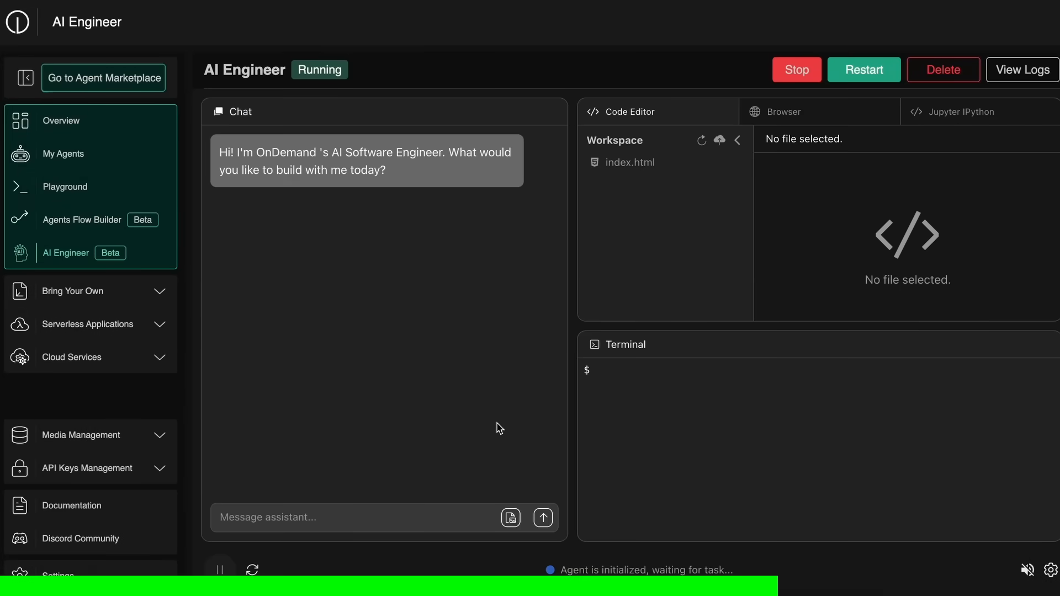
mouse_move(599, 232)
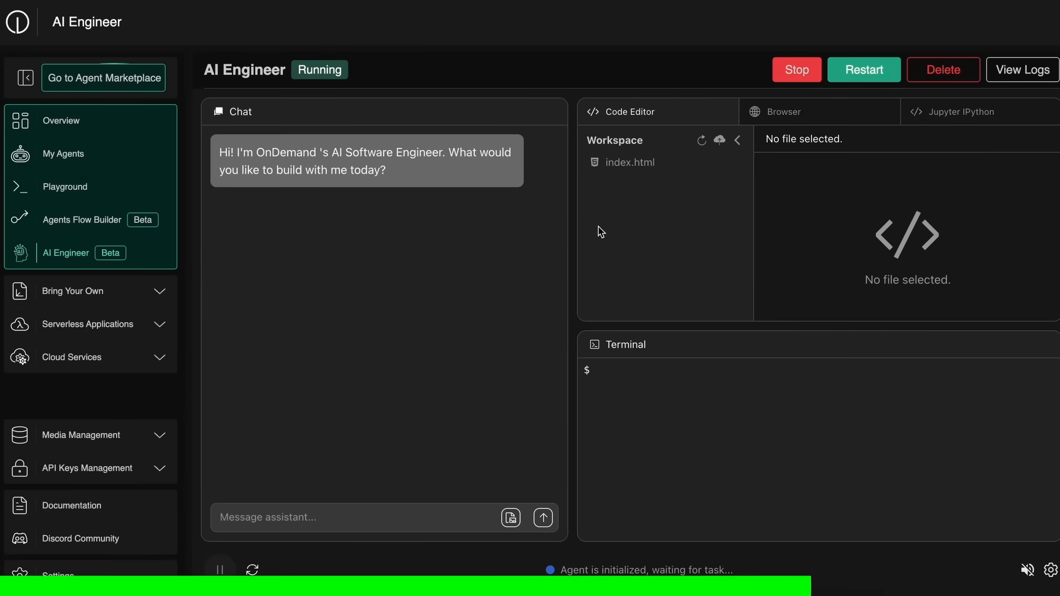
mouse_move(524, 316)
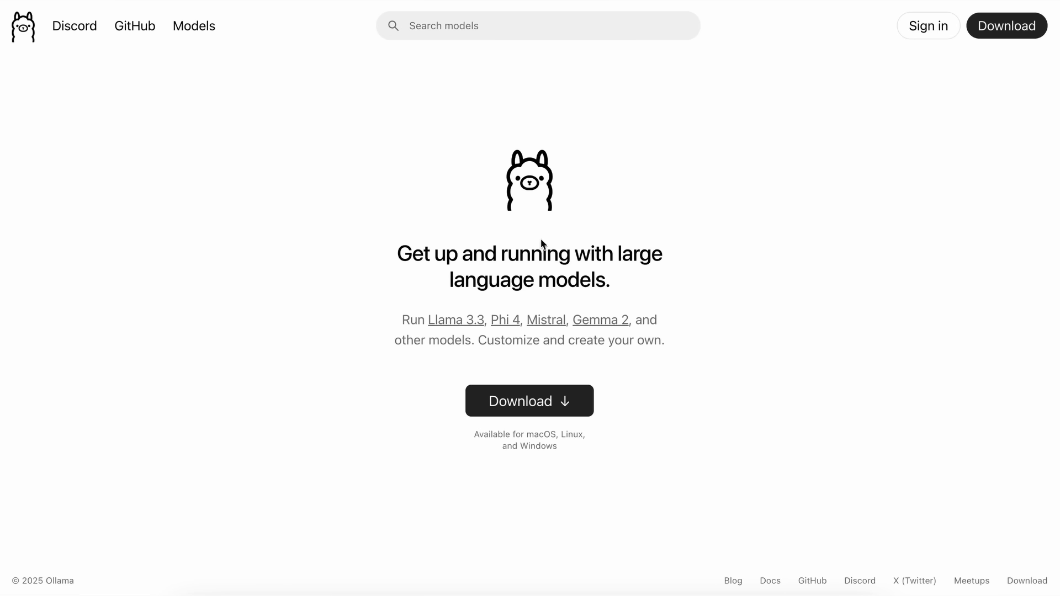
mouse_move(606, 257)
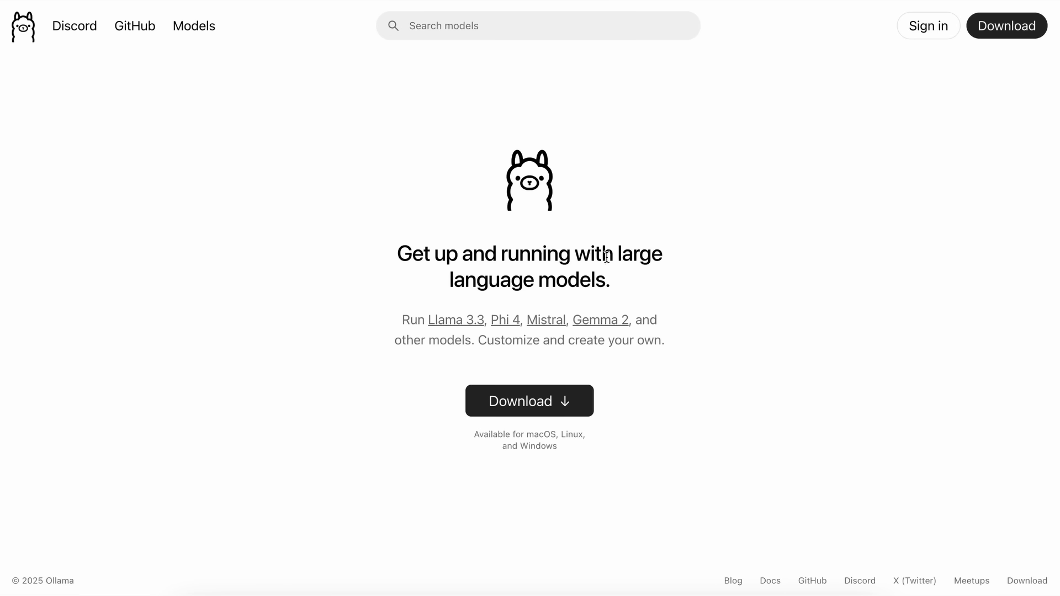
mouse_move(590, 263)
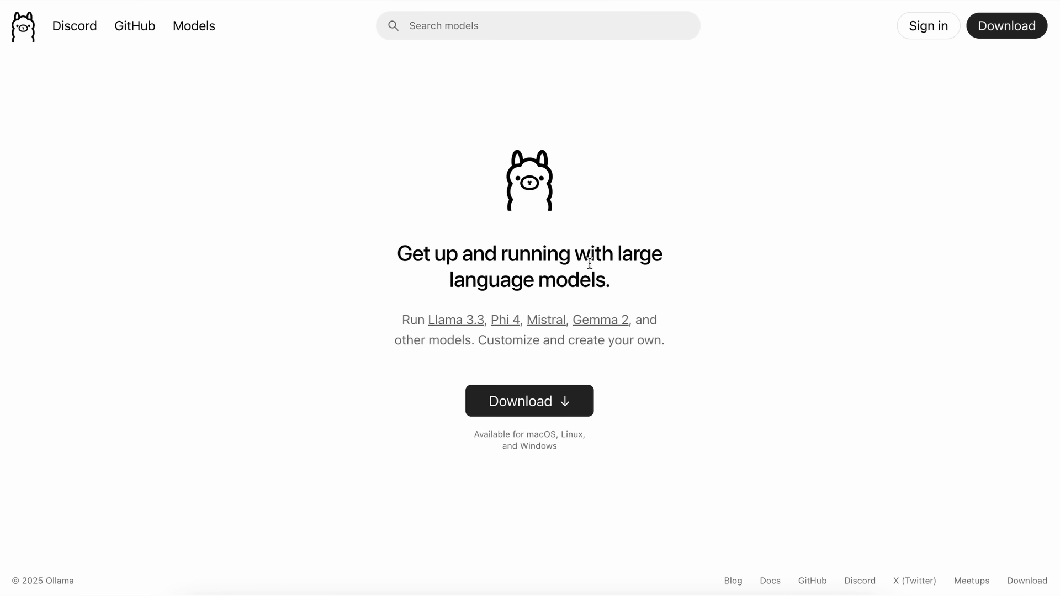
mouse_move(568, 319)
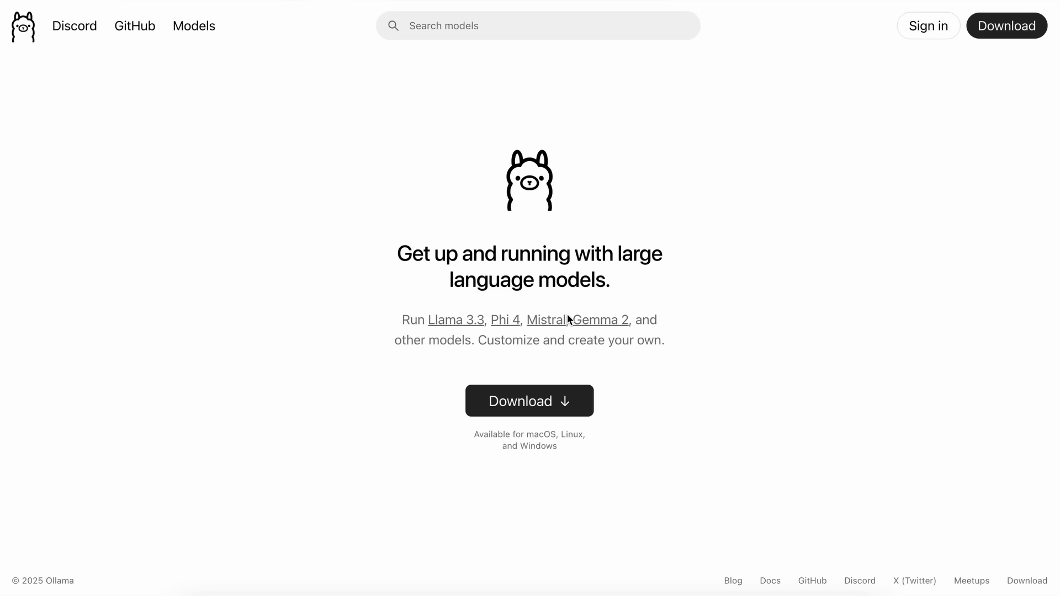
mouse_move(574, 385)
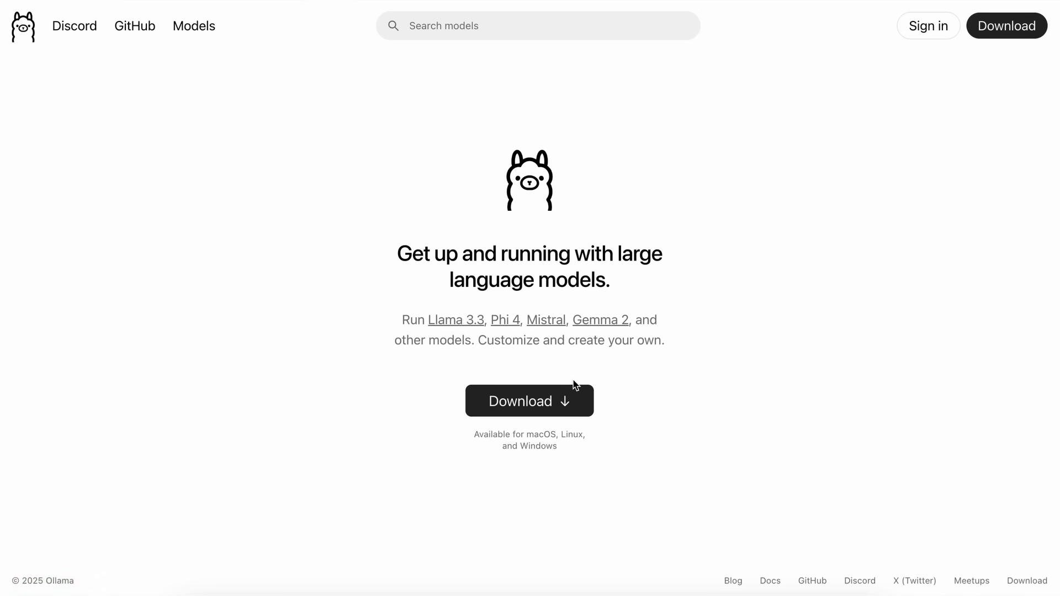
mouse_move(529, 405)
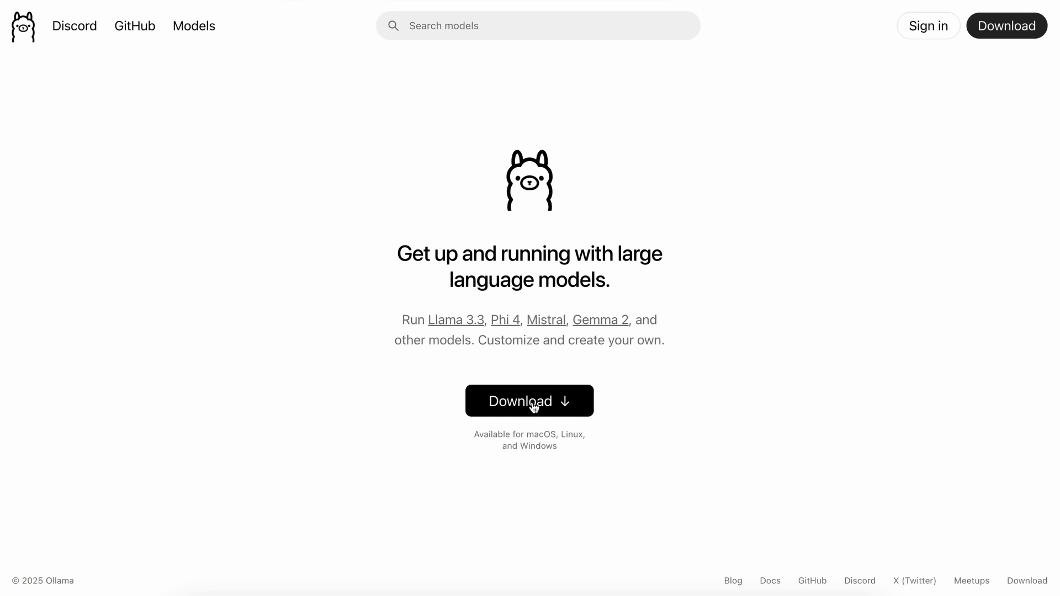
mouse_move(548, 279)
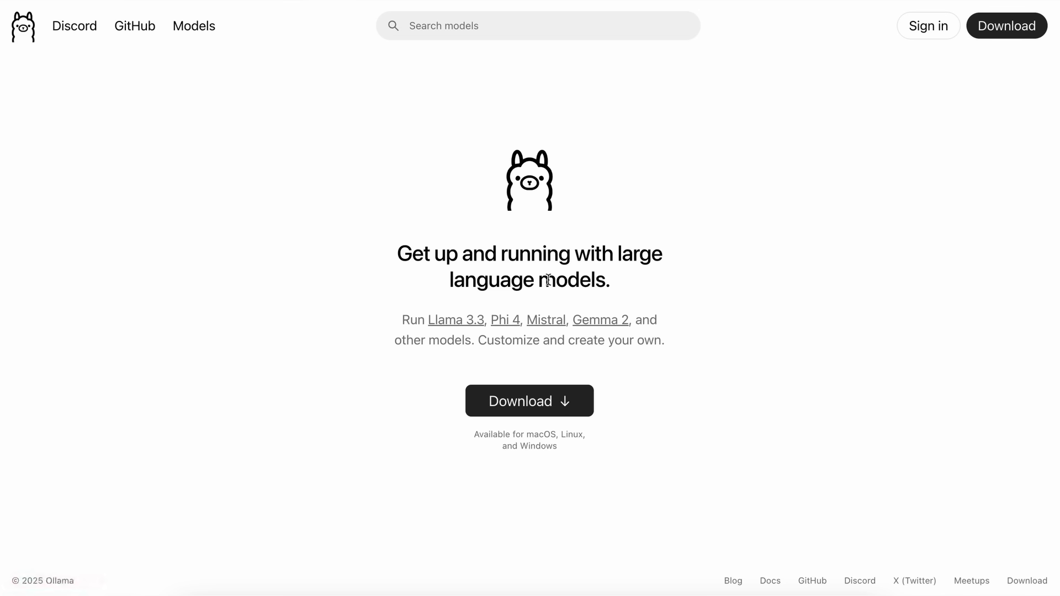
mouse_move(529, 406)
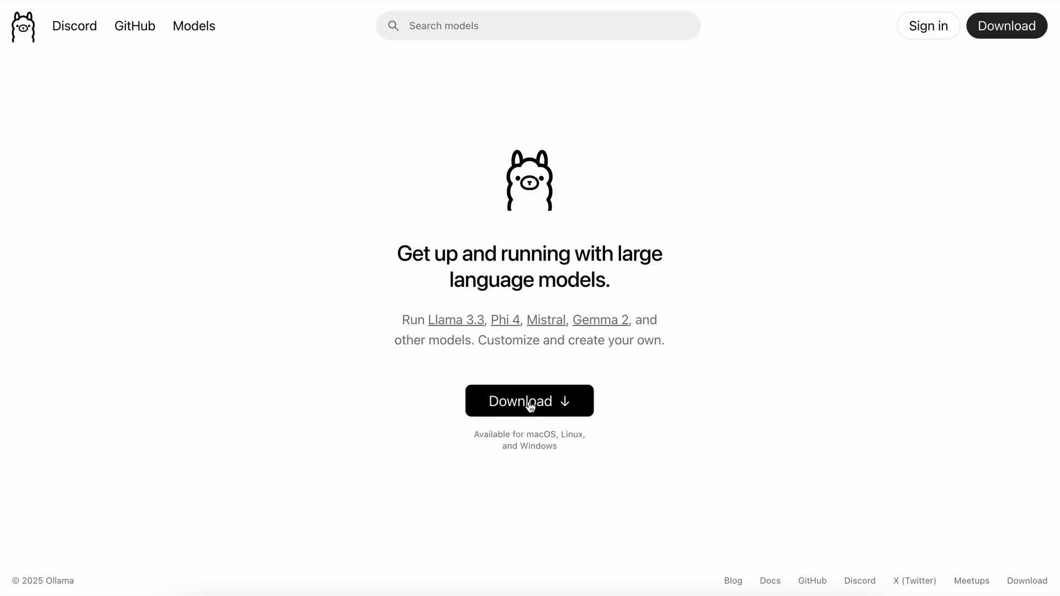
- View Ollama's Linux curl install command on the Download page, then browse the Models library for phi4
click(529, 399)
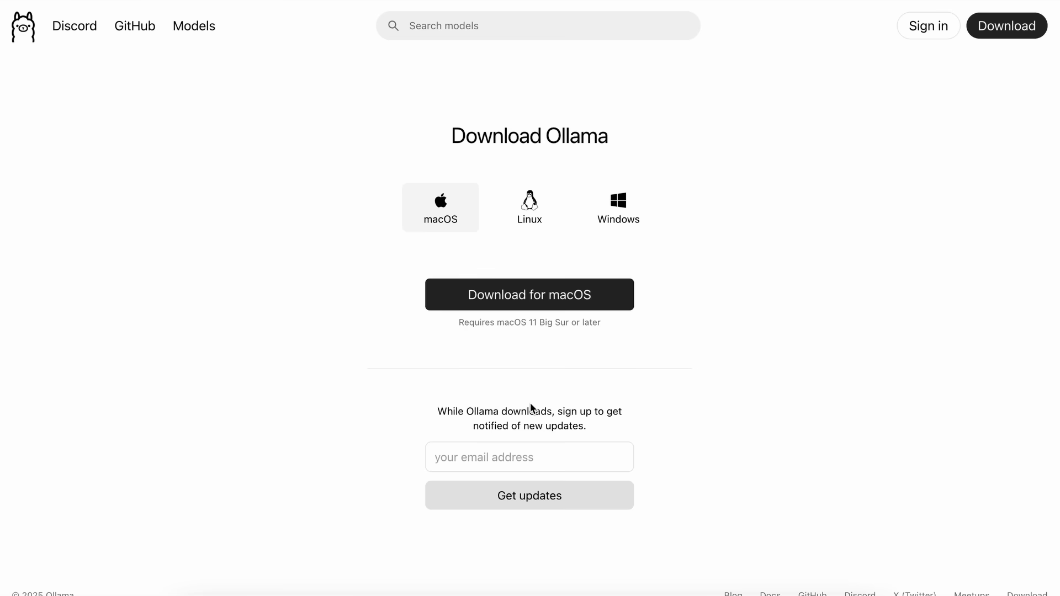
mouse_move(529, 207)
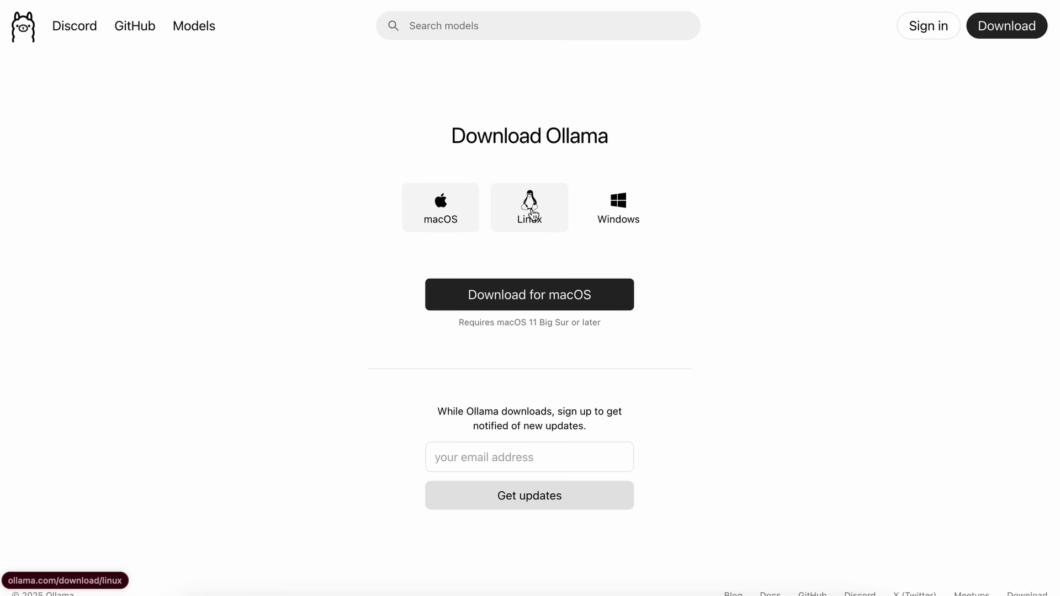
mouse_move(550, 204)
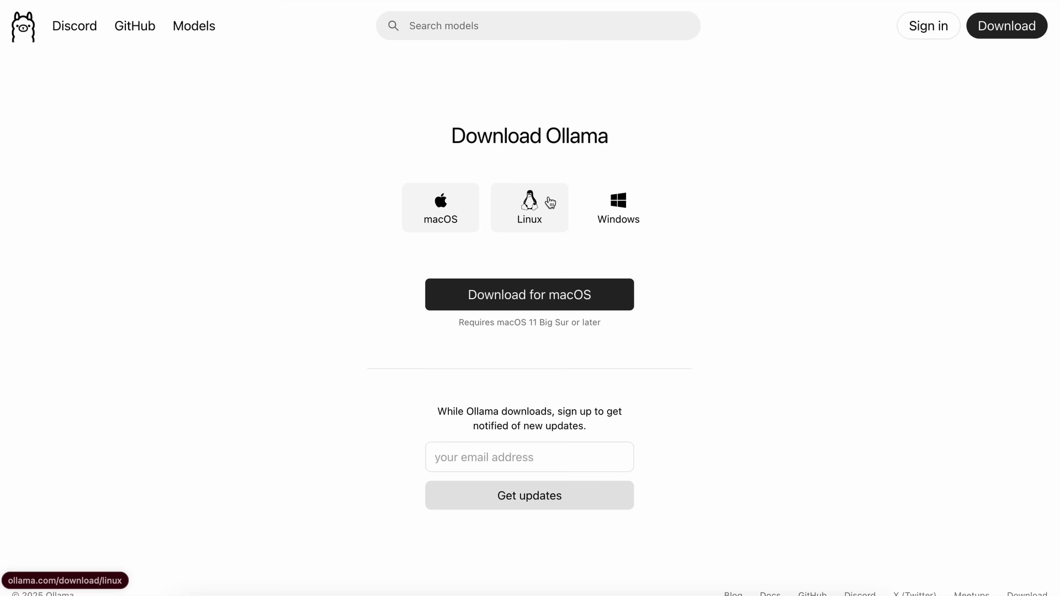
click(529, 207)
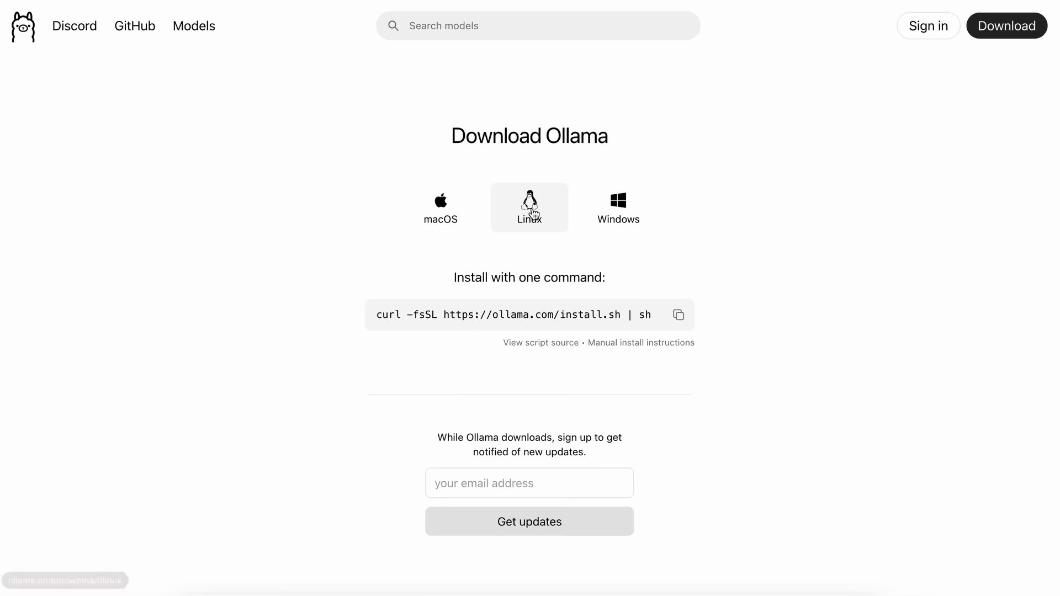
mouse_move(500, 333)
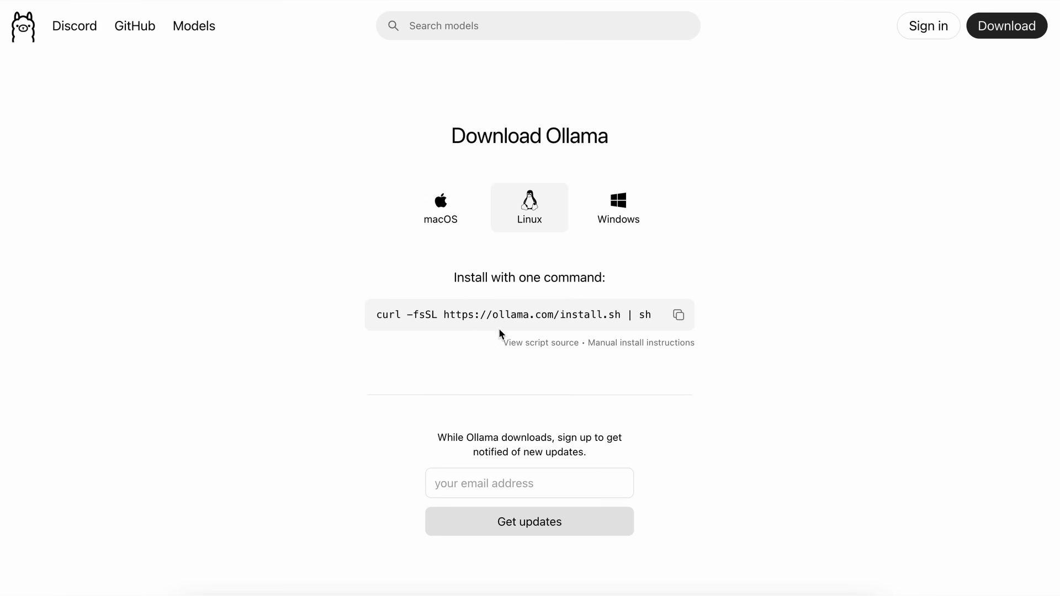
mouse_move(633, 319)
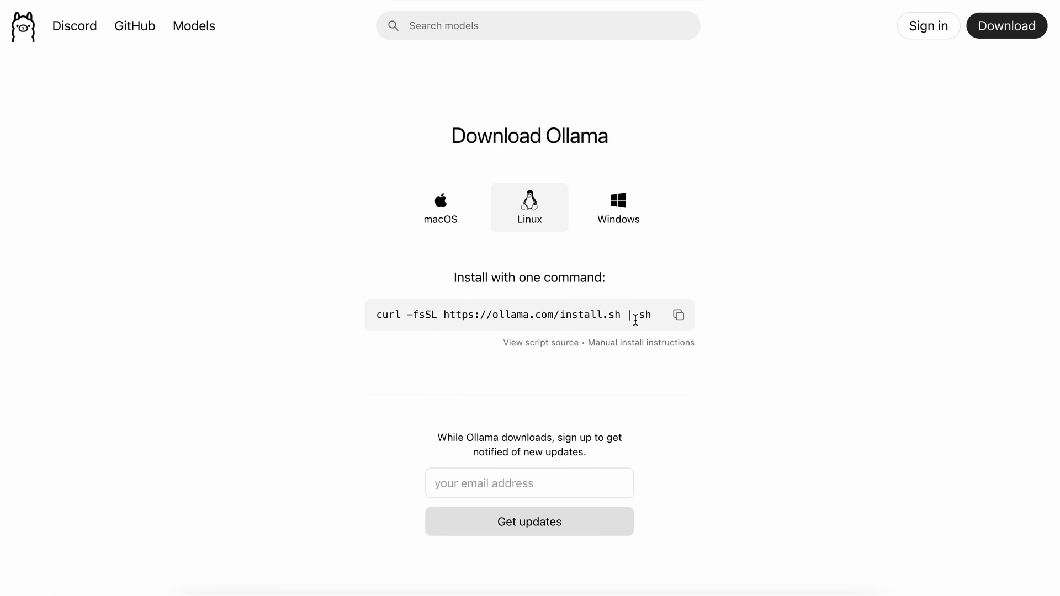
mouse_move(194, 25)
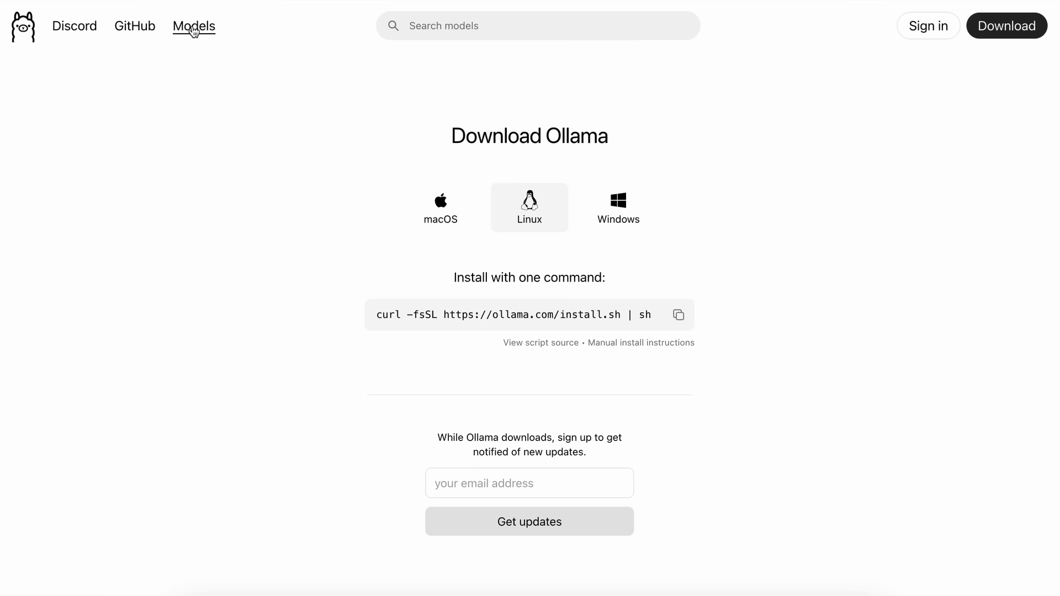
click(194, 25)
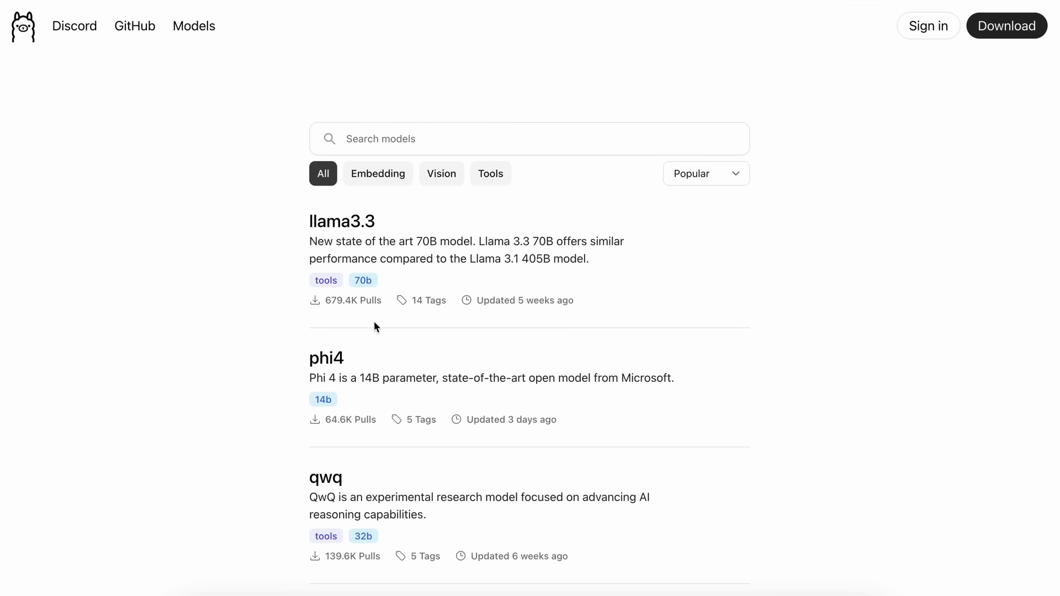
click(327, 358)
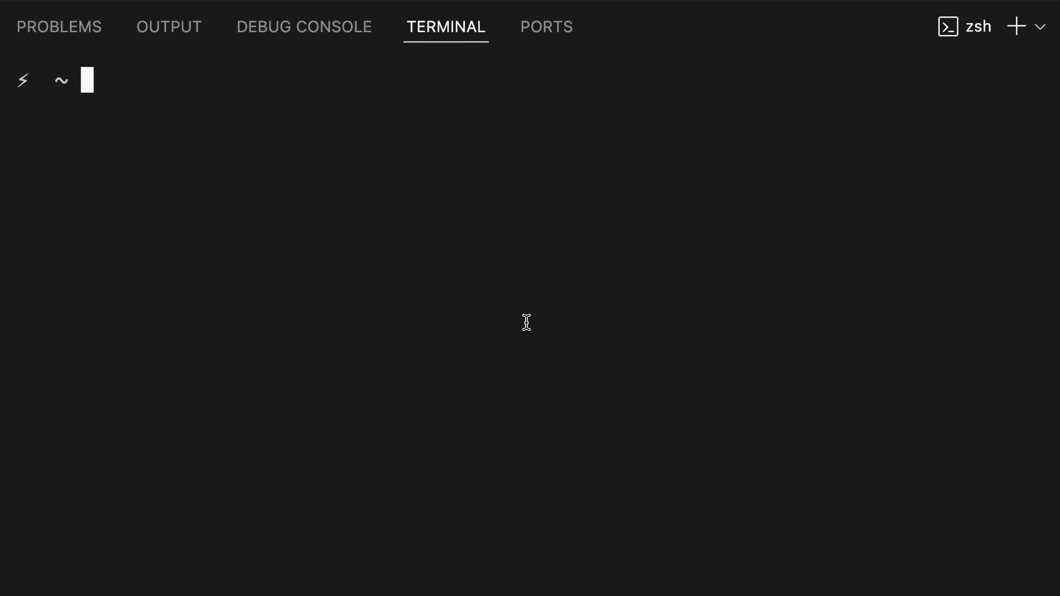
- Run `ollama run phi4` in the integrated terminal and greet the model with "hi"
text(ollama run phi4)
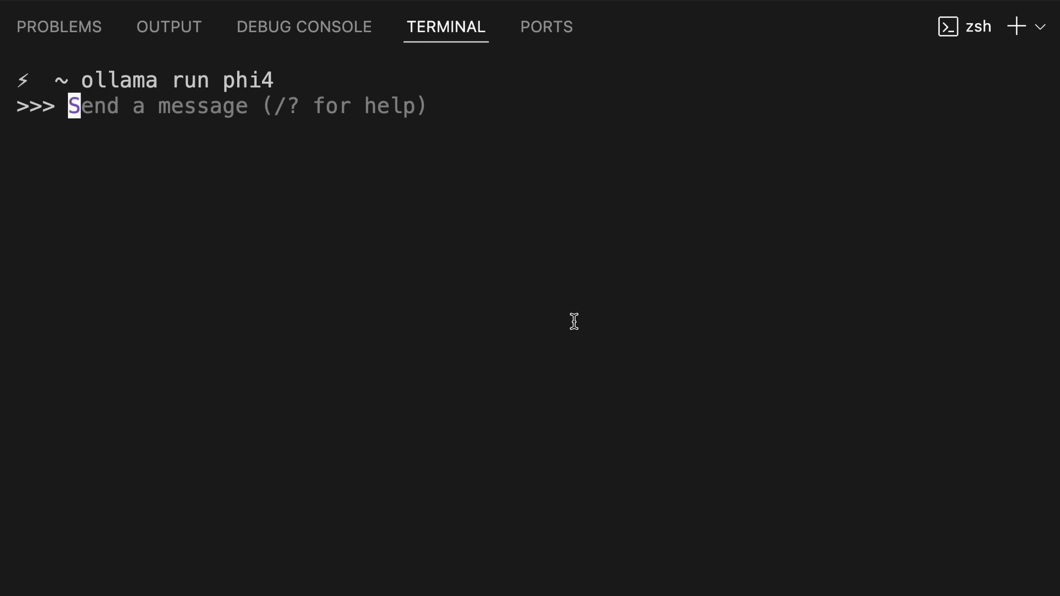
mouse_move(621, 247)
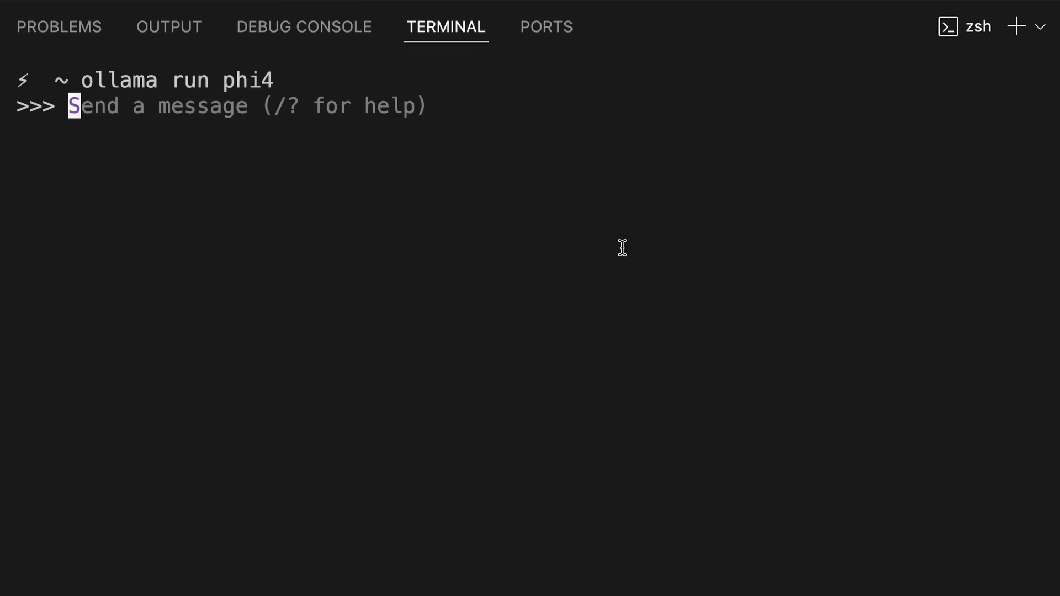
mouse_move(621, 247)
text(hi)
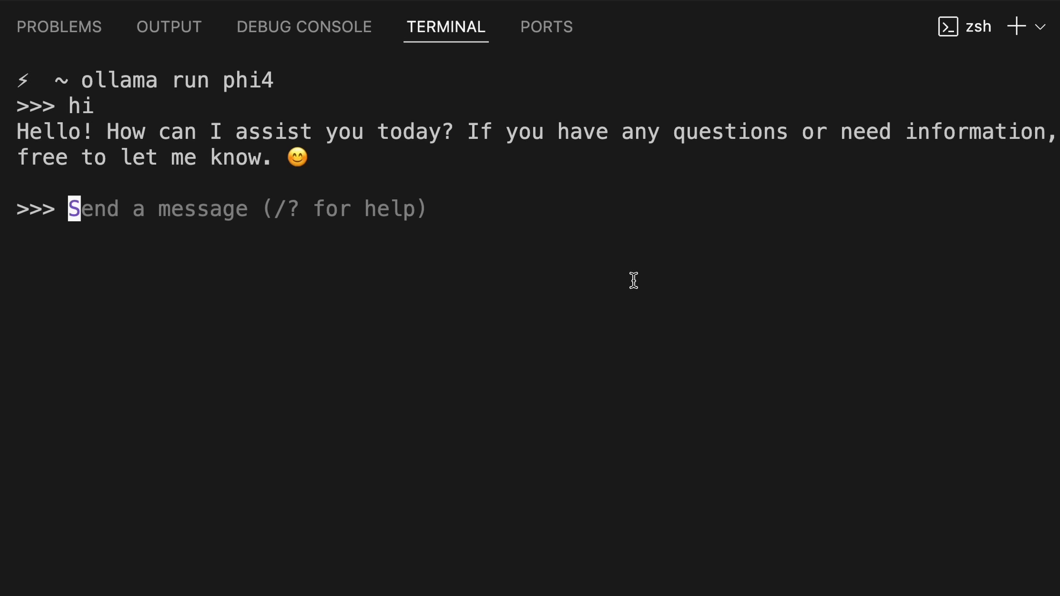
mouse_move(345, 115)
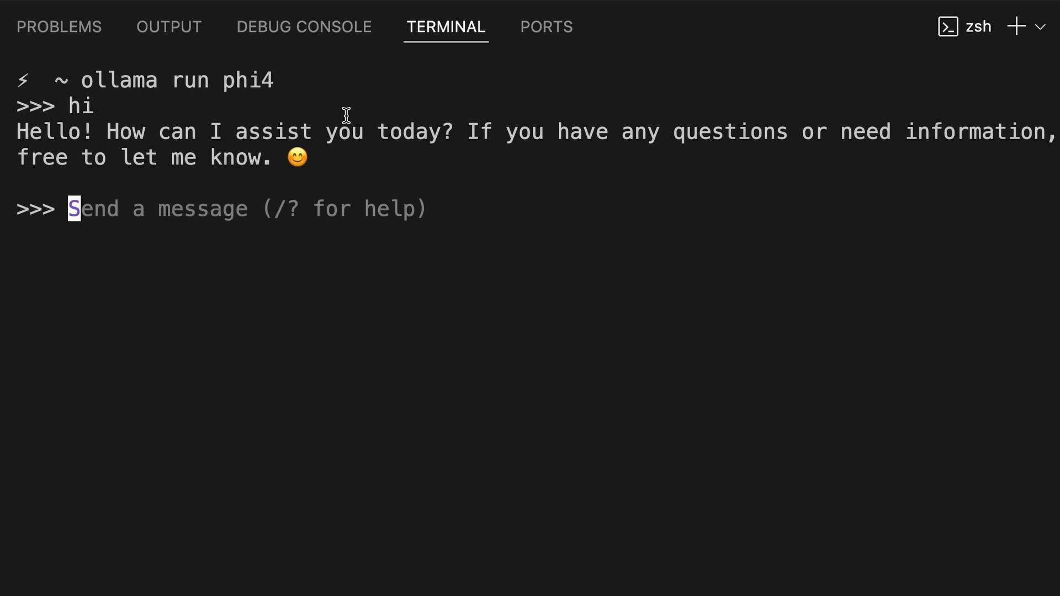
mouse_move(357, 172)
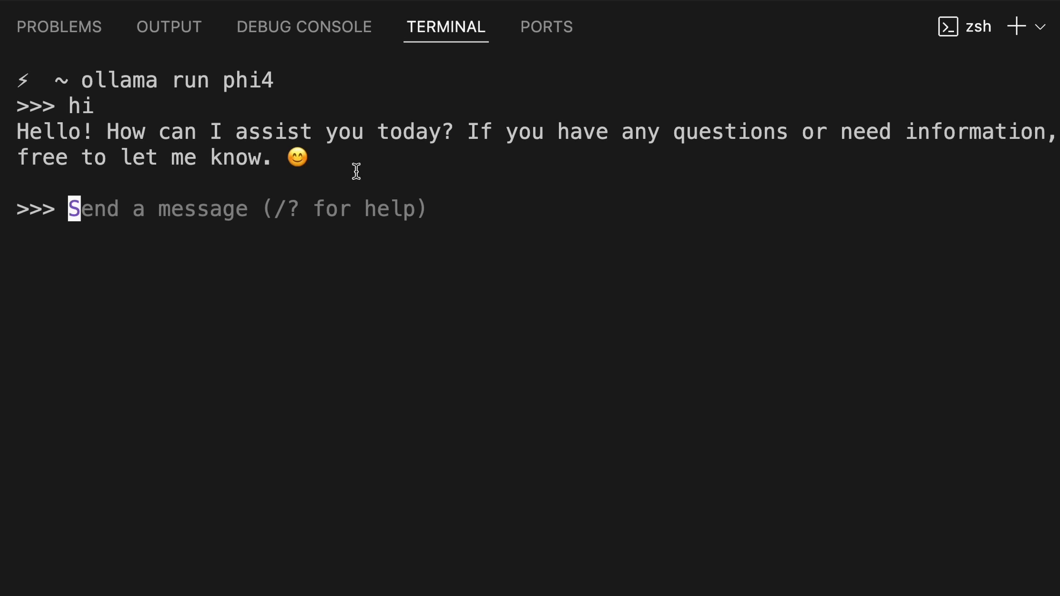
mouse_move(347, 176)
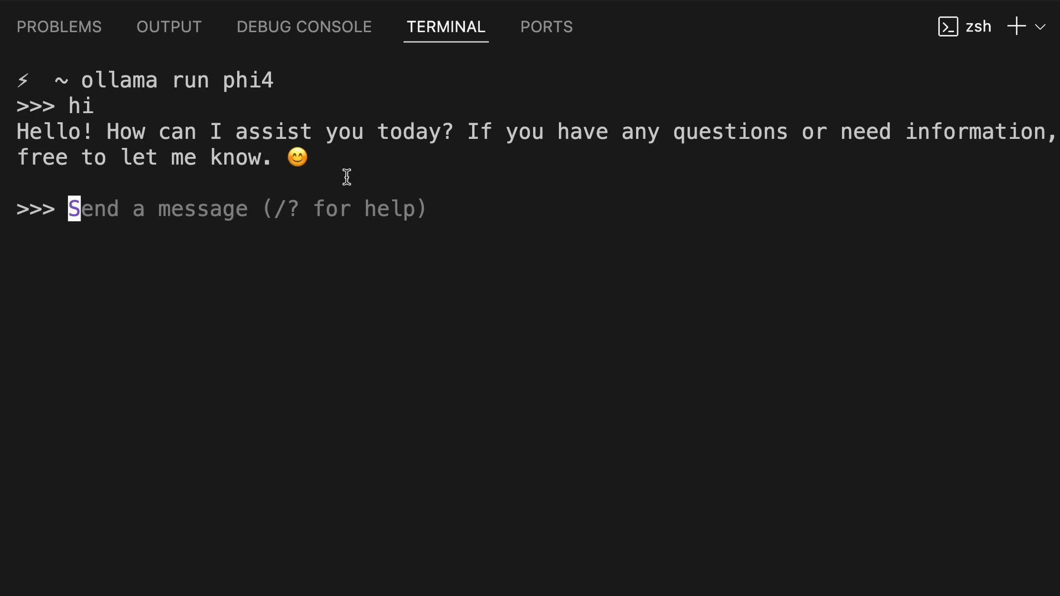
mouse_move(403, 149)
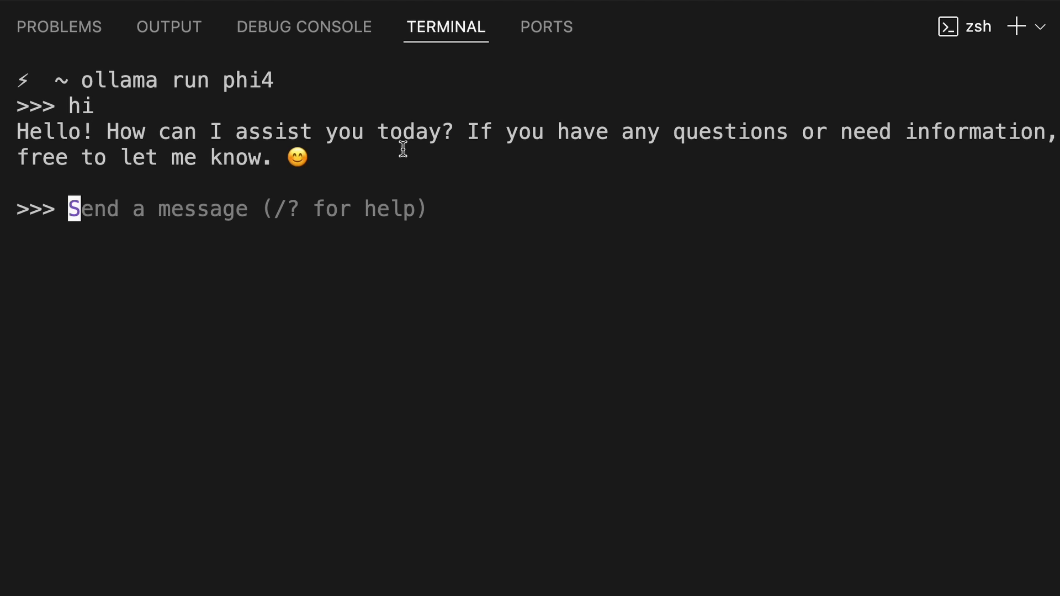
mouse_move(441, 180)
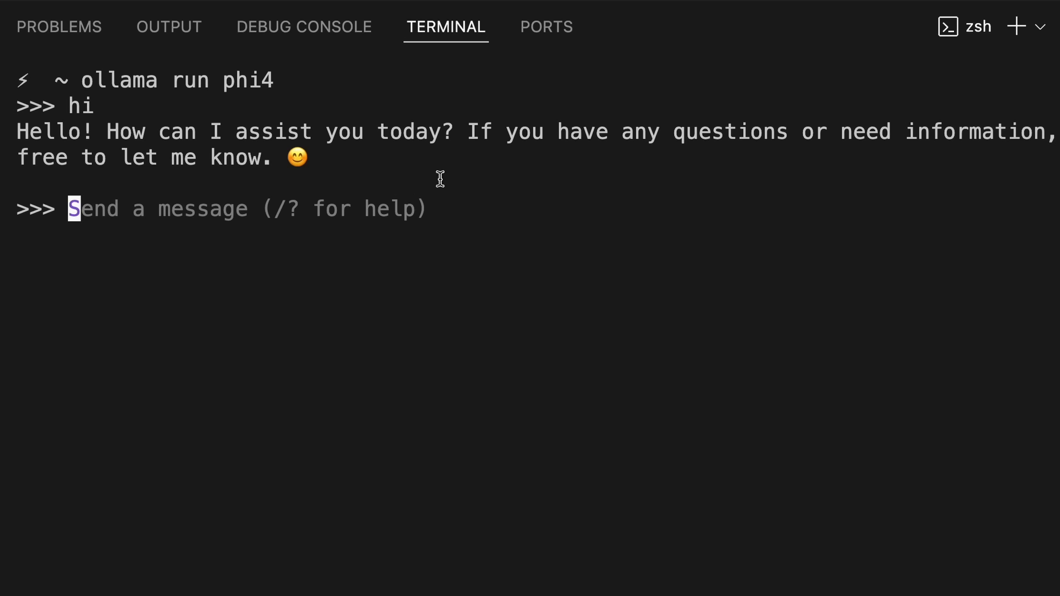
mouse_move(474, 188)
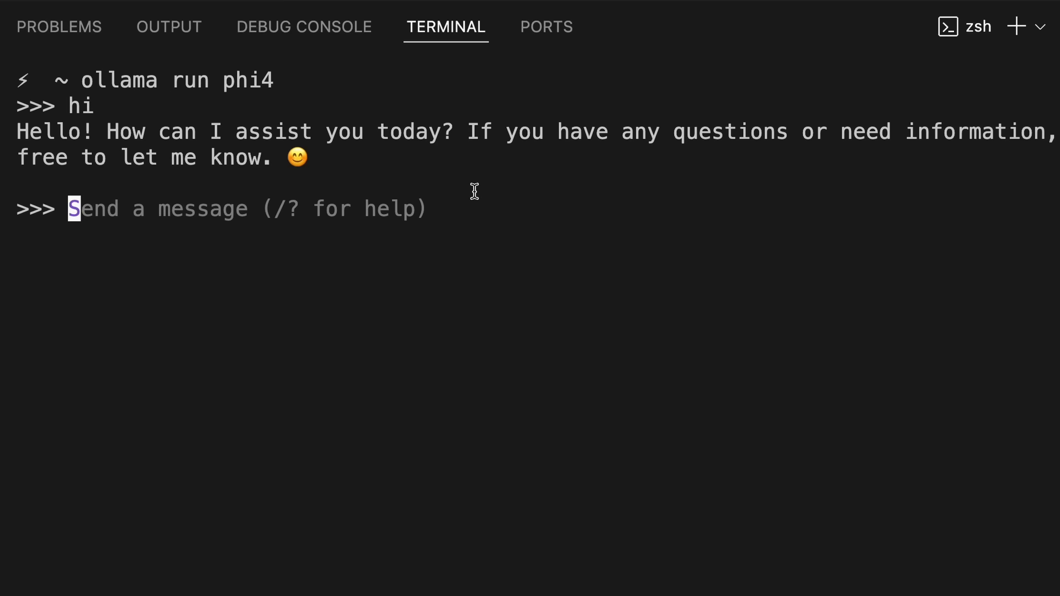
mouse_move(516, 190)
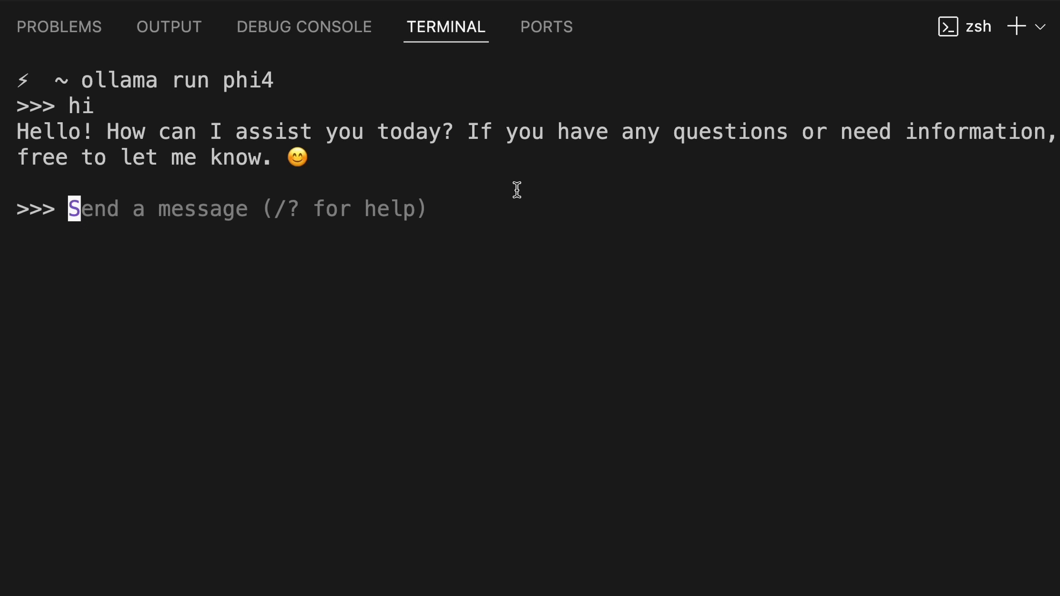
mouse_move(672, 103)
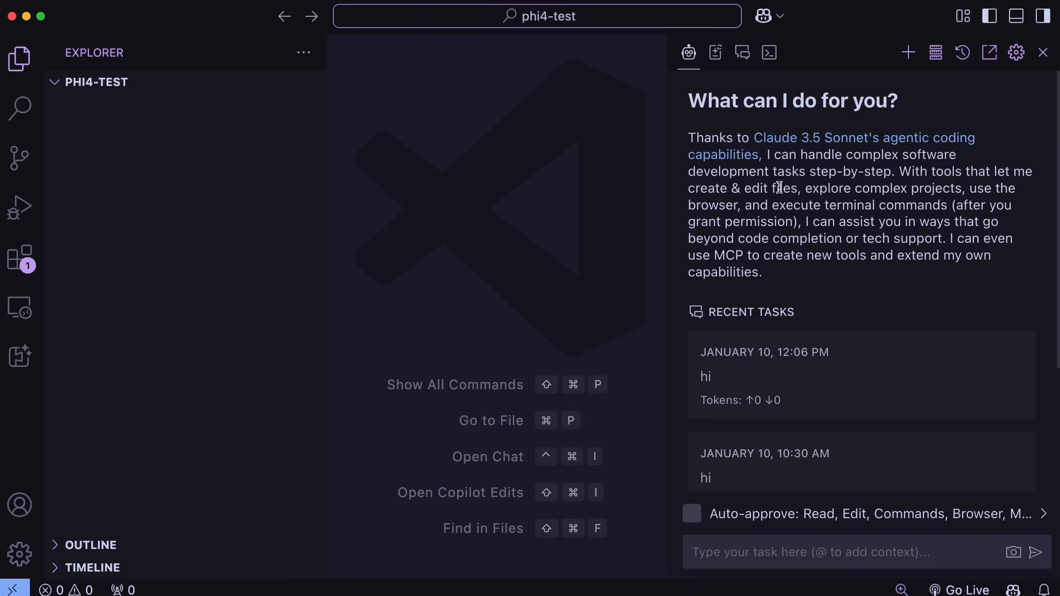
- Set Cline's API provider to Ollama with model ID phi4 and save with Done
click(1014, 53)
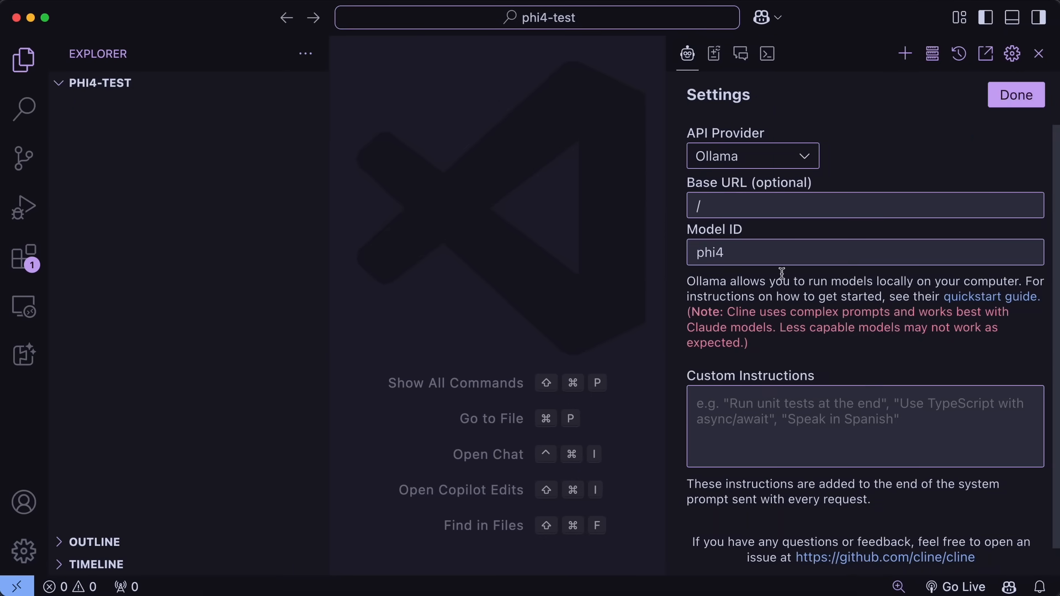
click(752, 155)
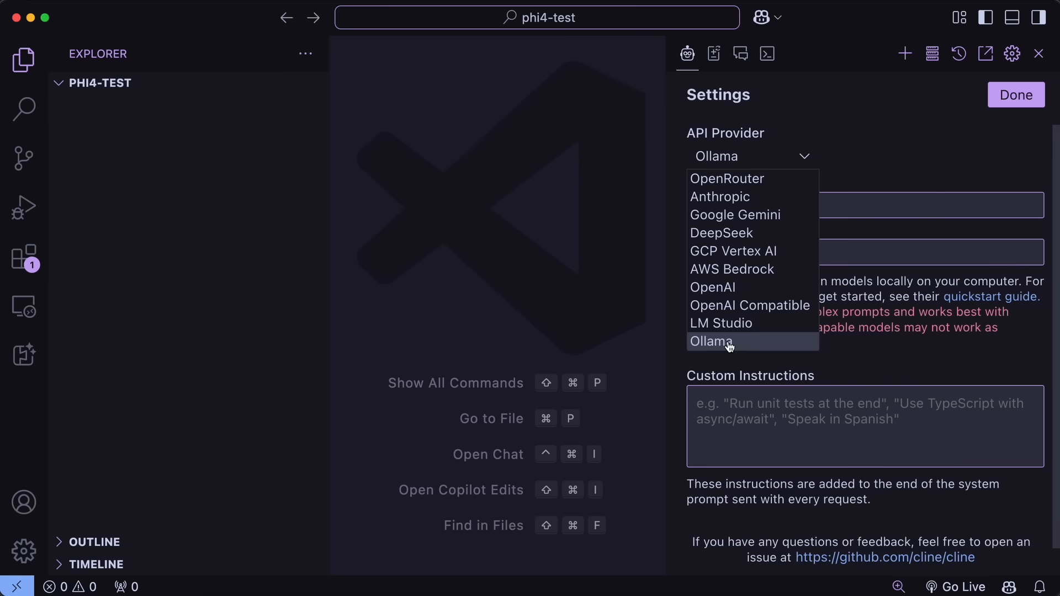
click(710, 341)
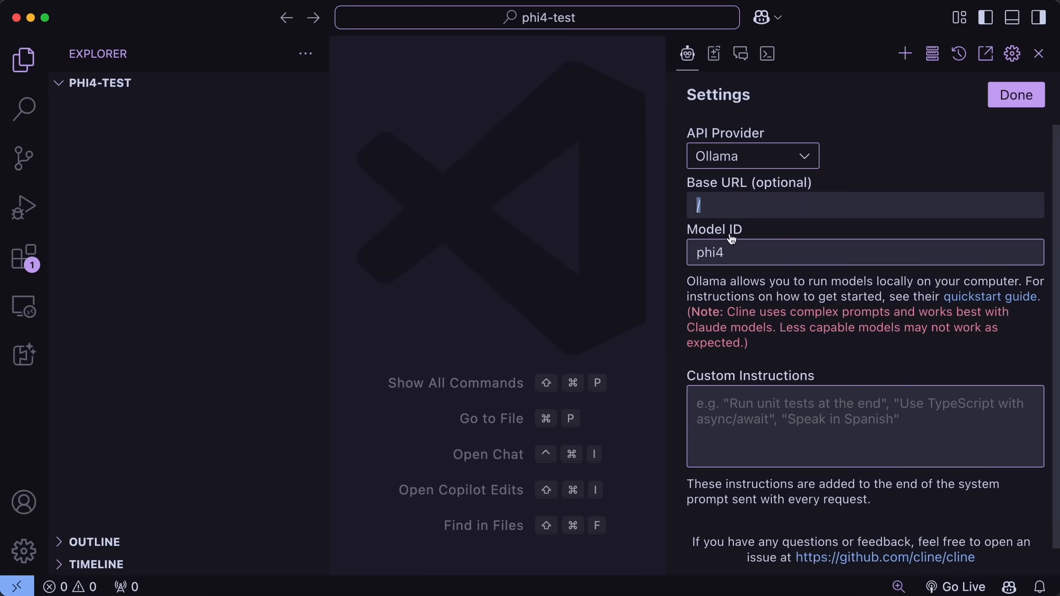
mouse_move(796, 201)
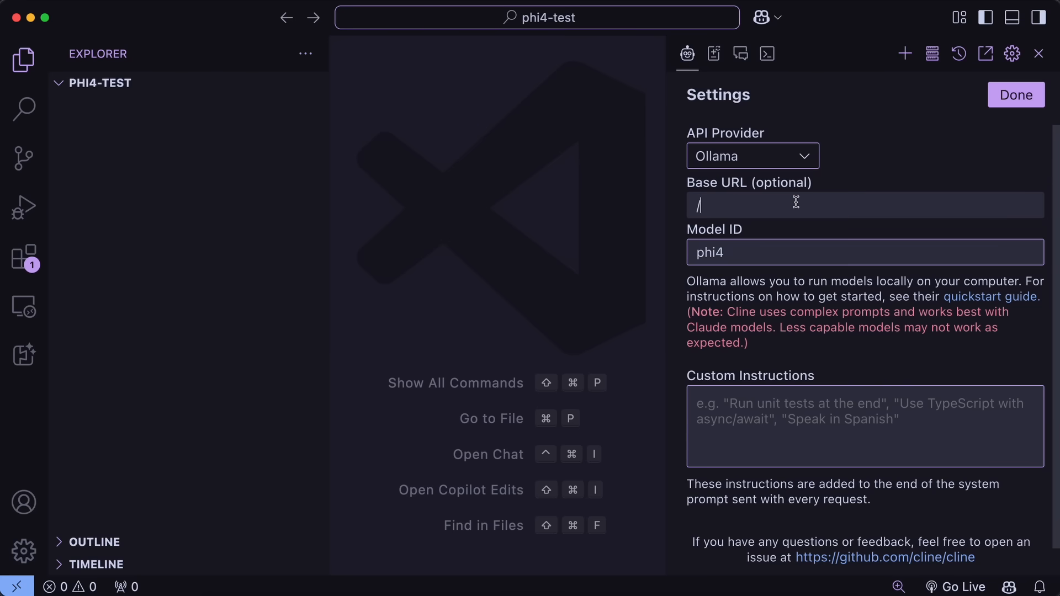
click(1015, 95)
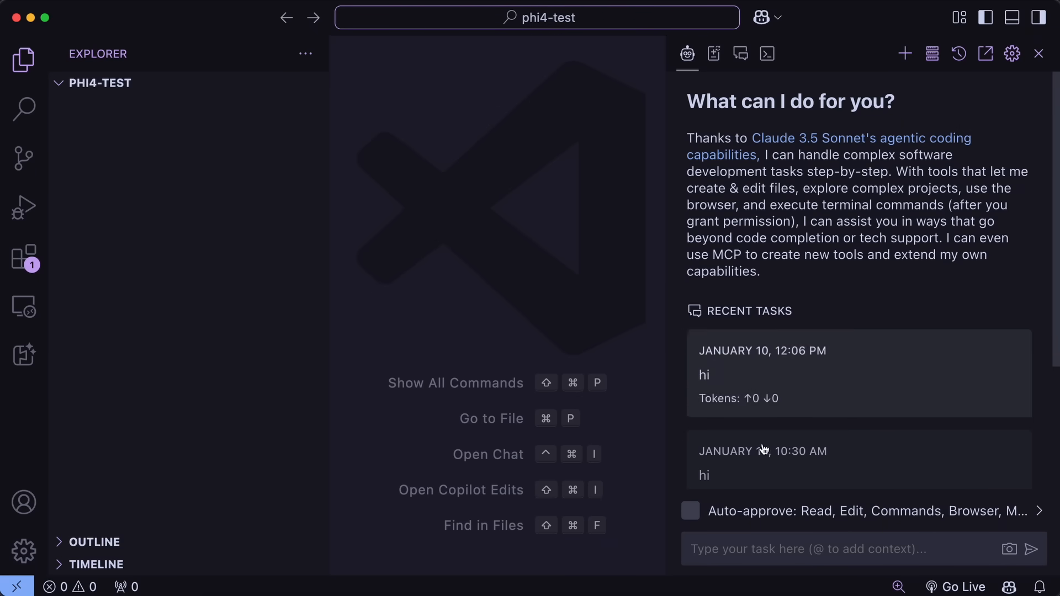
mouse_move(722, 532)
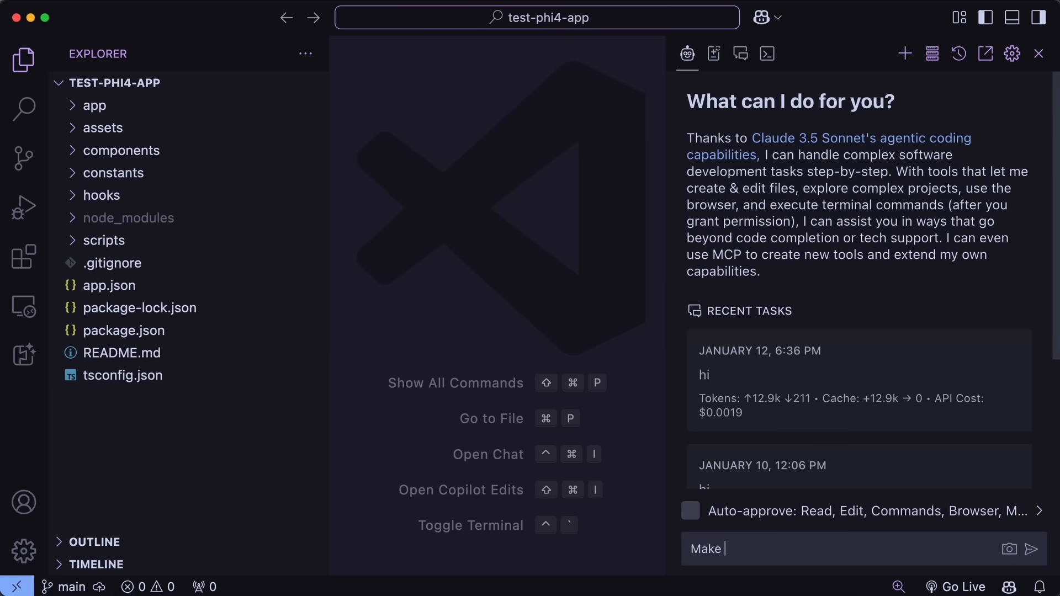
- Send the synth keyboard request to Cline and accept creating app/synth-keyboard.tsx
text(a pl)
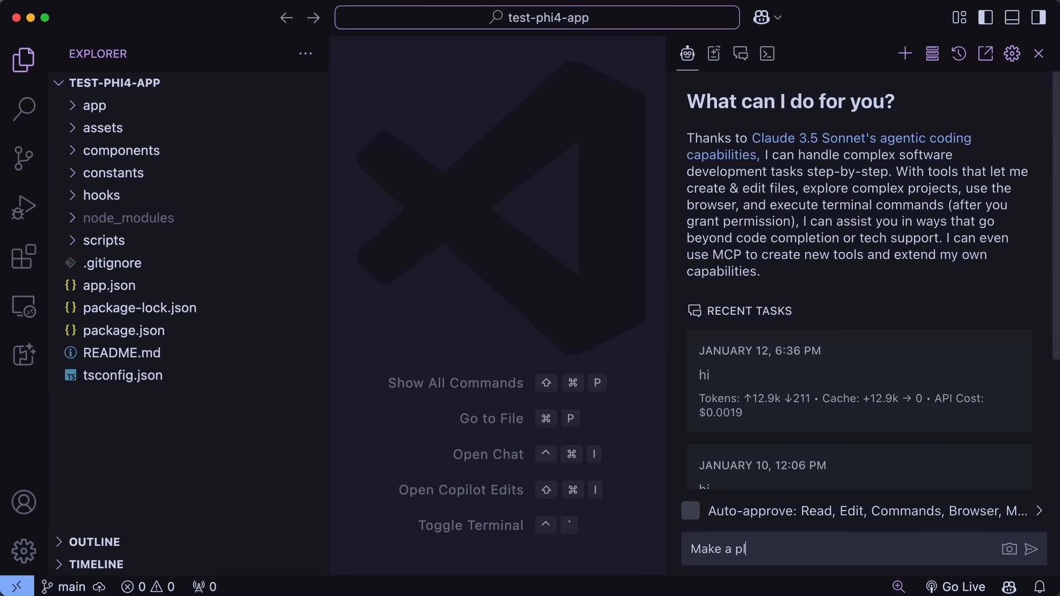
click(1034, 548)
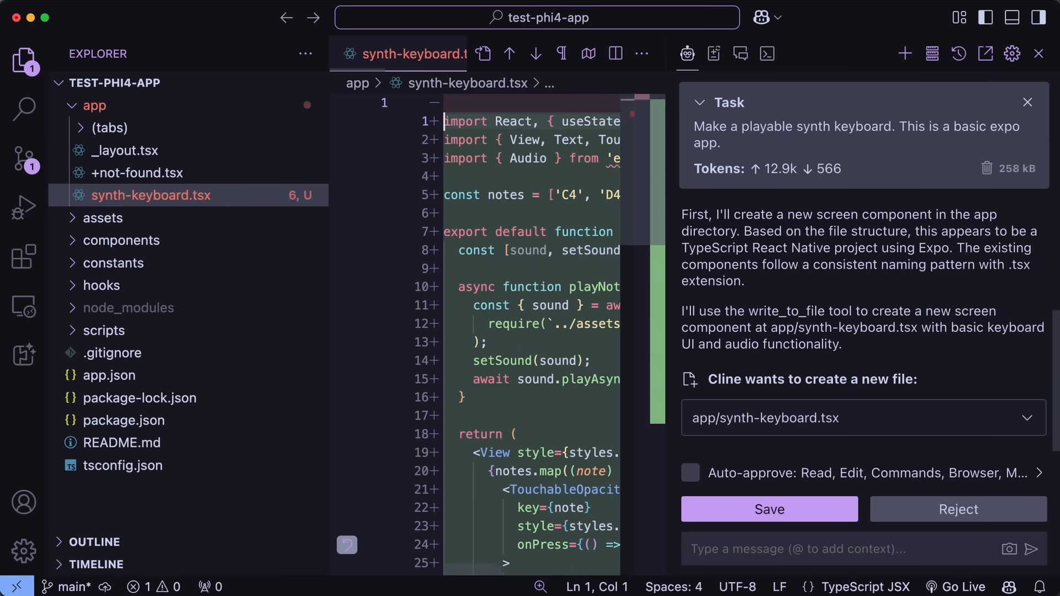
click(768, 509)
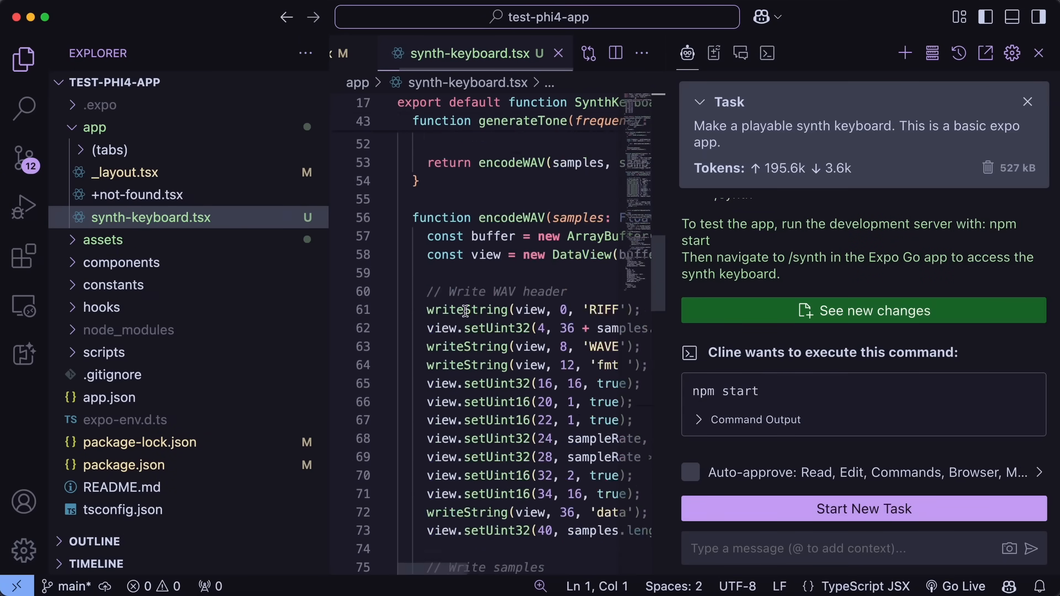
scroll(up, 3)
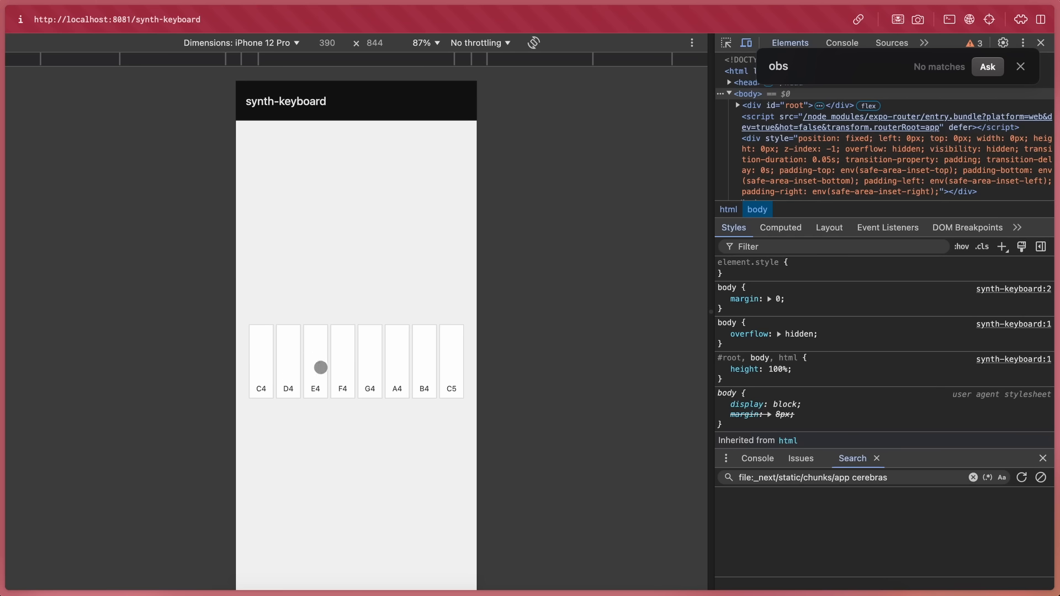
mouse_move(331, 379)
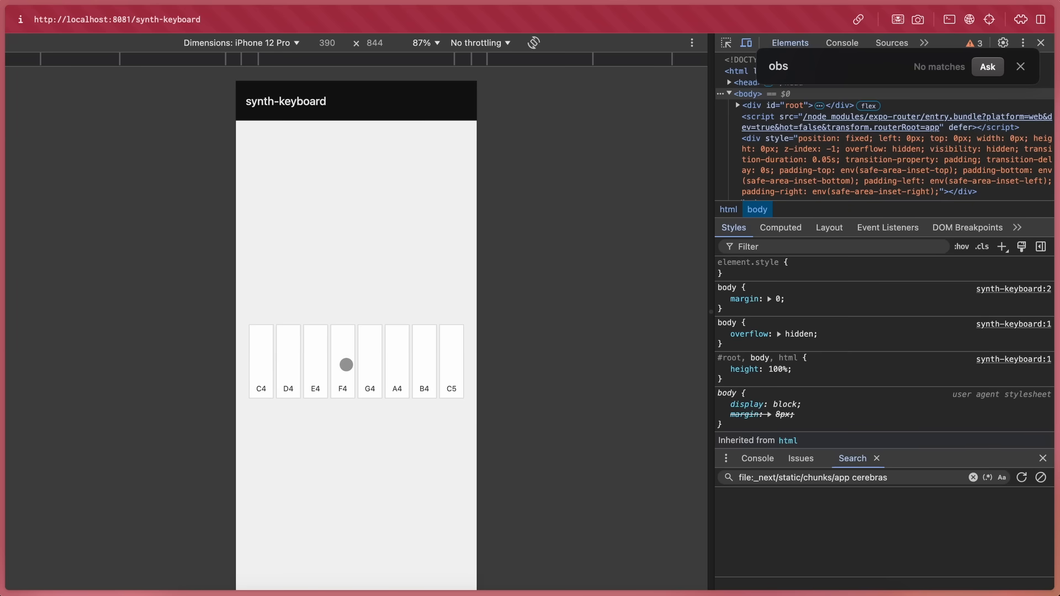
mouse_move(321, 367)
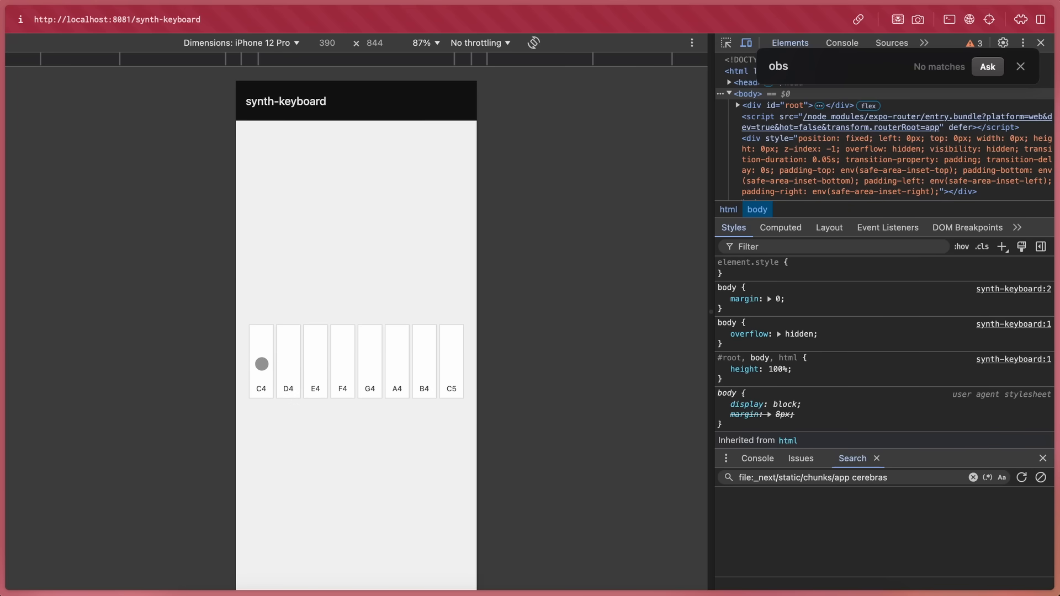
mouse_move(259, 350)
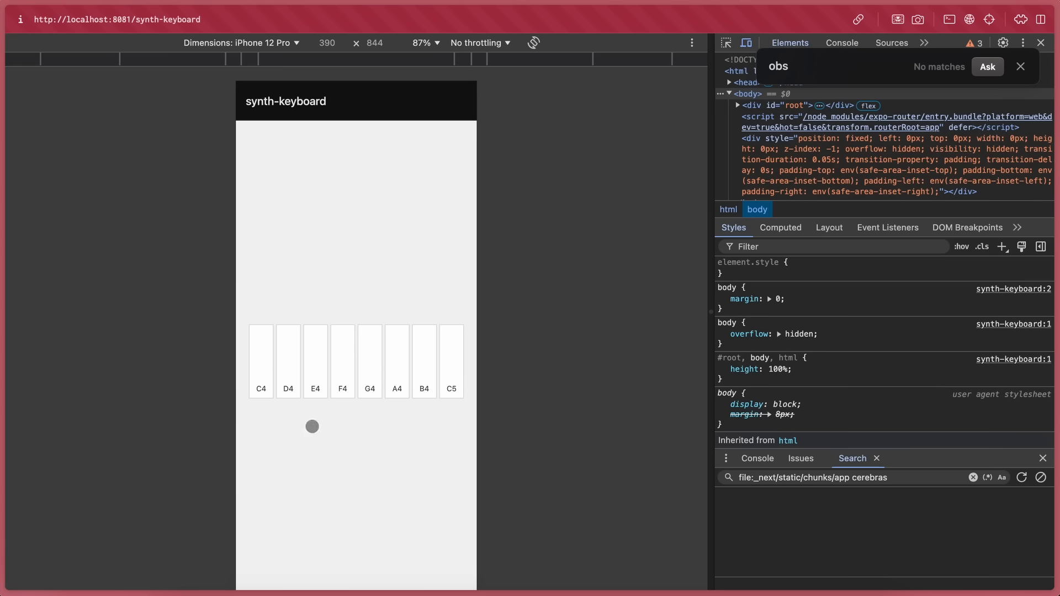
mouse_move(490, 149)
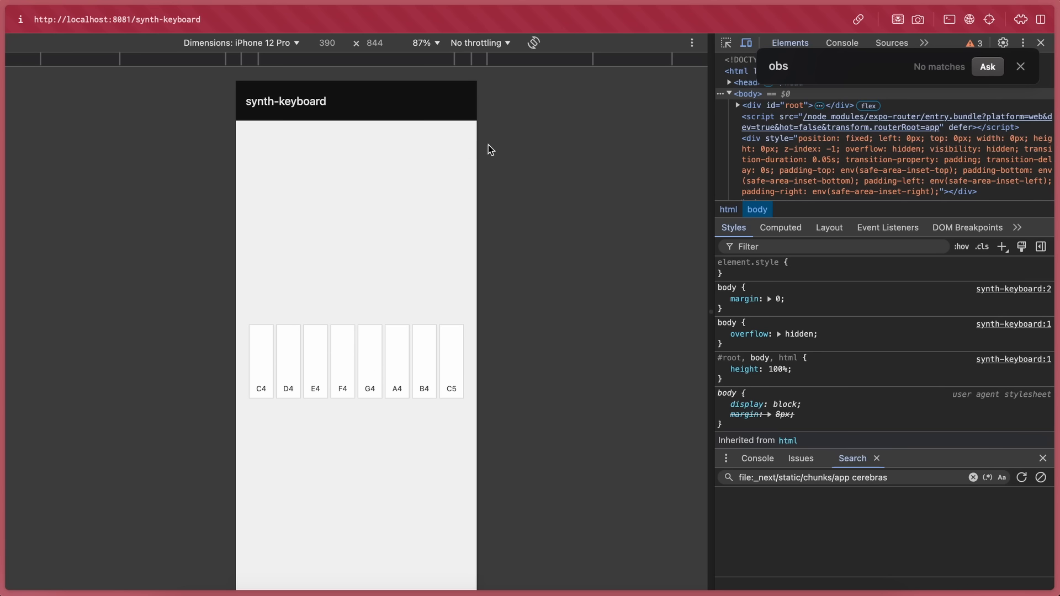
- Tap piano keys such as E4, F4 and C4 on localhost:8081/synth-keyboard in device emulation
click(260, 363)
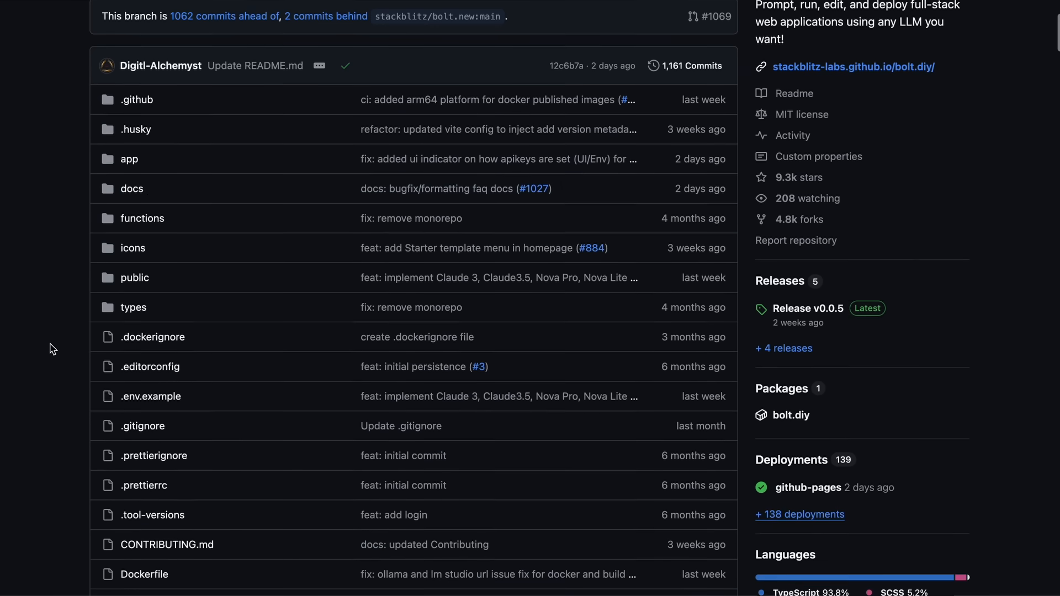
- Scroll the bolt.diy README down to its Running the Application setup section
scroll(down, 3)
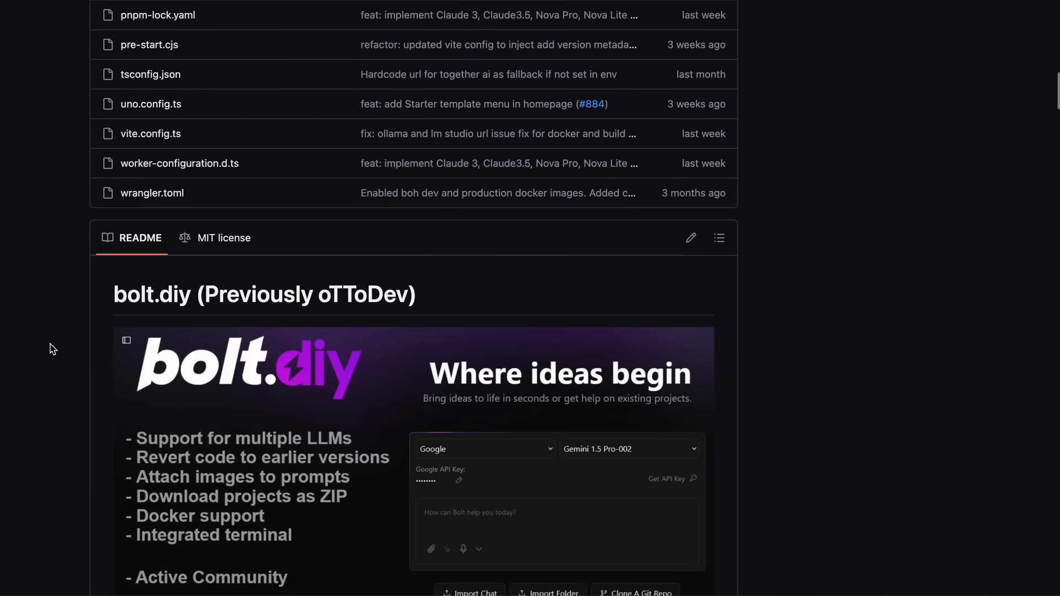
scroll(down, 3)
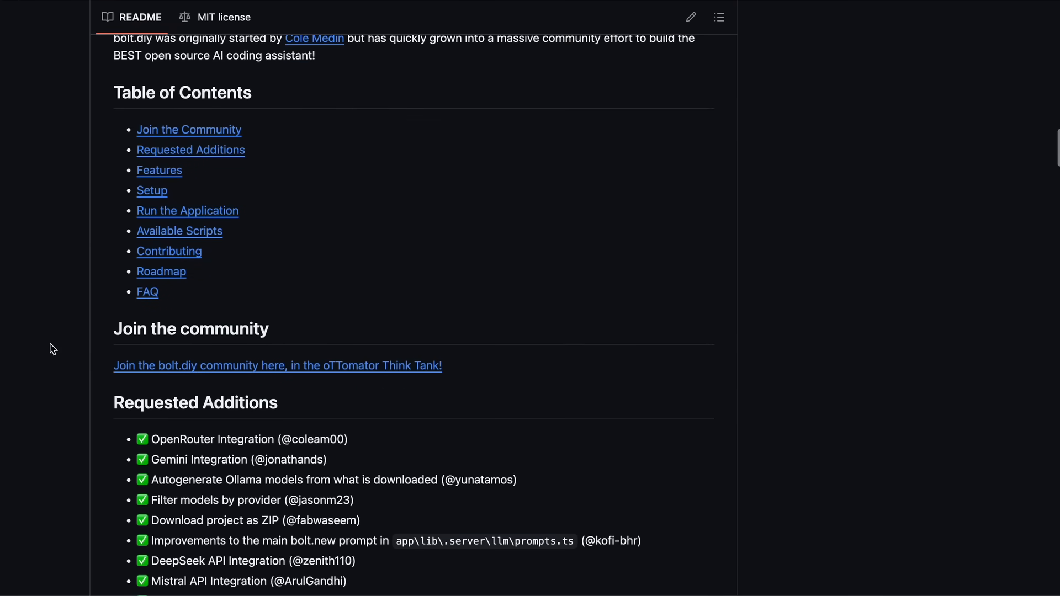
scroll(down, 3)
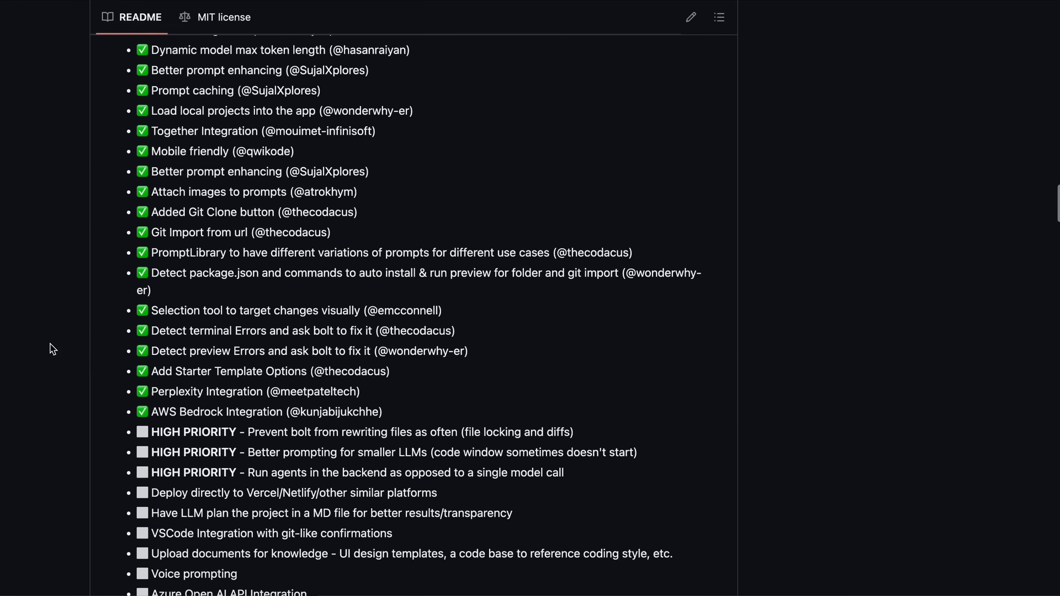
scroll(down, 3)
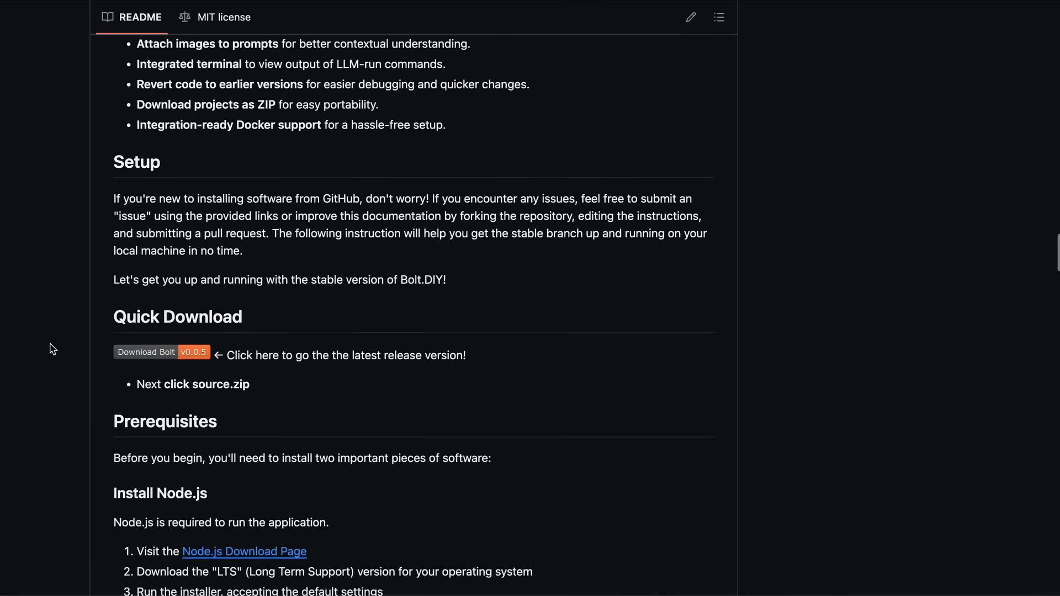
scroll(down, 3)
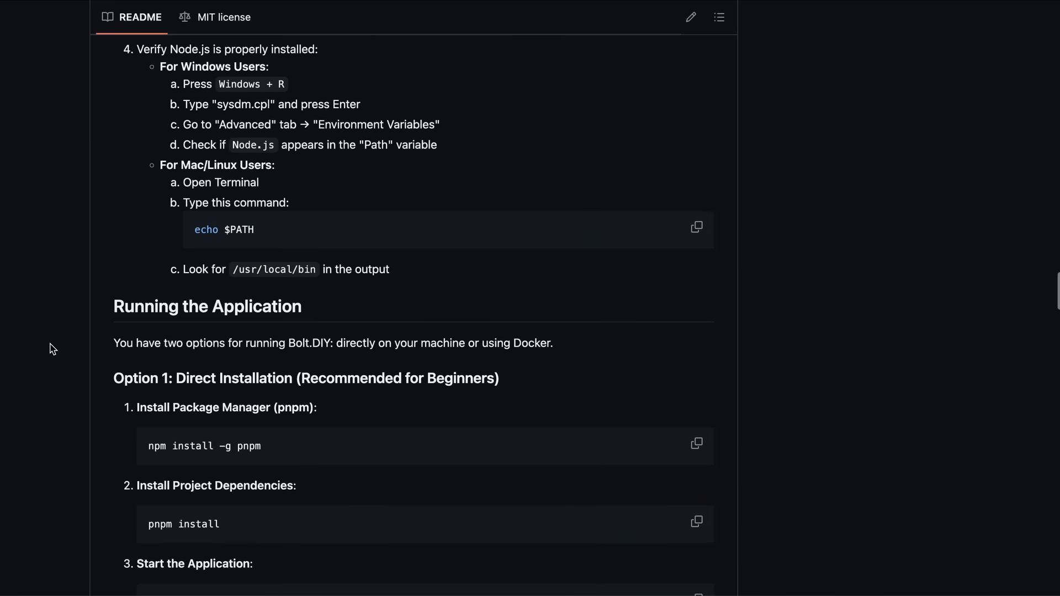
scroll(down, 3)
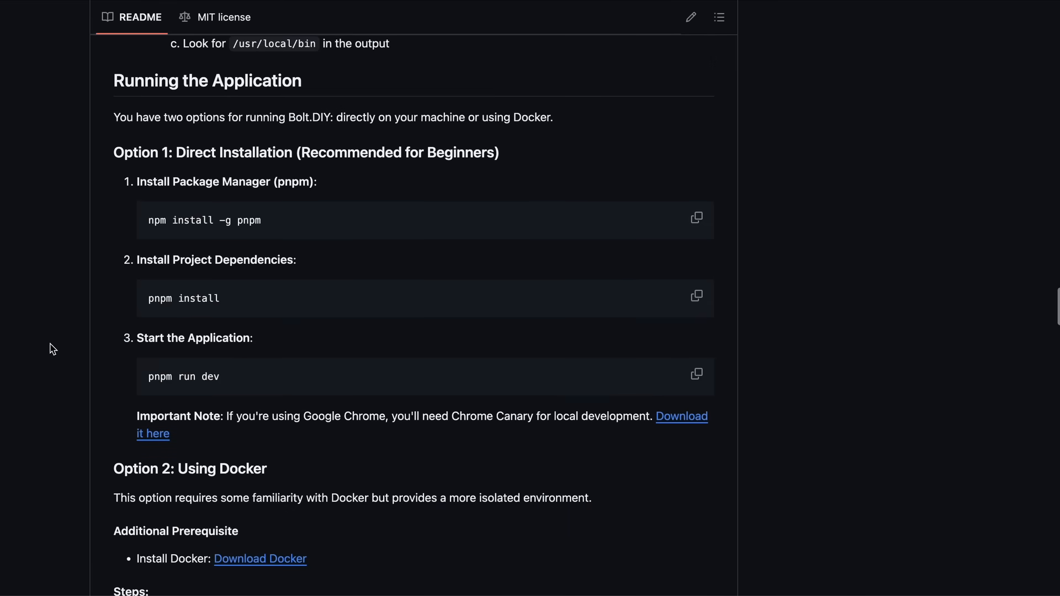
scroll(down, 3)
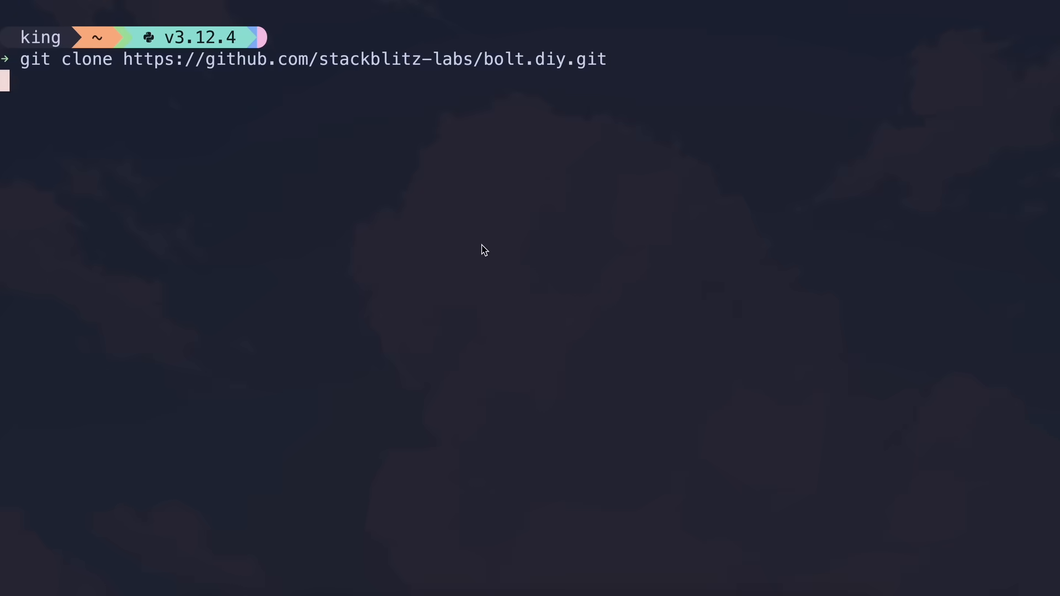
- Clone bolt.diy, run 'pnpm run dev' and open the local server address localhost:5173 in the browser
key(Return)
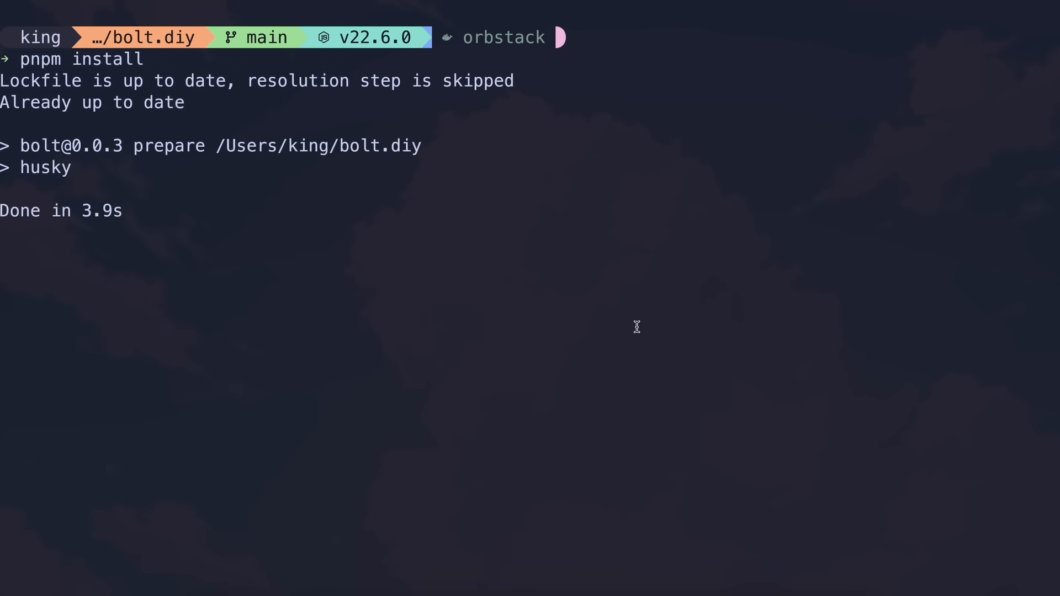
text(pnpm run dev)
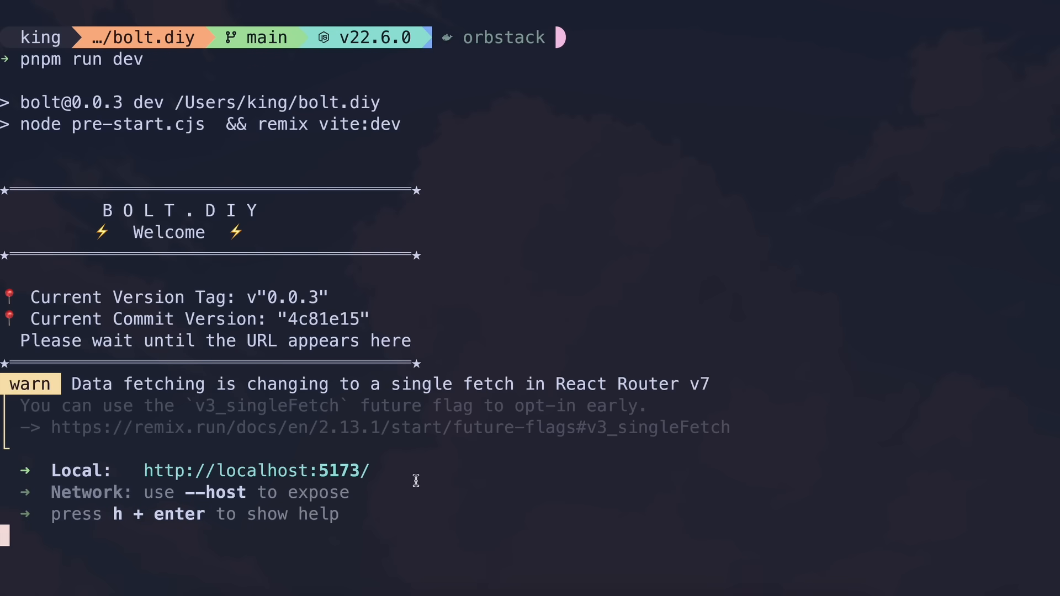
double_click(255, 470)
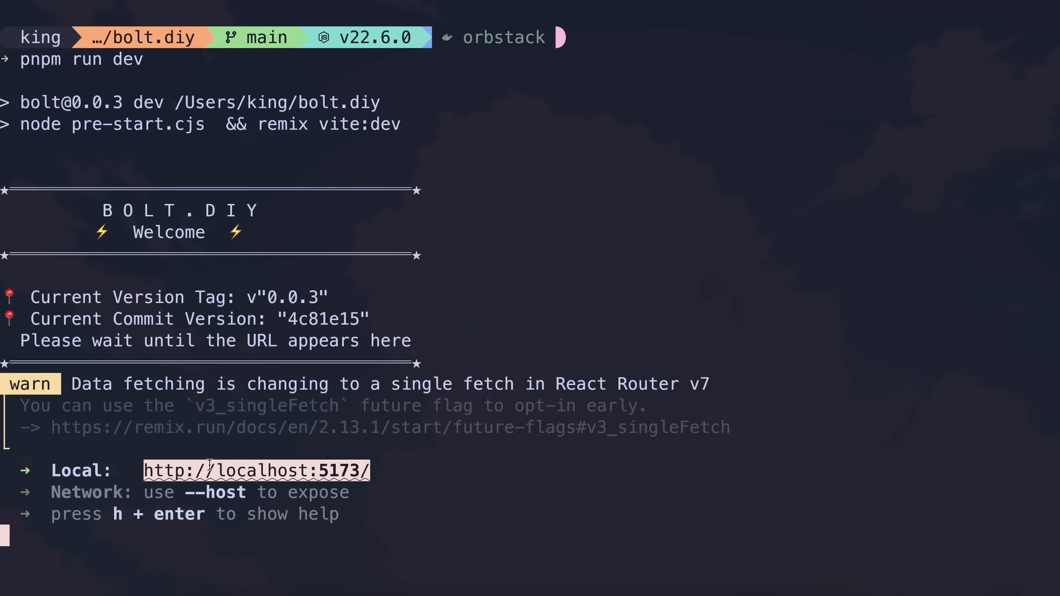
mouse_move(366, 549)
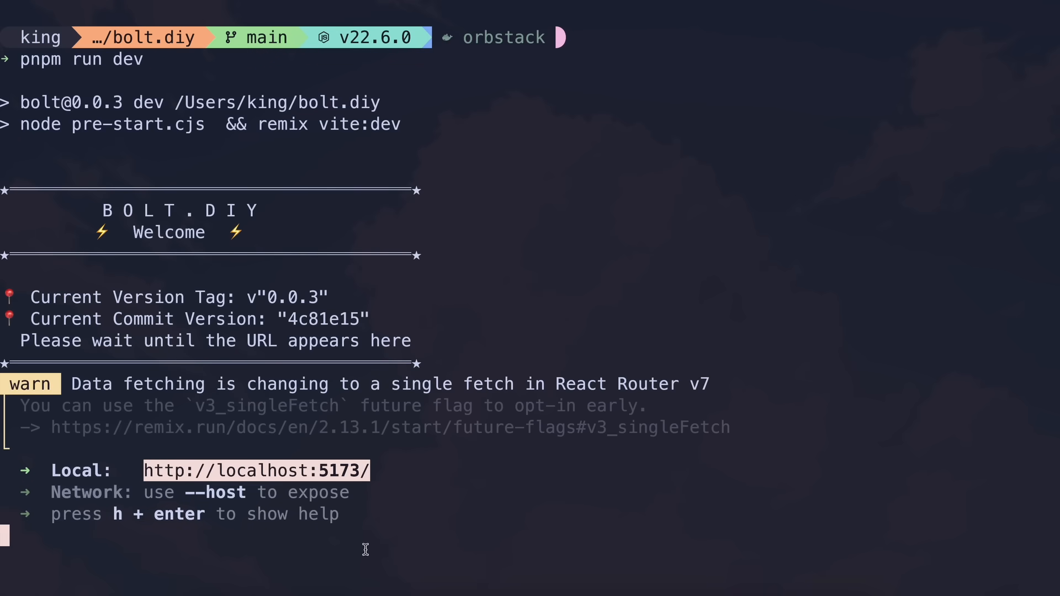
click(255, 470)
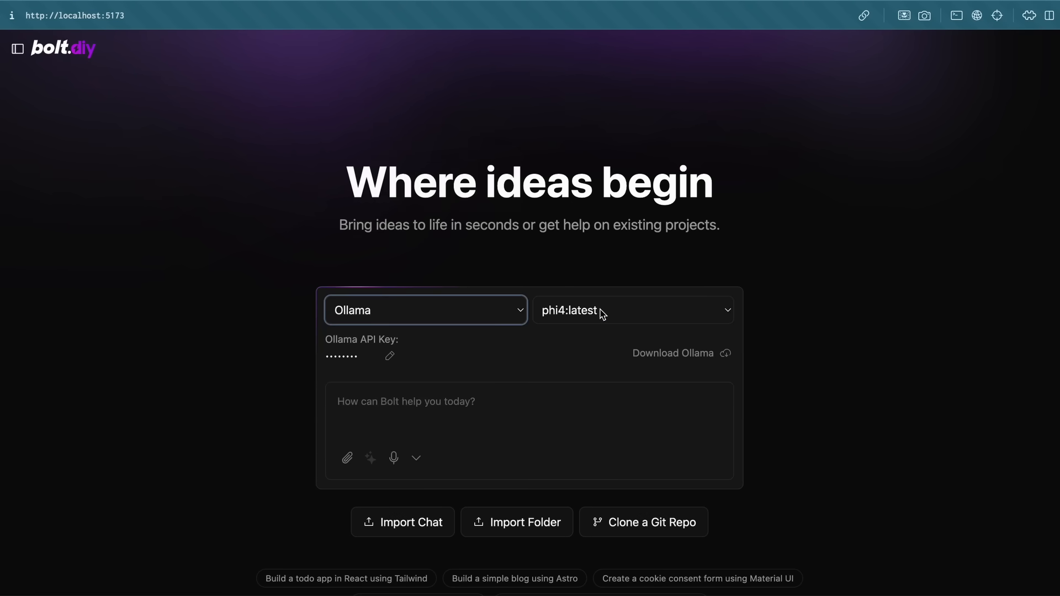
mouse_move(583, 342)
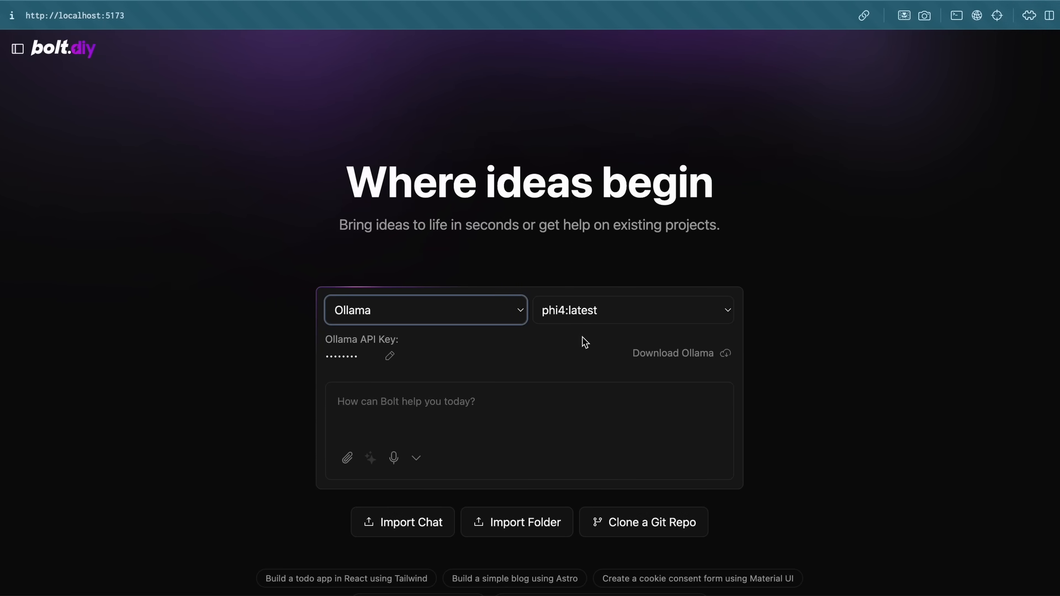
mouse_move(568, 363)
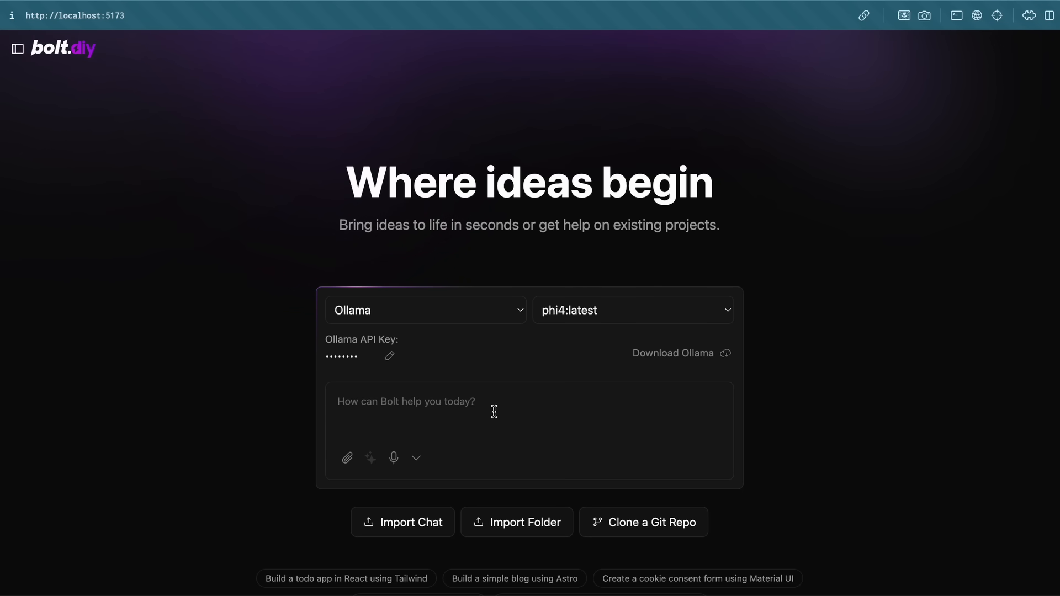
- Send the prompt 'Make a playable synth keyboard' to the Ollama phi4 model
text(Make a playable synth ke)
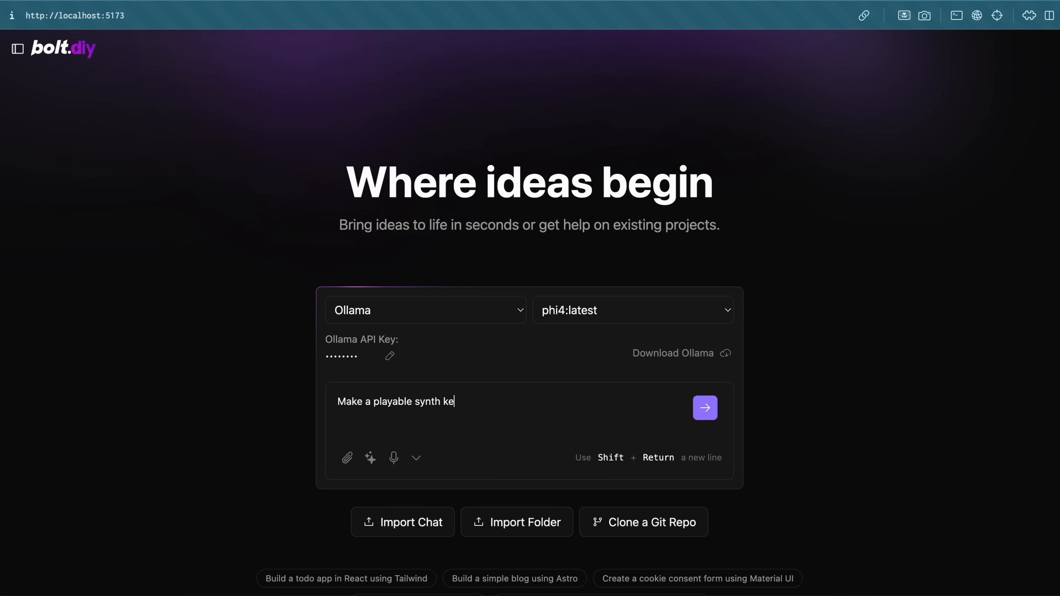
text(yboard)
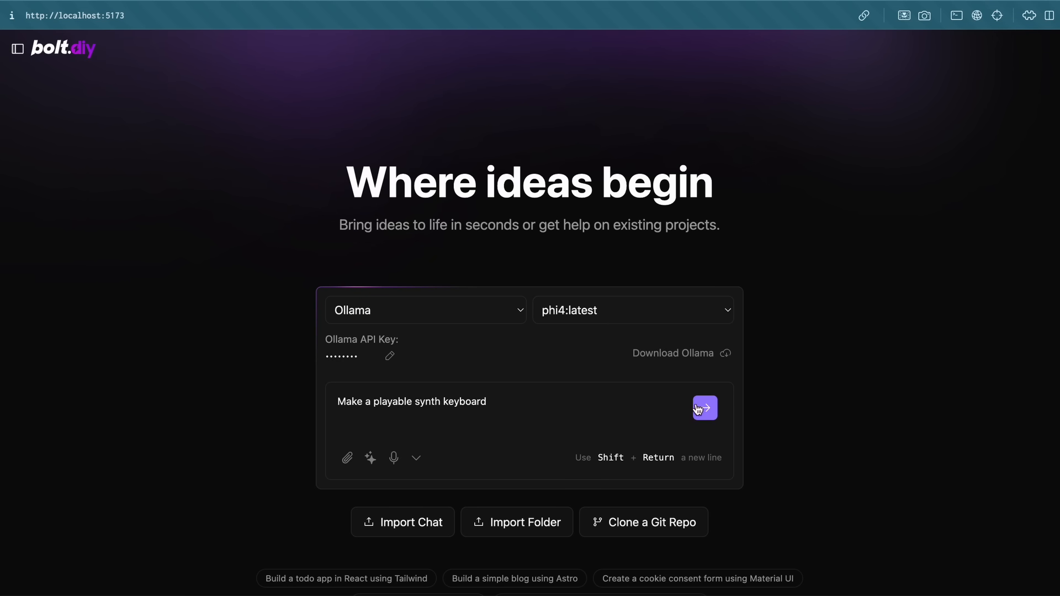
click(704, 407)
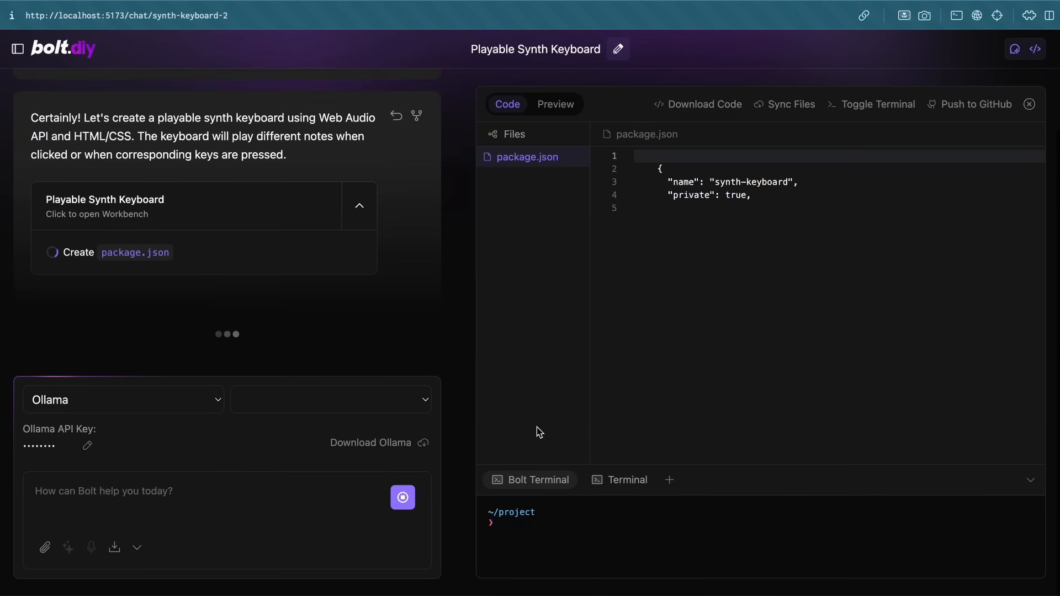
- Play a couple of notes on the previewed synth keyboard, then return to the Code view
click(555, 103)
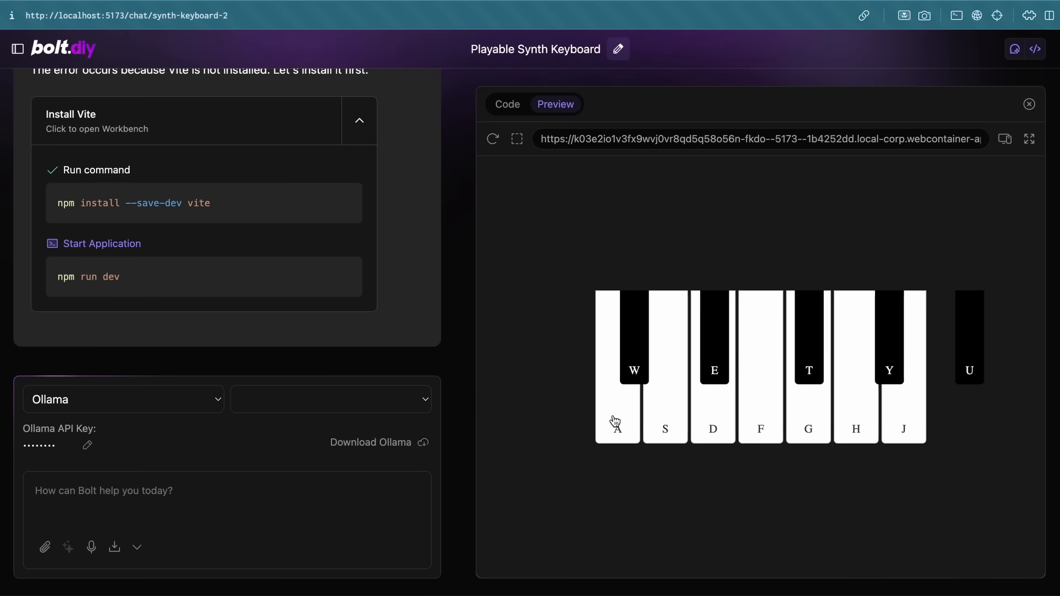
mouse_move(613, 424)
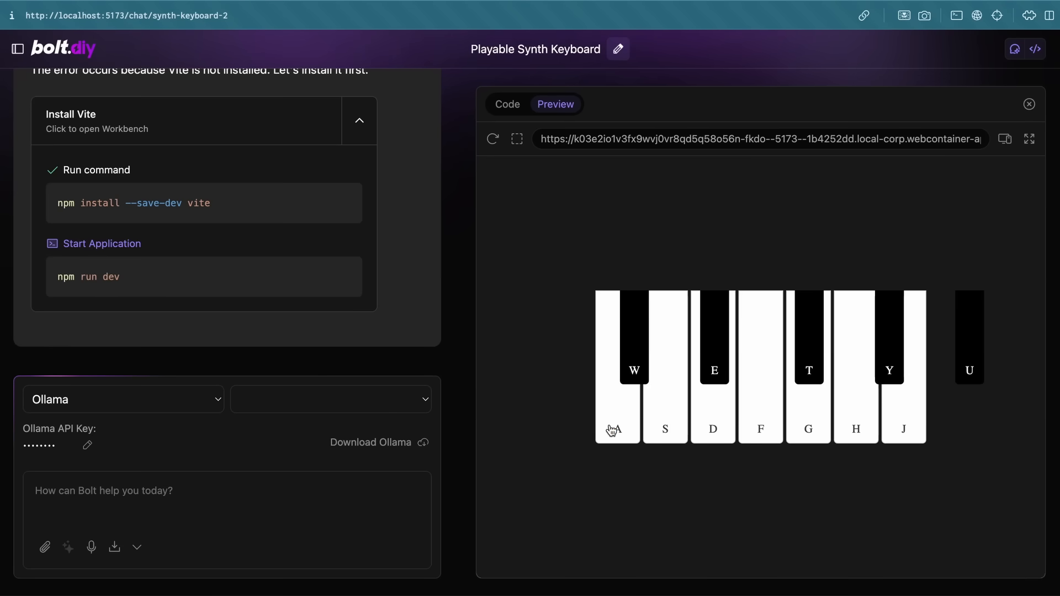
click(615, 419)
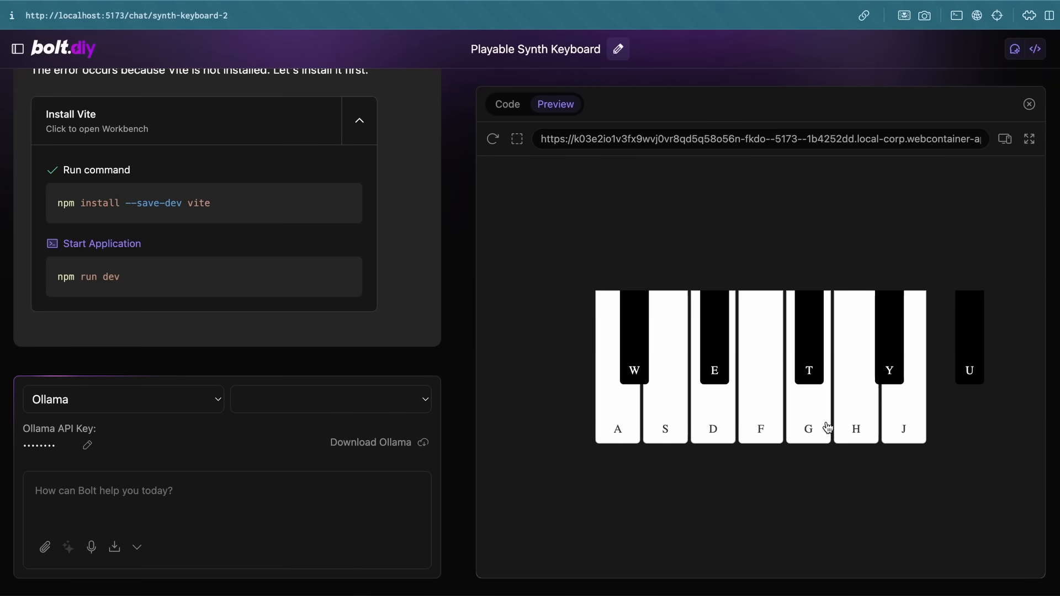
mouse_move(781, 543)
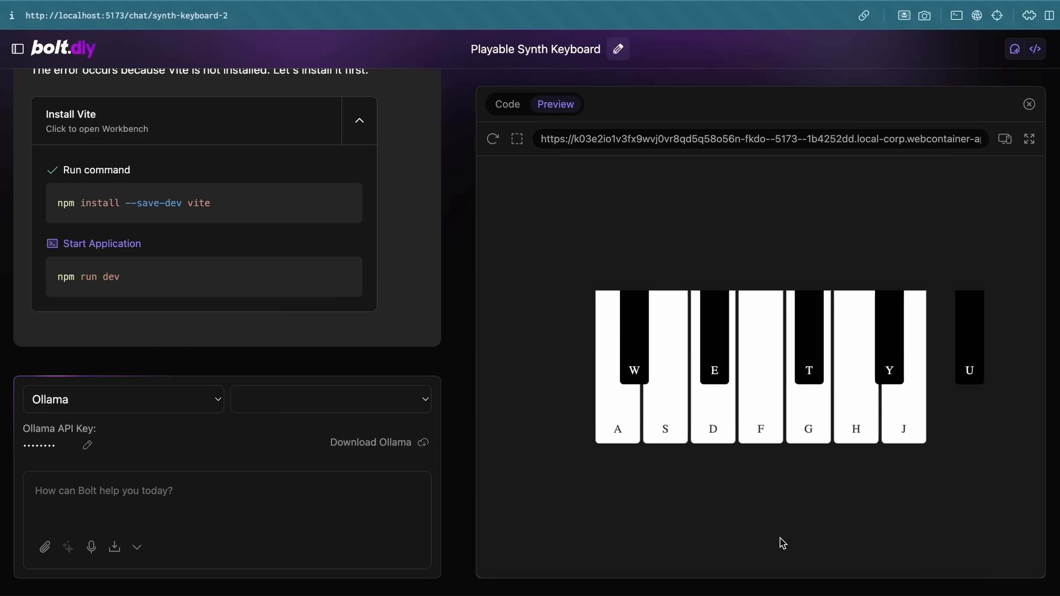
mouse_move(528, 397)
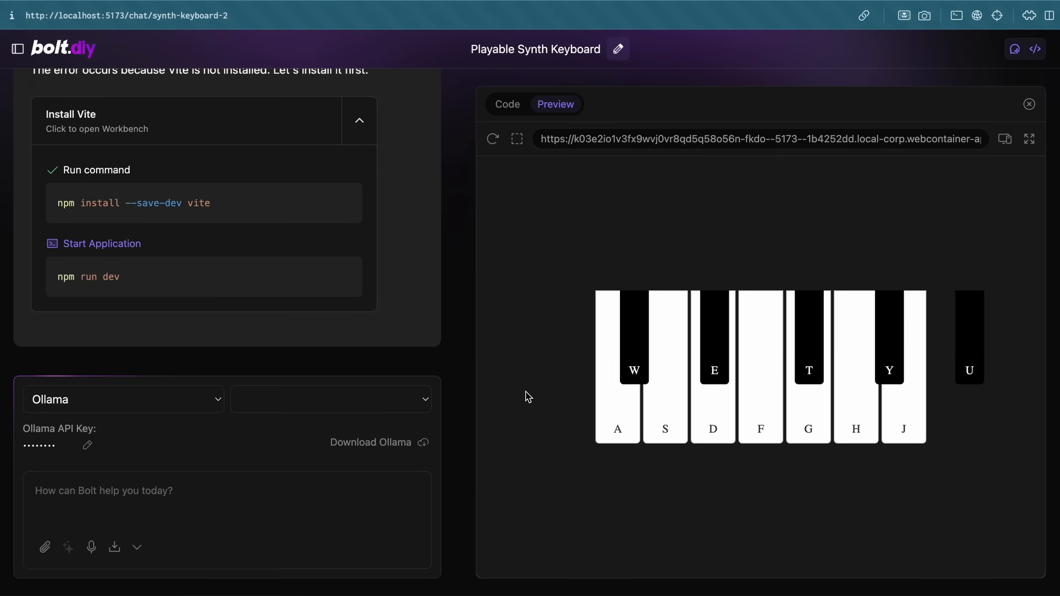
click(507, 104)
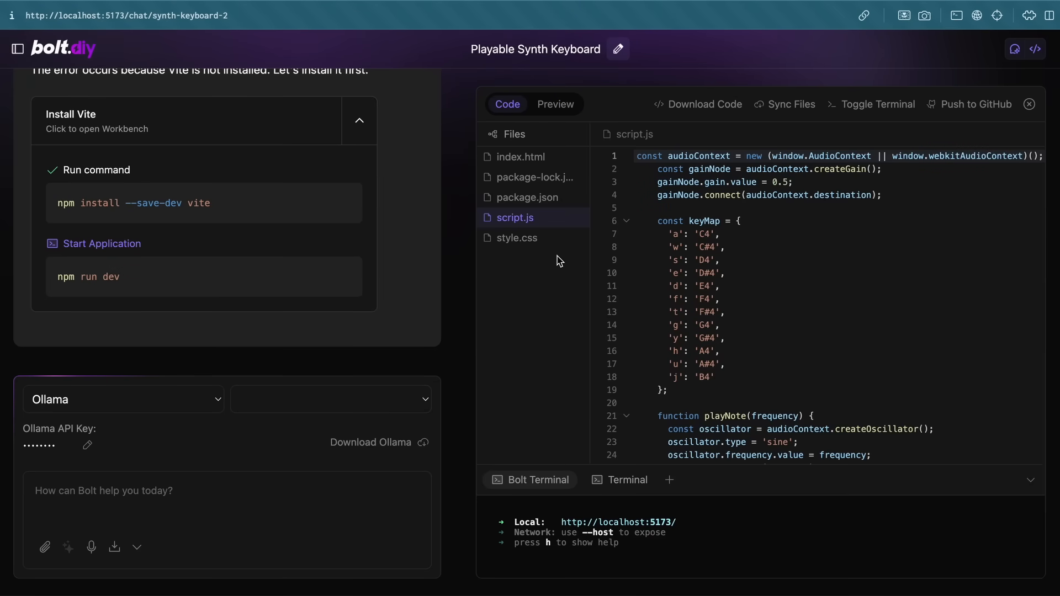
- Review package.json, script.js and style.css in the Files list, ending on the stylesheet
click(527, 198)
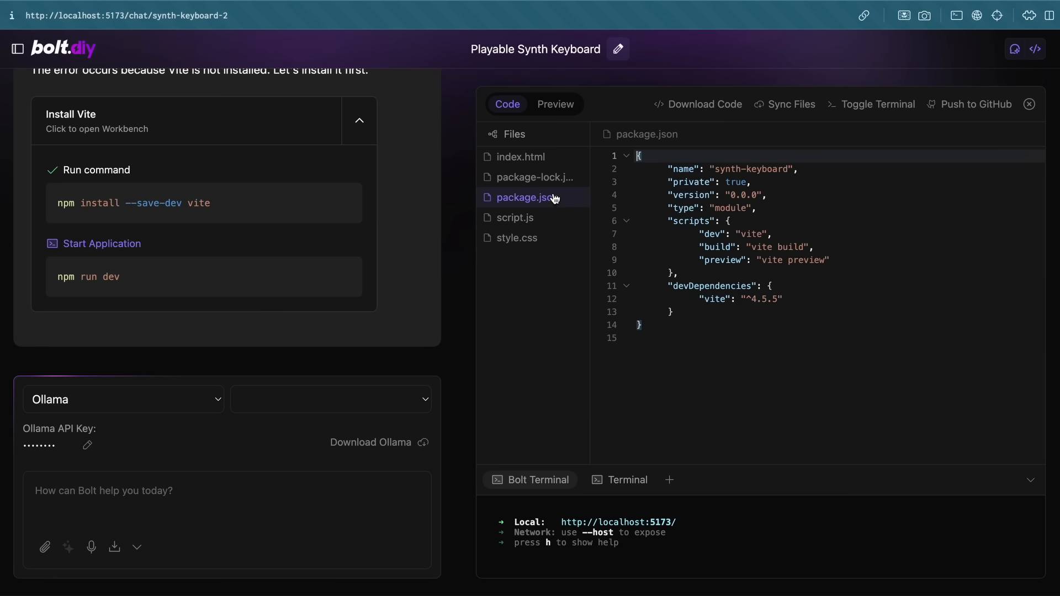
click(515, 217)
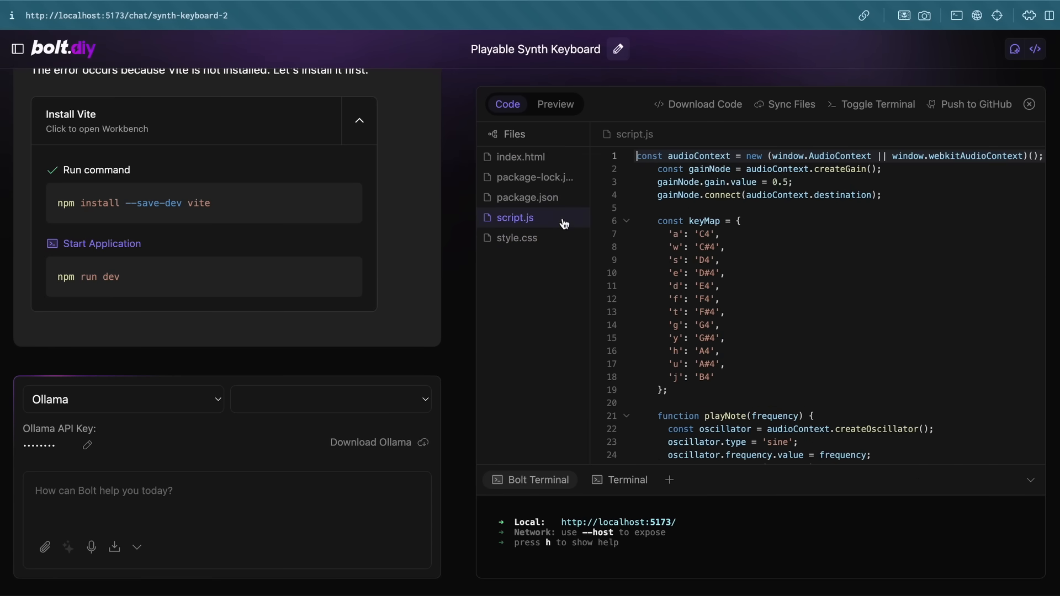
click(516, 237)
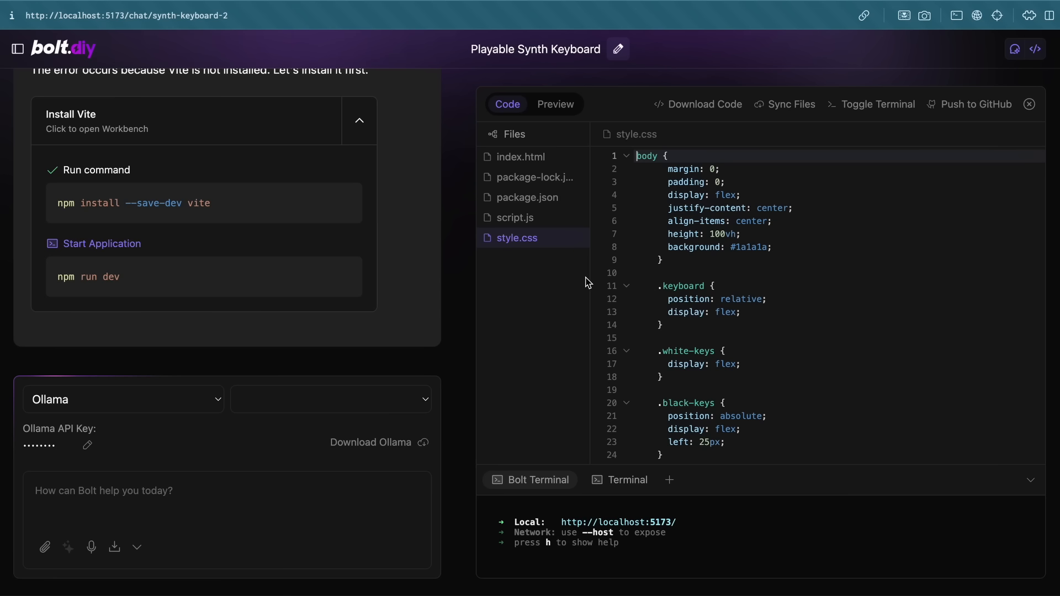
mouse_move(628, 300)
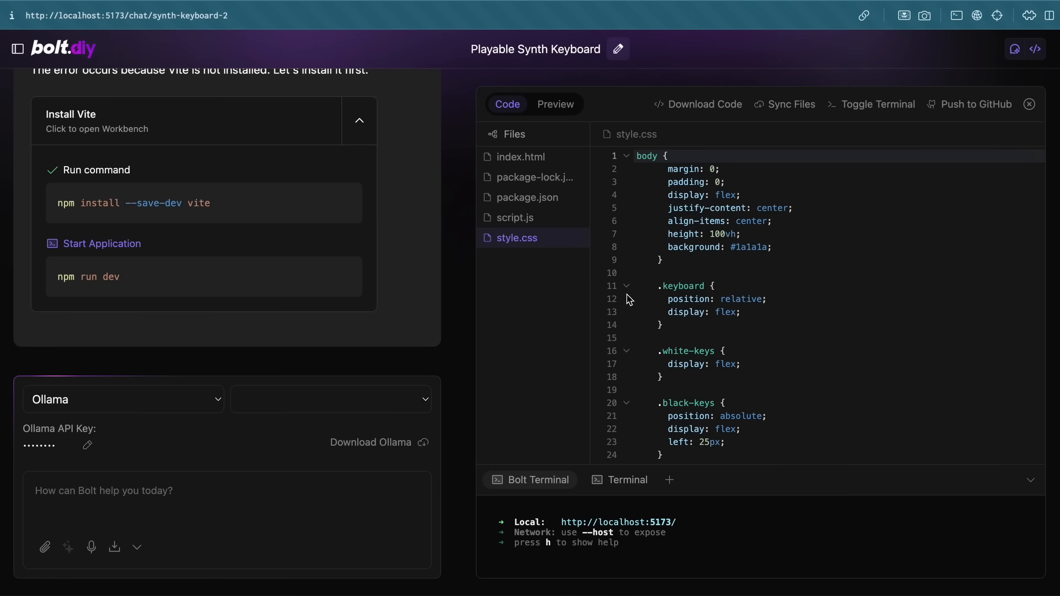
mouse_move(648, 294)
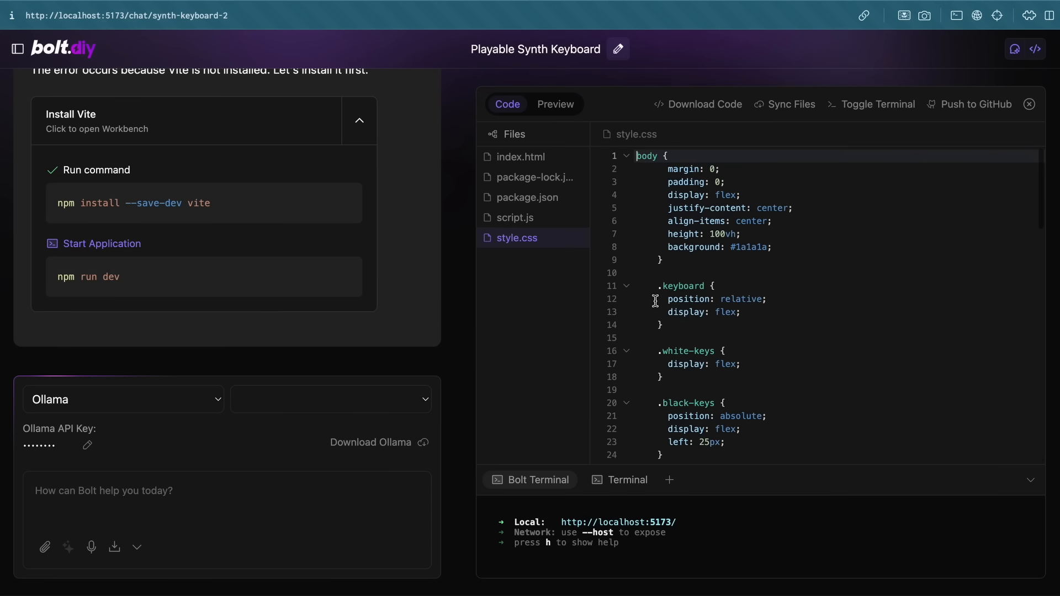
mouse_move(582, 318)
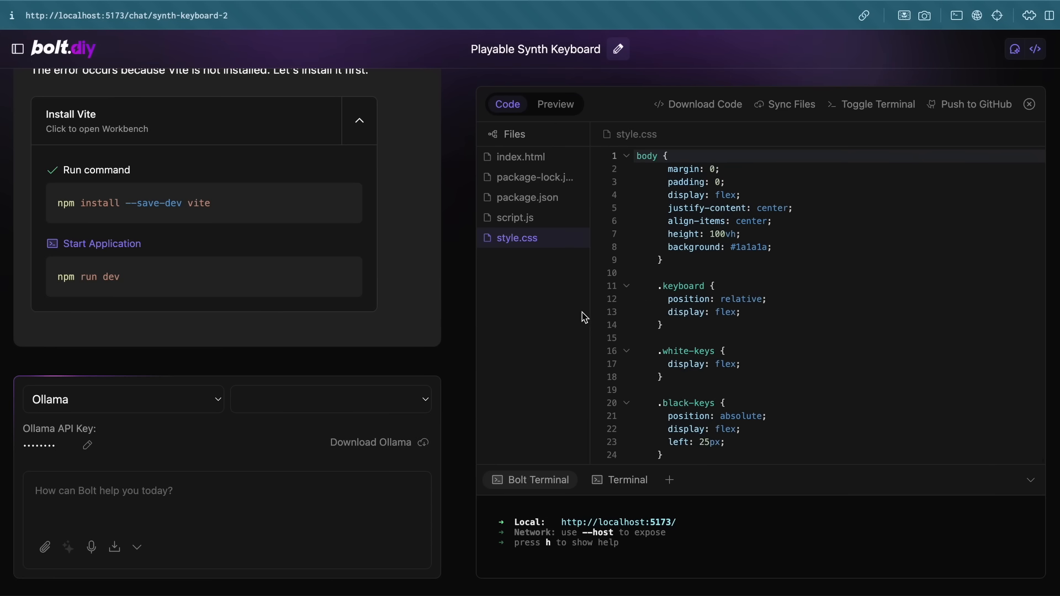
mouse_move(642, 296)
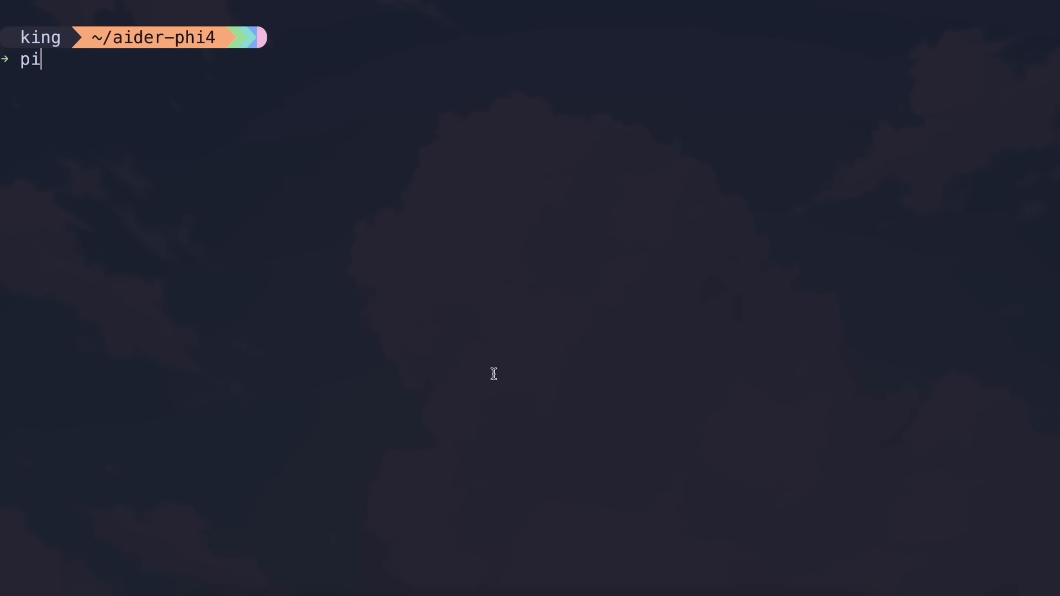
- Run 'pip3 install --upgrade aider-chat', then enter 'aider --model ollama/phi4'
text(p3 install)
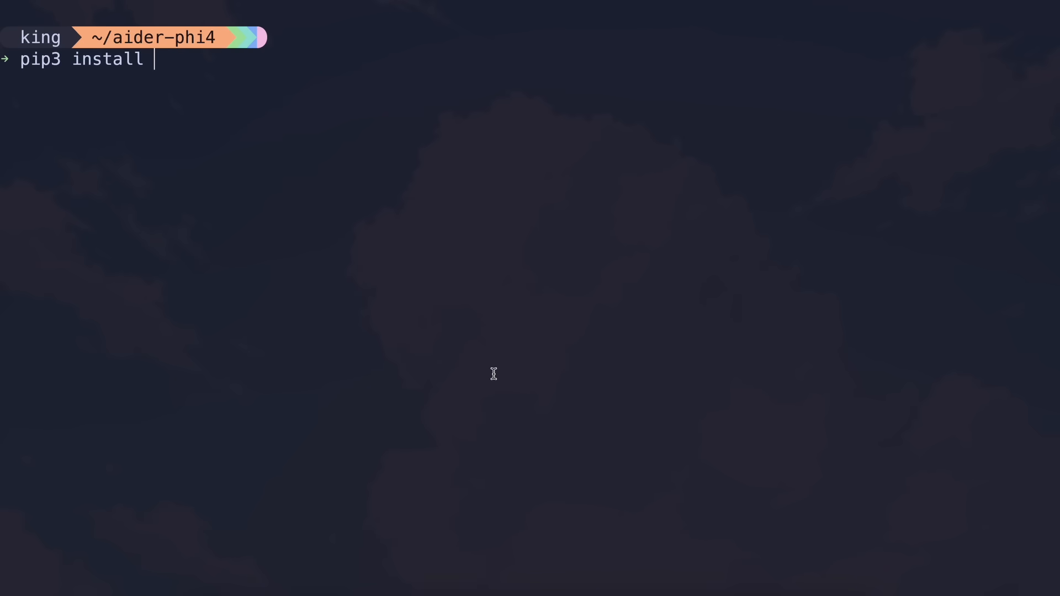
text(--)
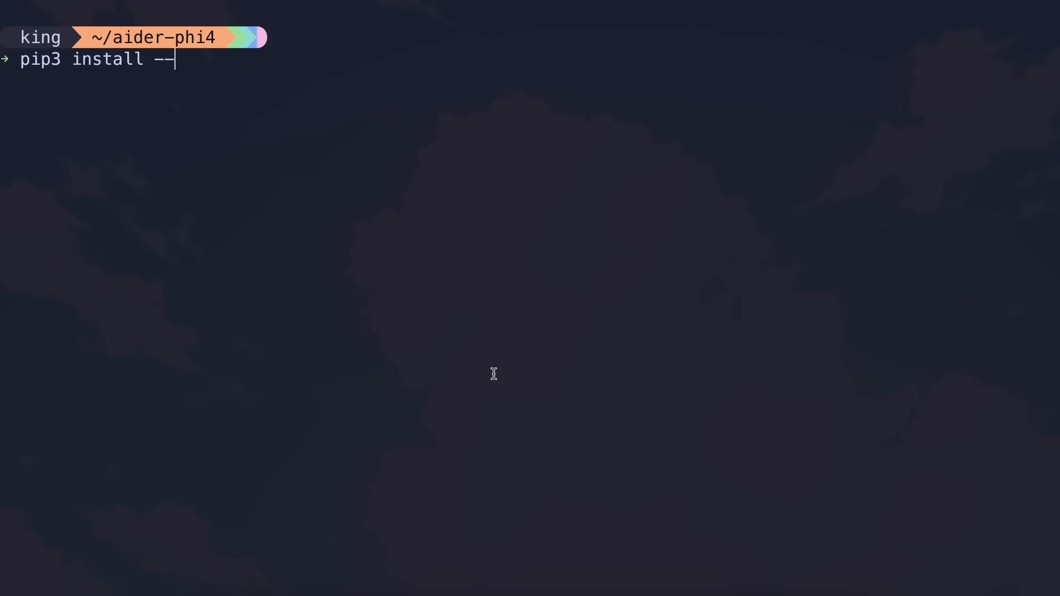
text(upgrade aider-ch)
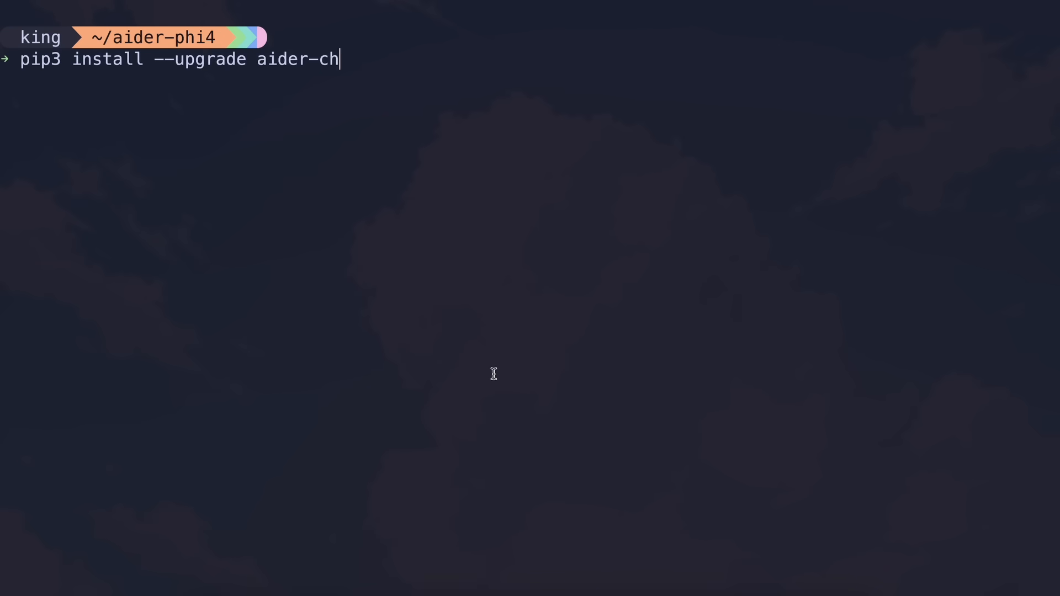
key(Return)
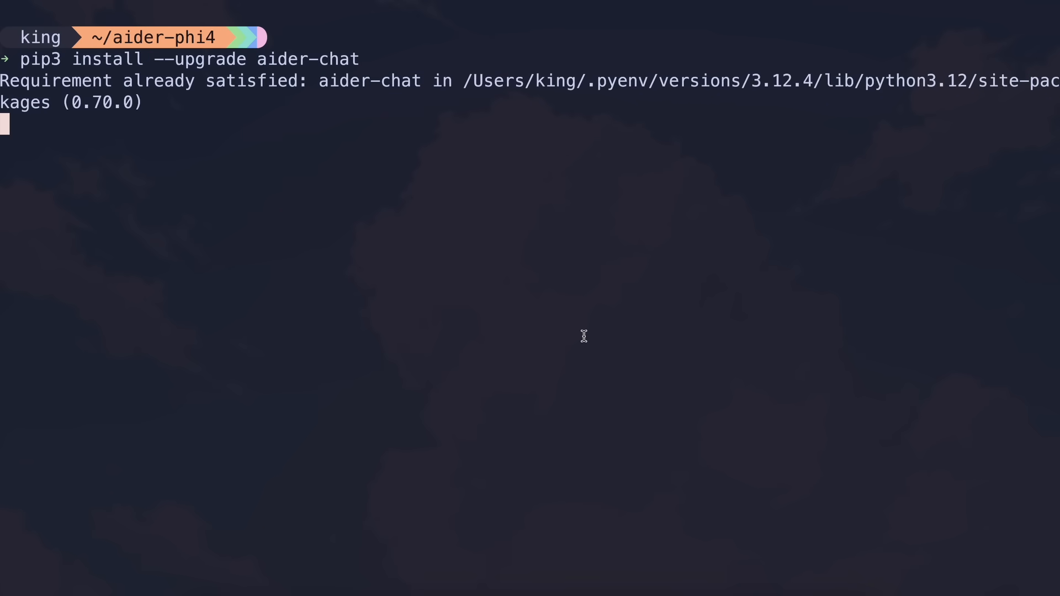
text(aider --model ollama/phi4)
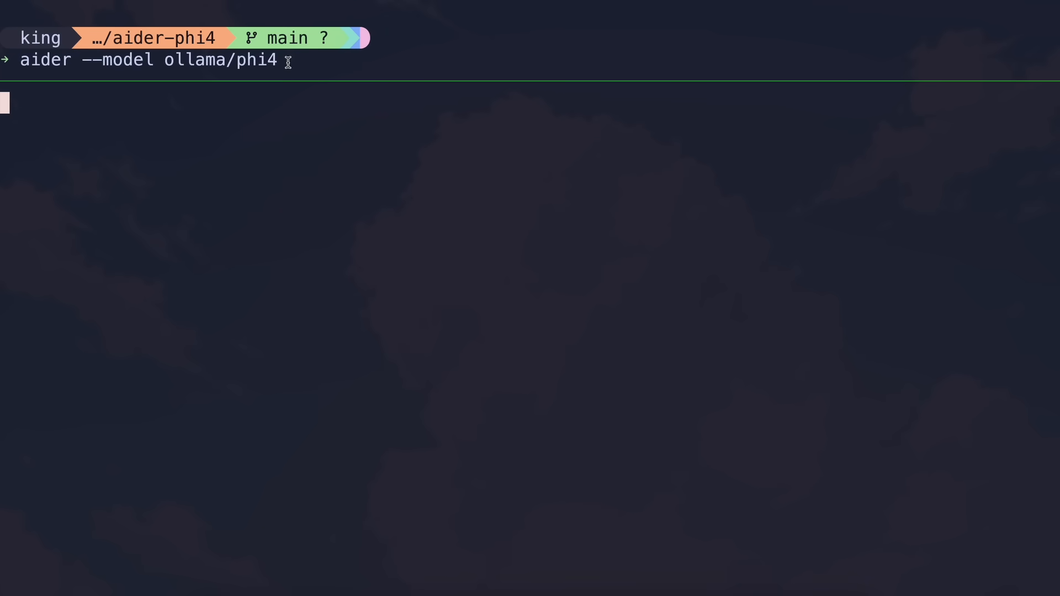
mouse_move(245, 162)
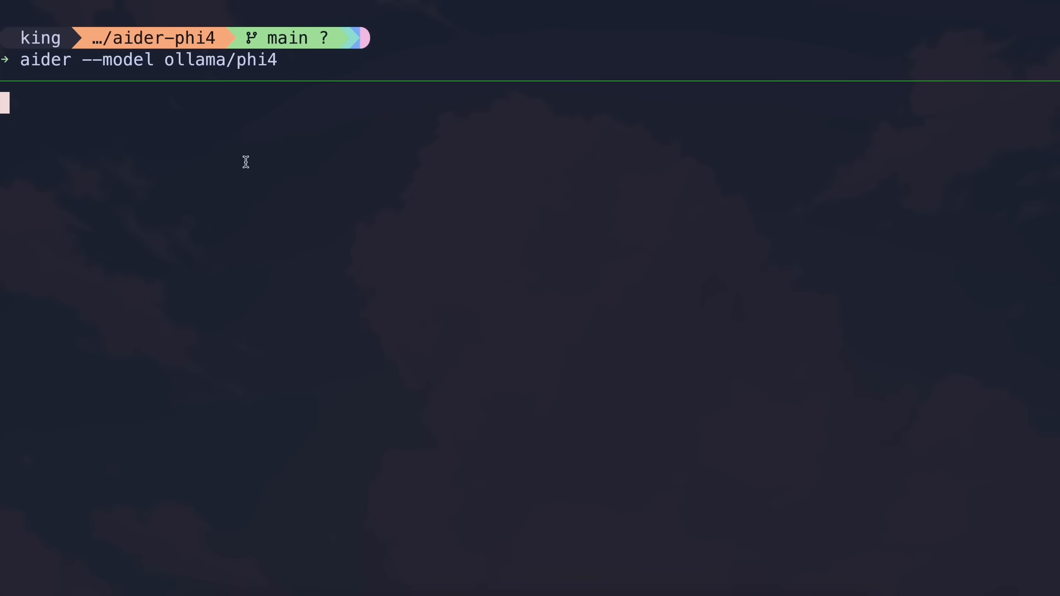
- Start Aider and send 'Build me a playable synth keyboard using html,css,js' to Phi-4
key(Return)
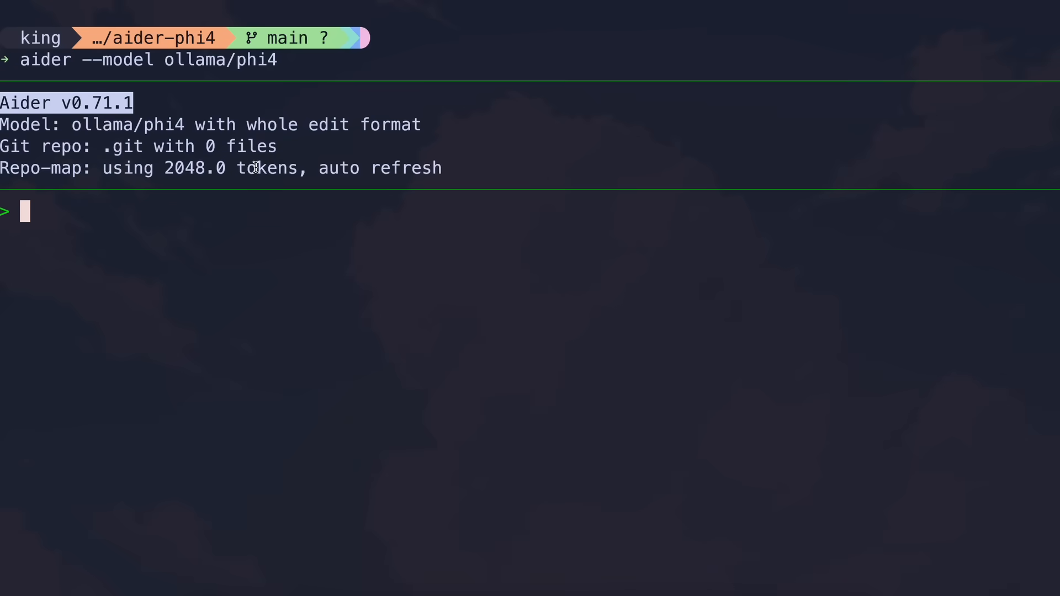
mouse_move(242, 145)
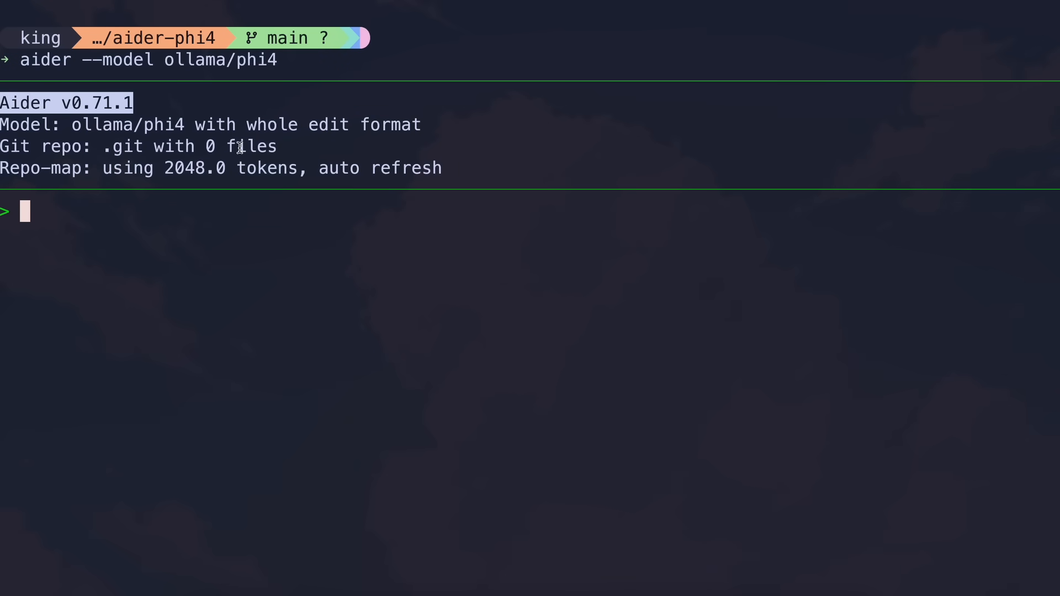
mouse_move(204, 224)
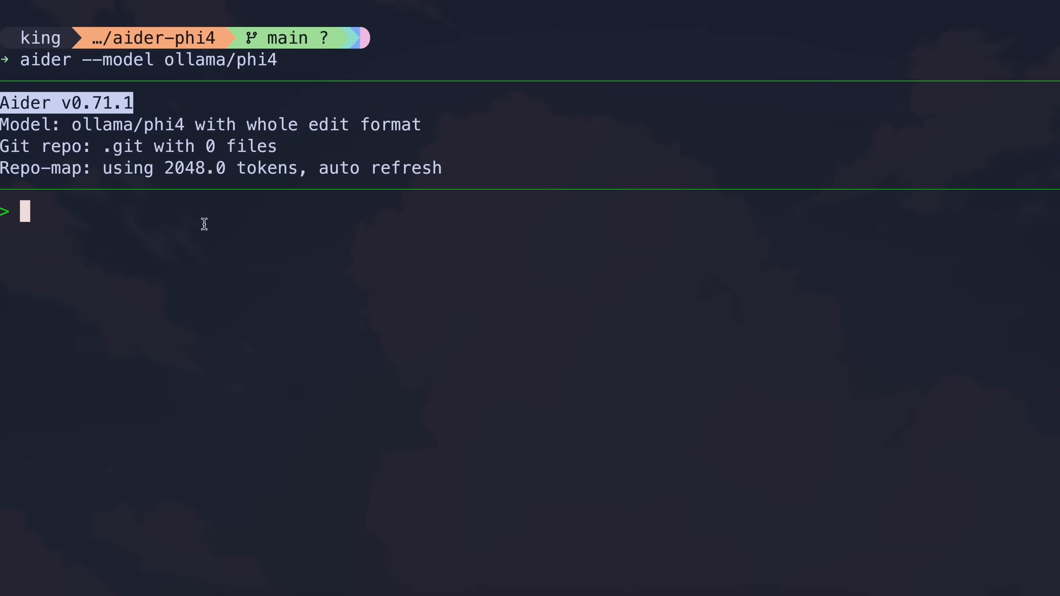
text(Bu)
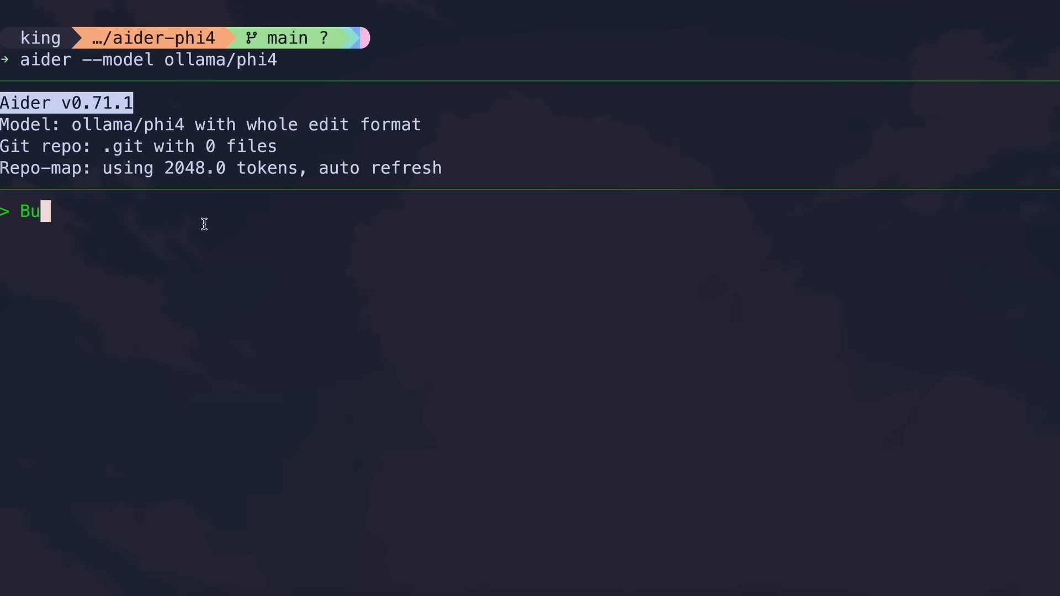
text(ild me a p)
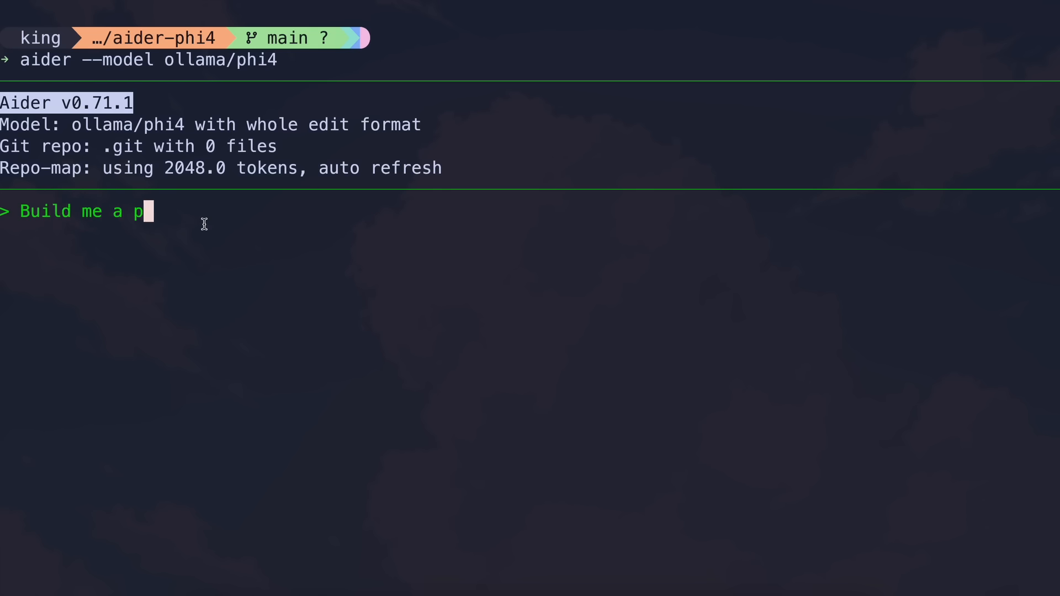
text(layable synth ke)
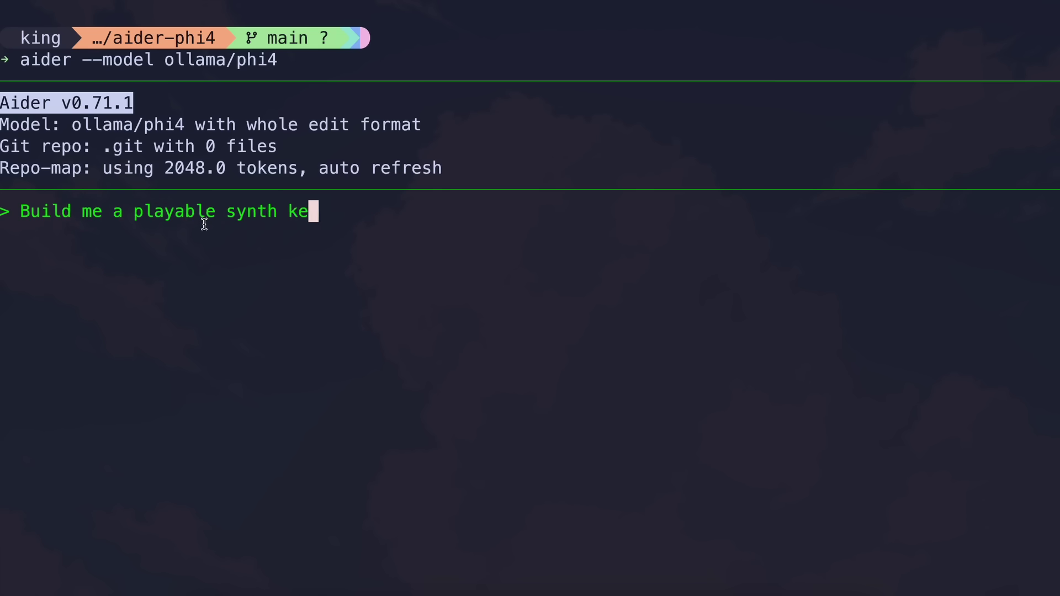
text(yboard using html)
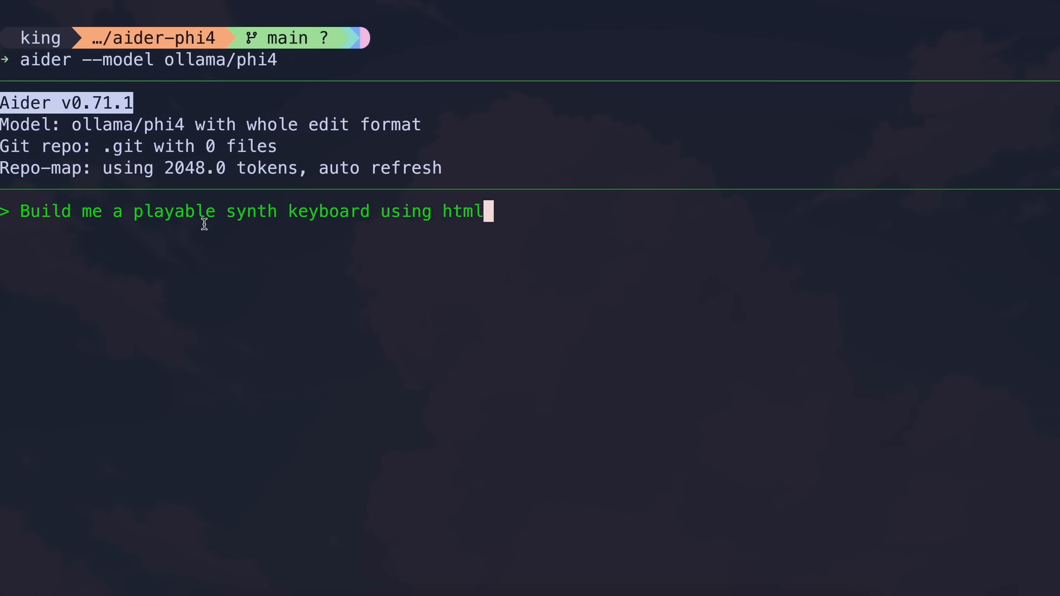
text(,css,js)
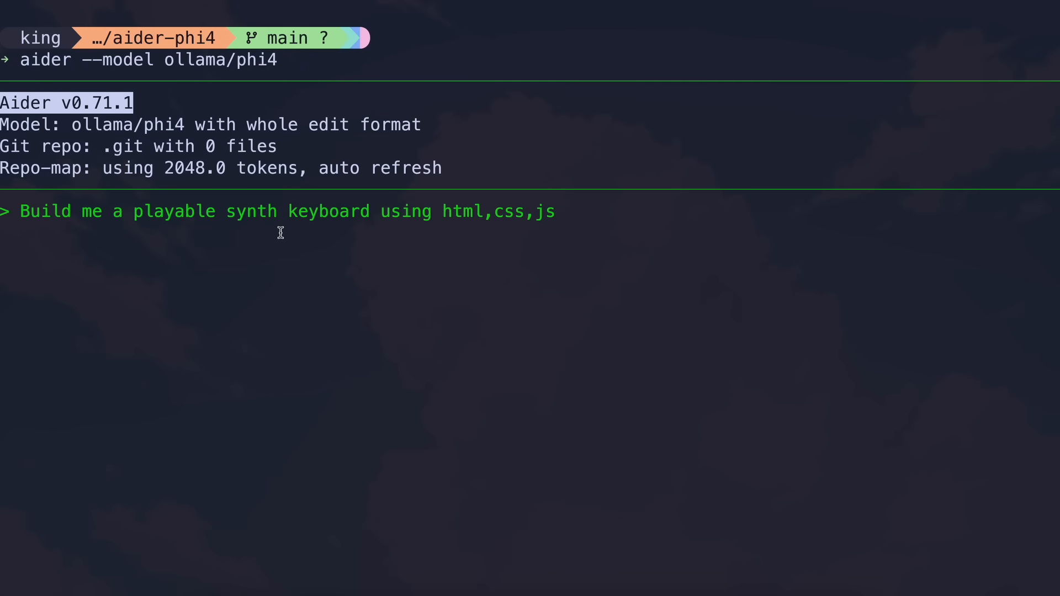
key(Return)
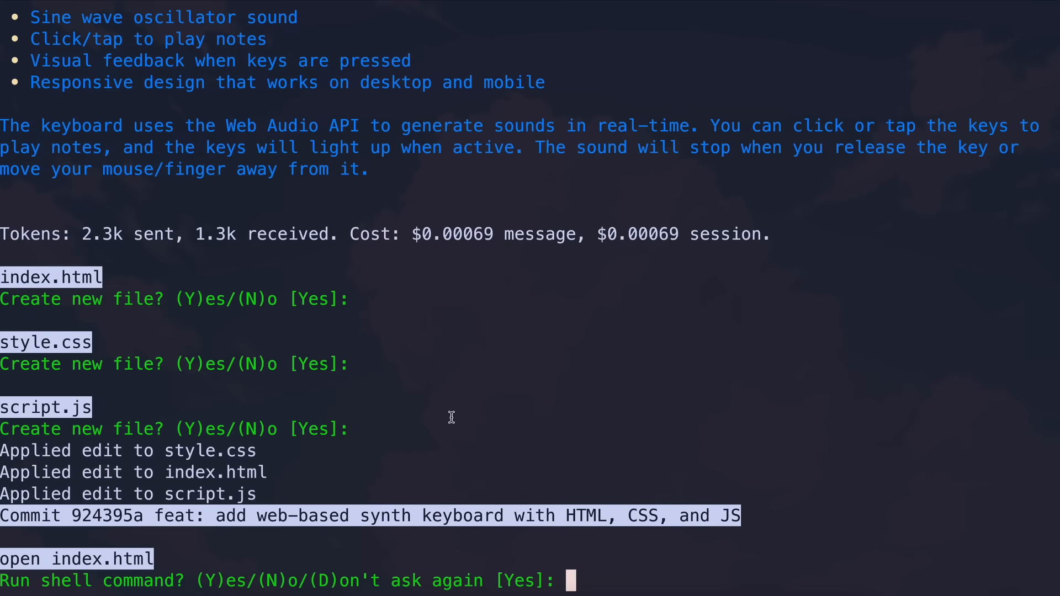
mouse_move(509, 411)
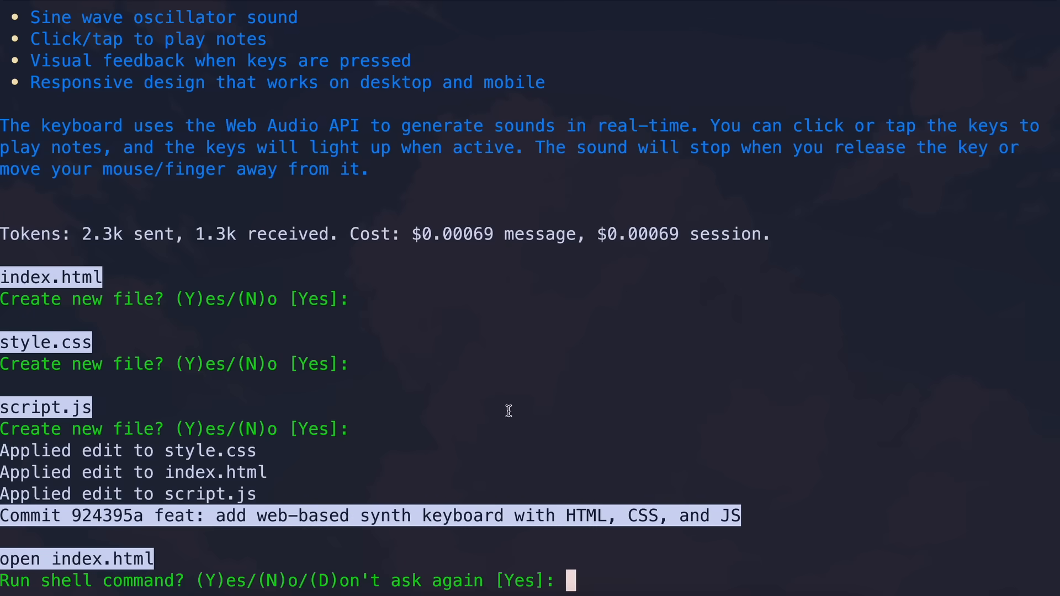
- Answer Y to let Aider run 'open index.html' for the committed synth keyboard
text(Y)
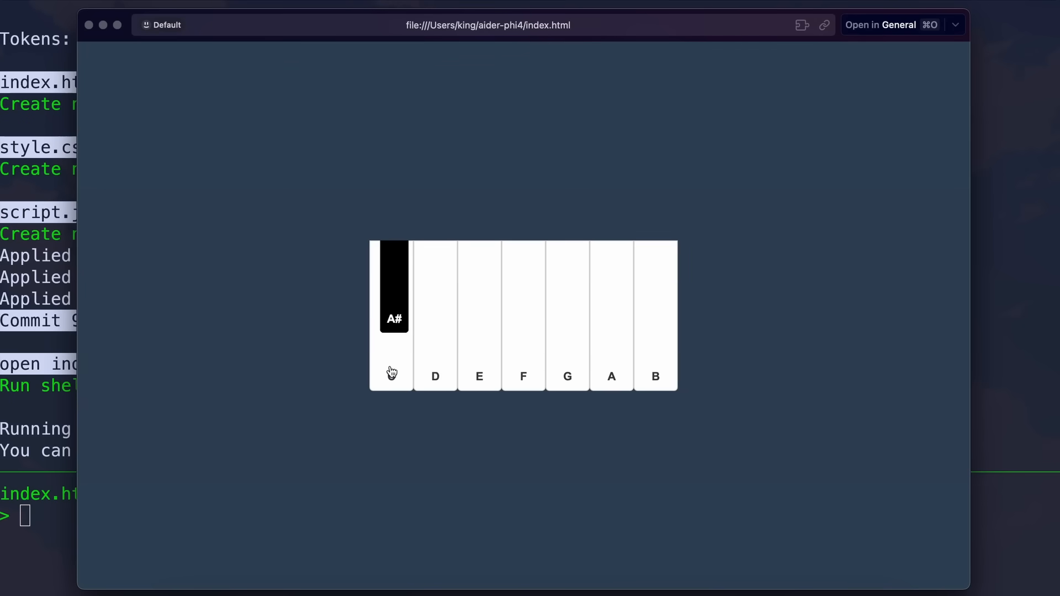
mouse_move(515, 357)
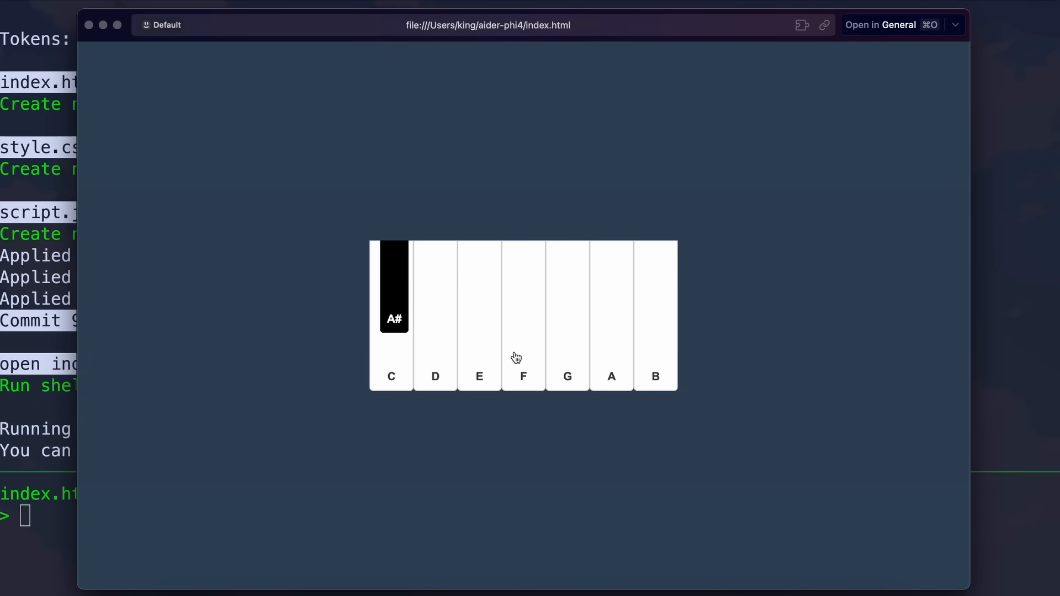
mouse_move(403, 363)
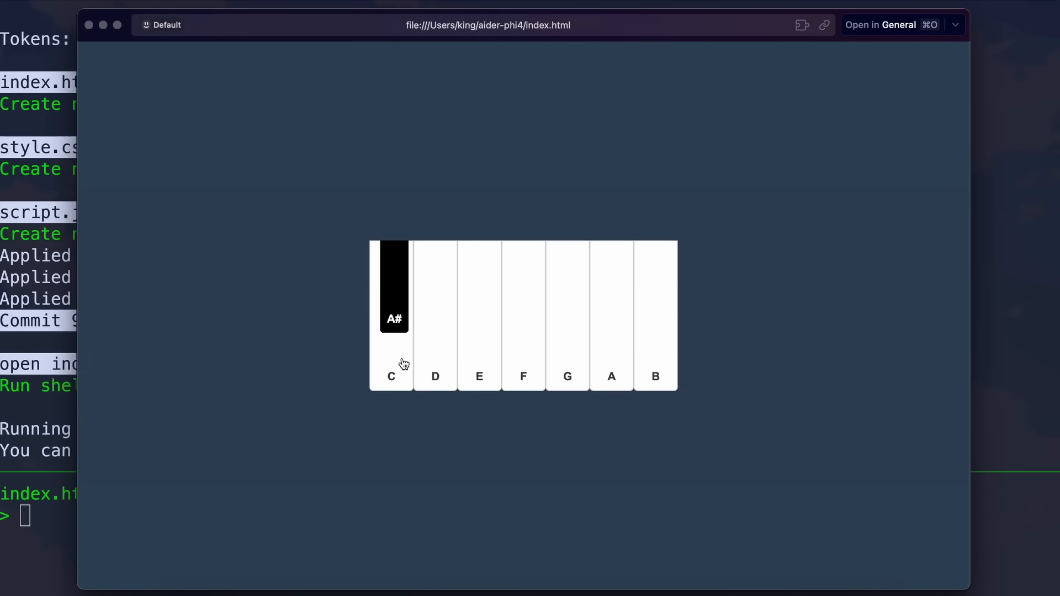
mouse_move(569, 356)
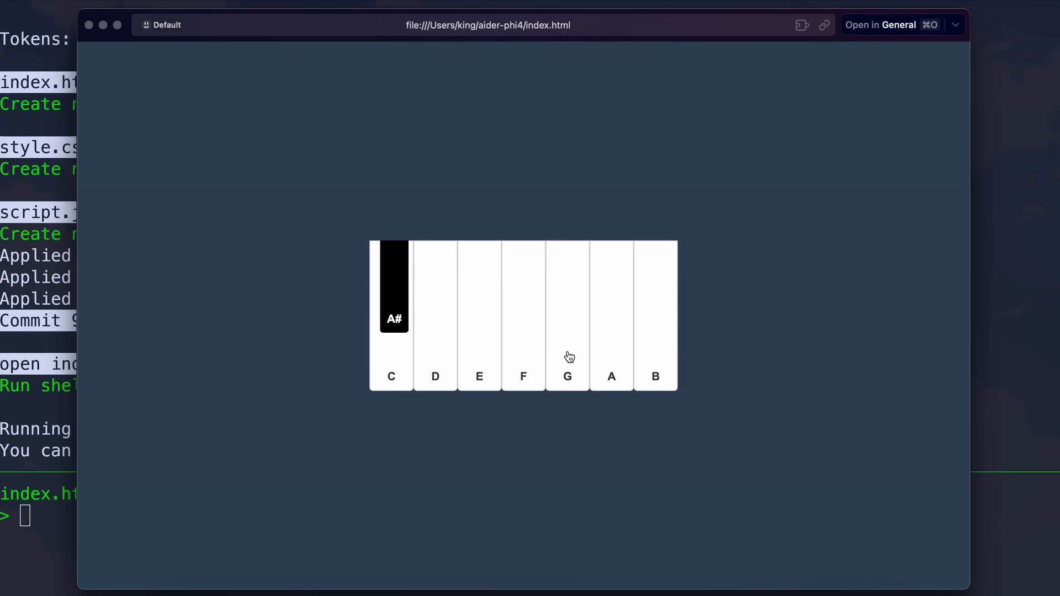
mouse_move(639, 281)
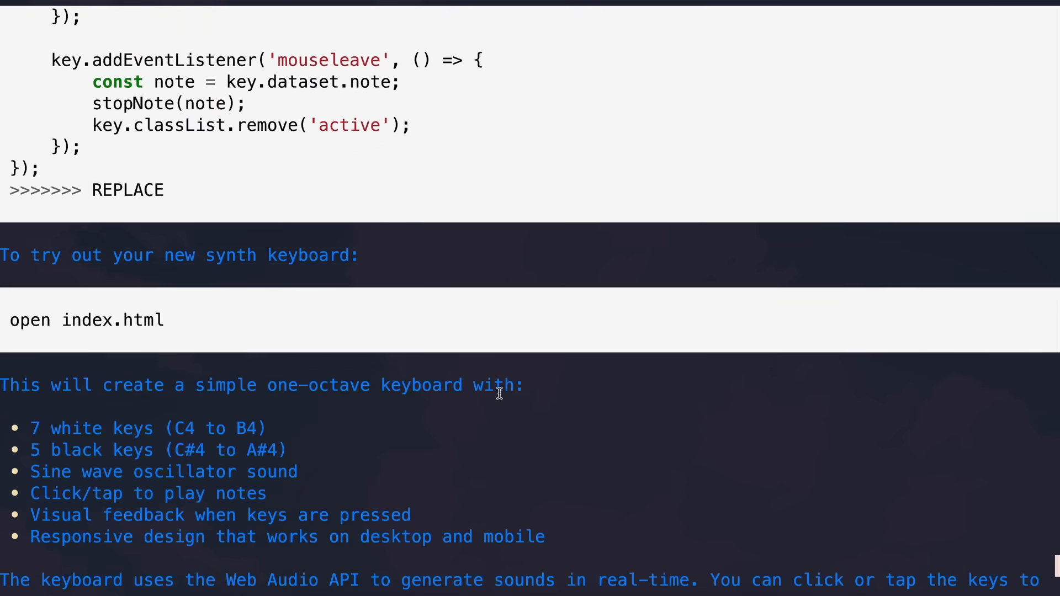
scroll(up, 3)
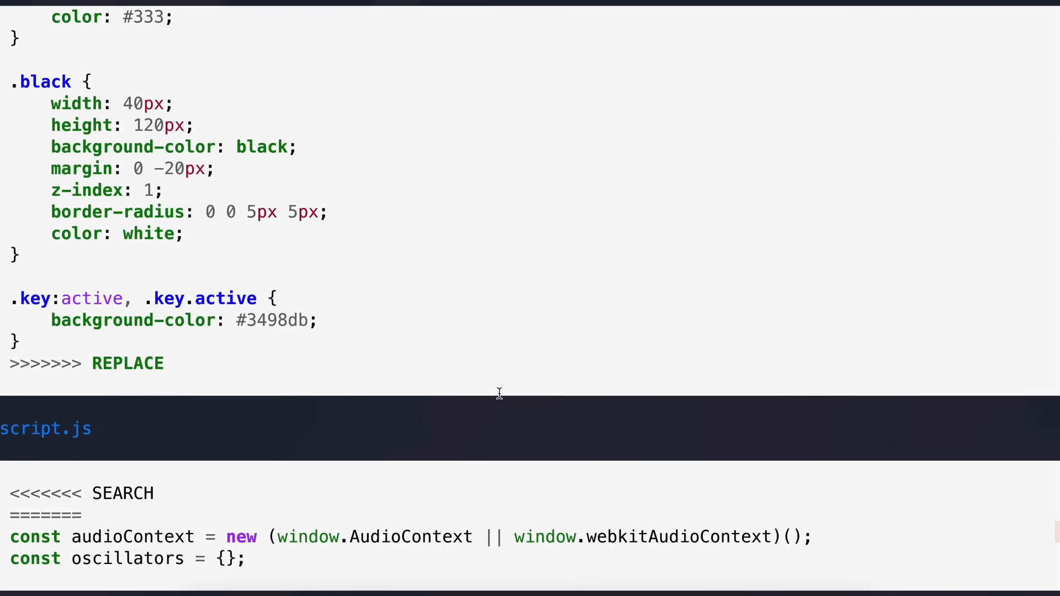
scroll(up, 3)
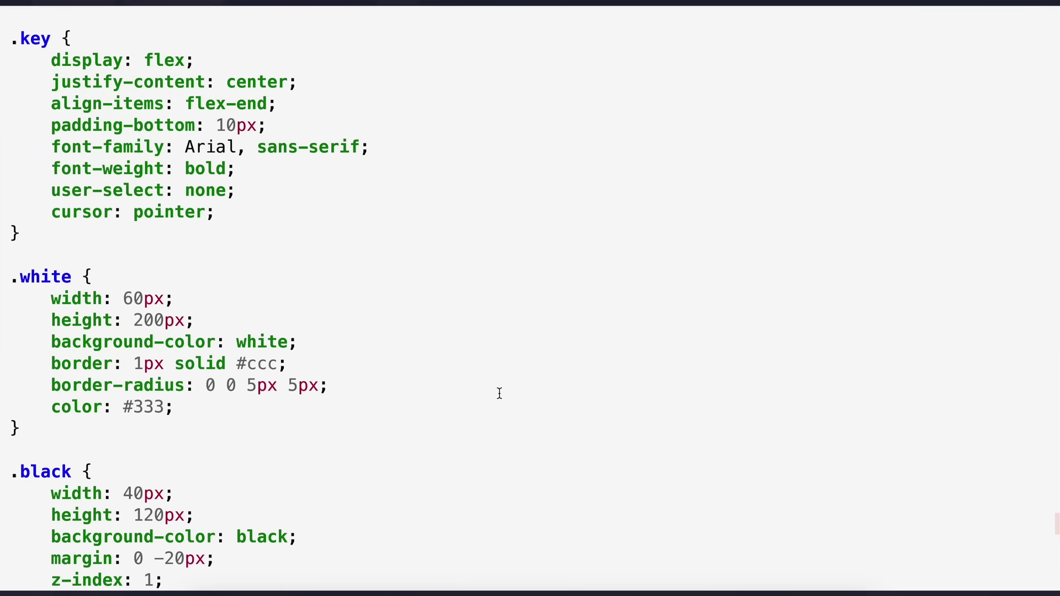
scroll(up, 3)
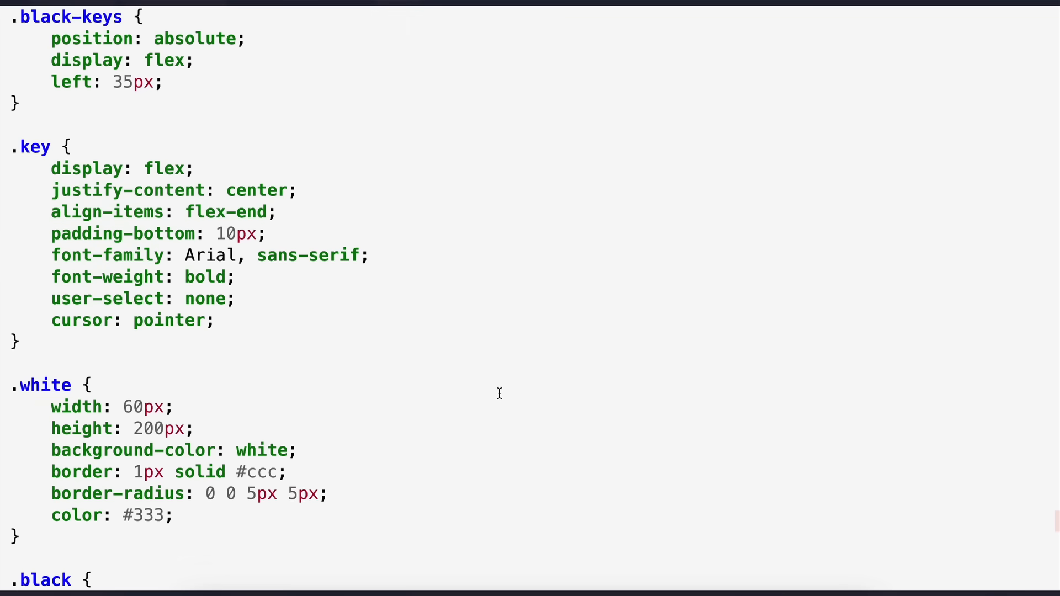
scroll(down, 3)
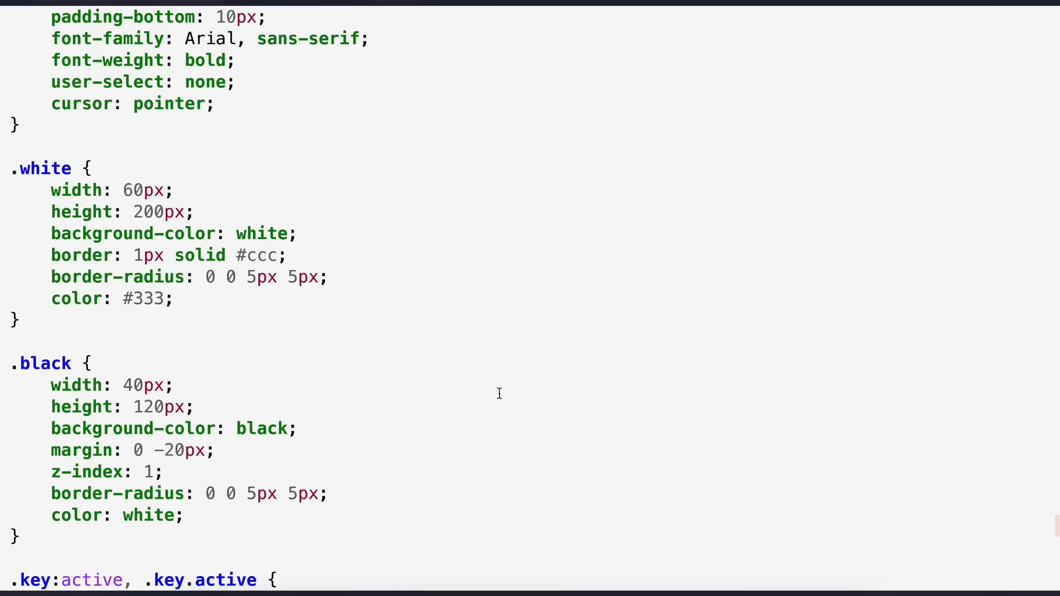
scroll(down, 3)
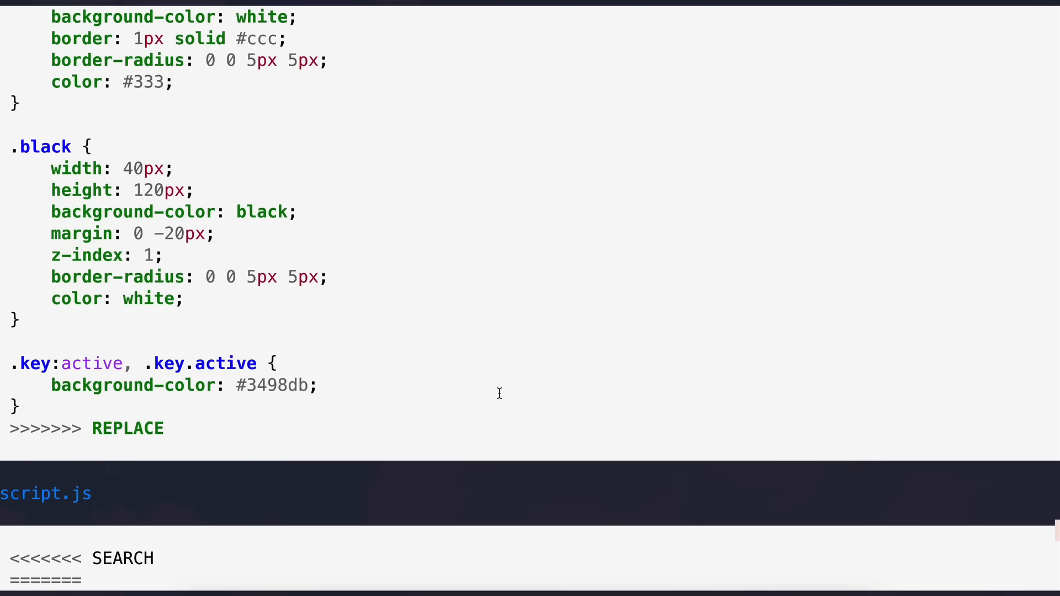
scroll(down, 3)
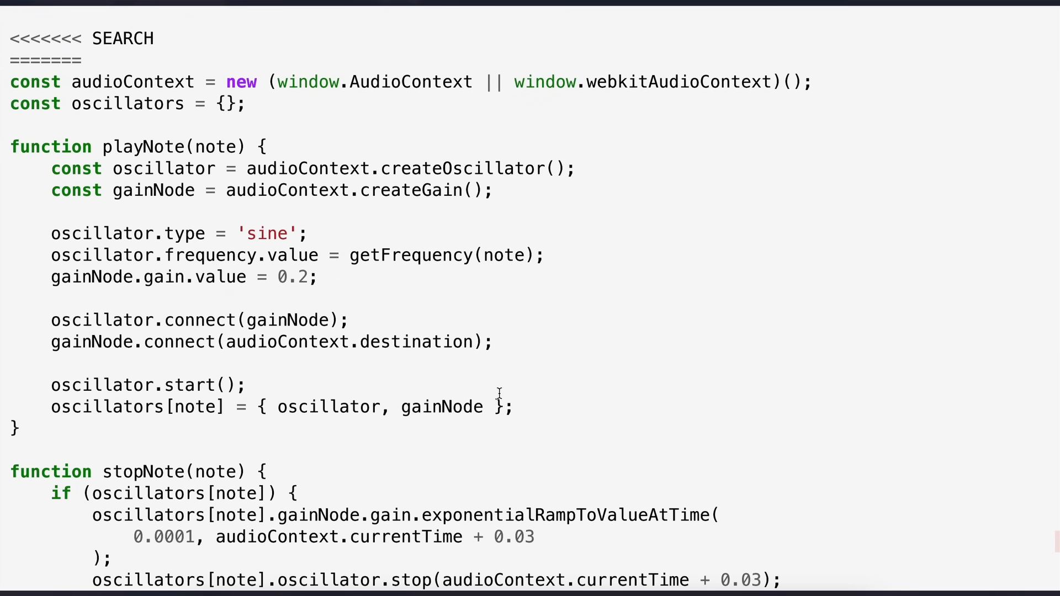
scroll(down, 3)
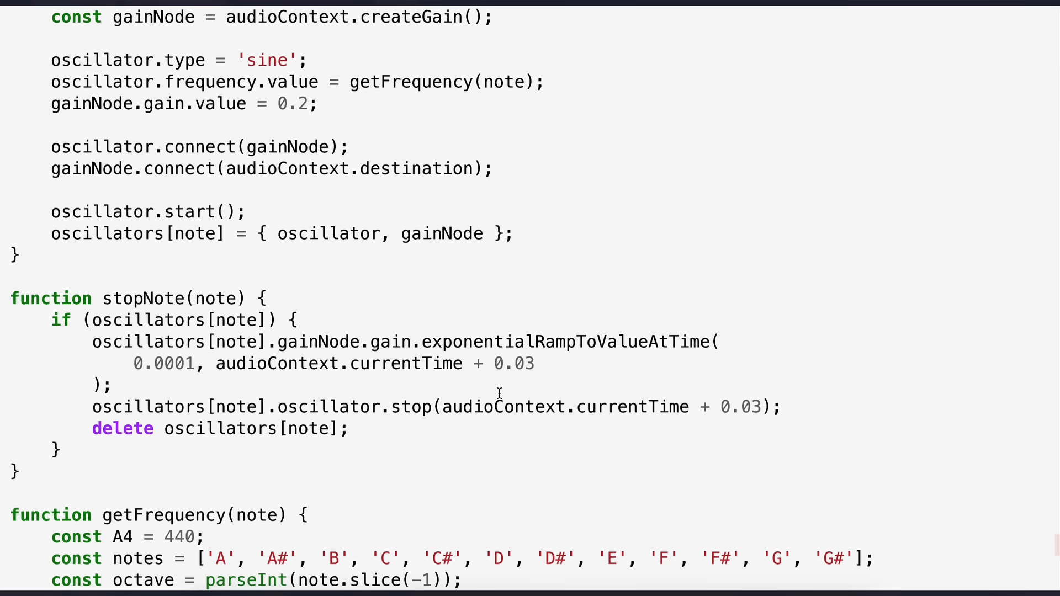
scroll(down, 3)
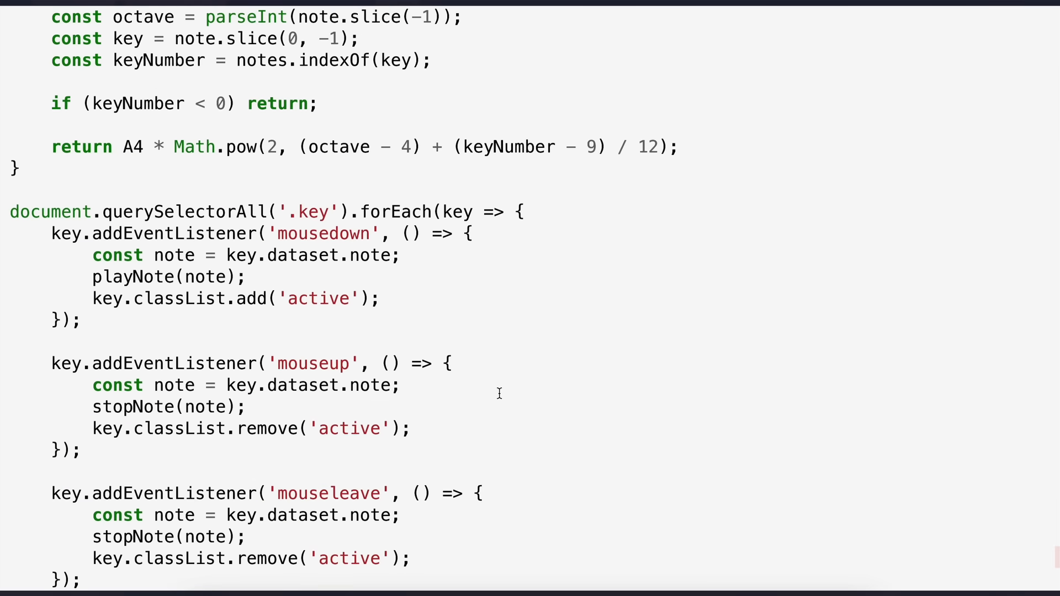
scroll(down, 3)
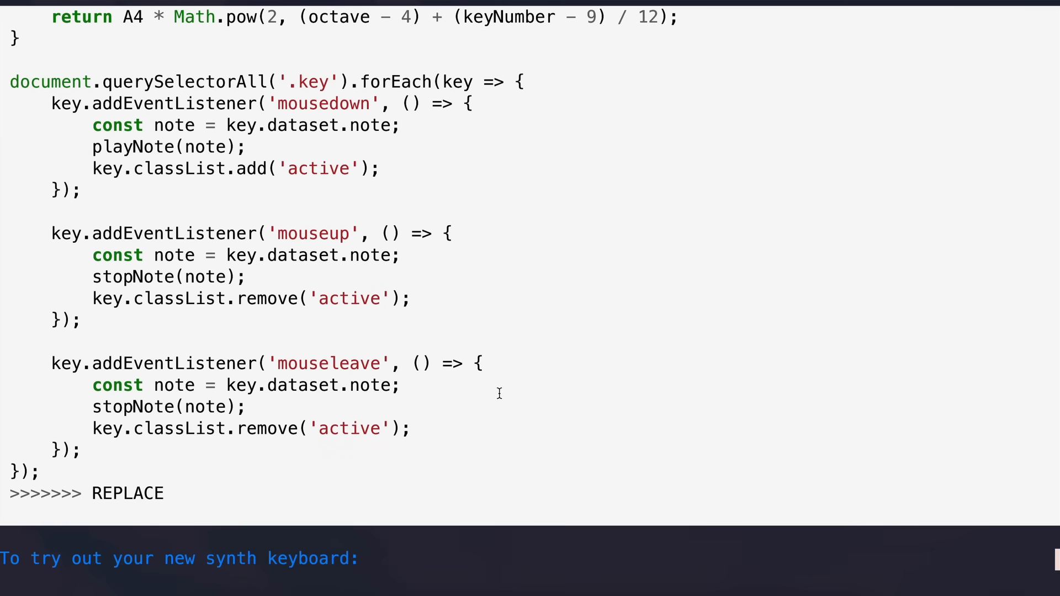
scroll(down, 3)
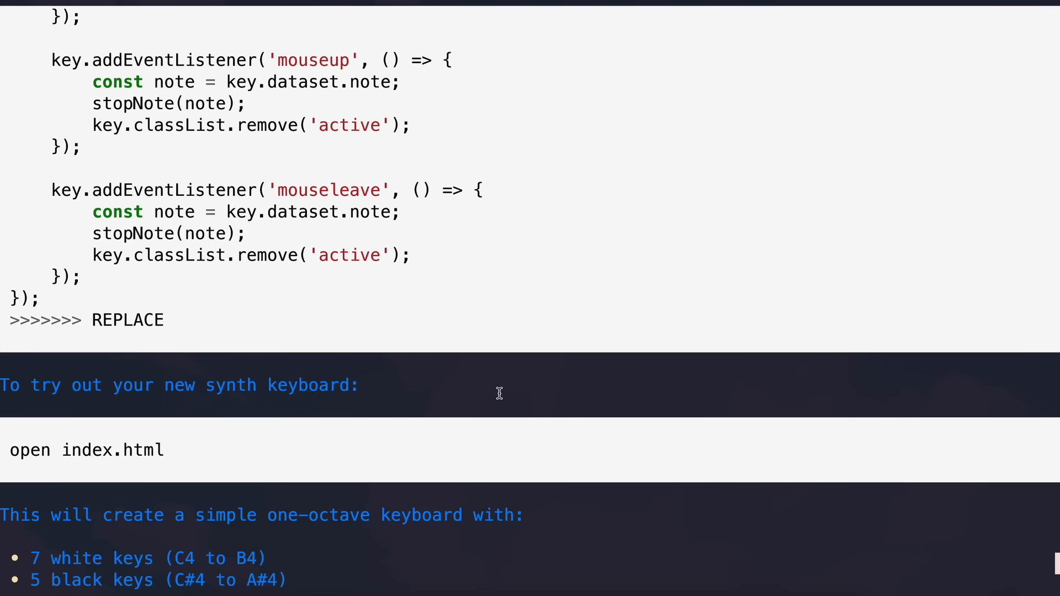
scroll(down, 3)
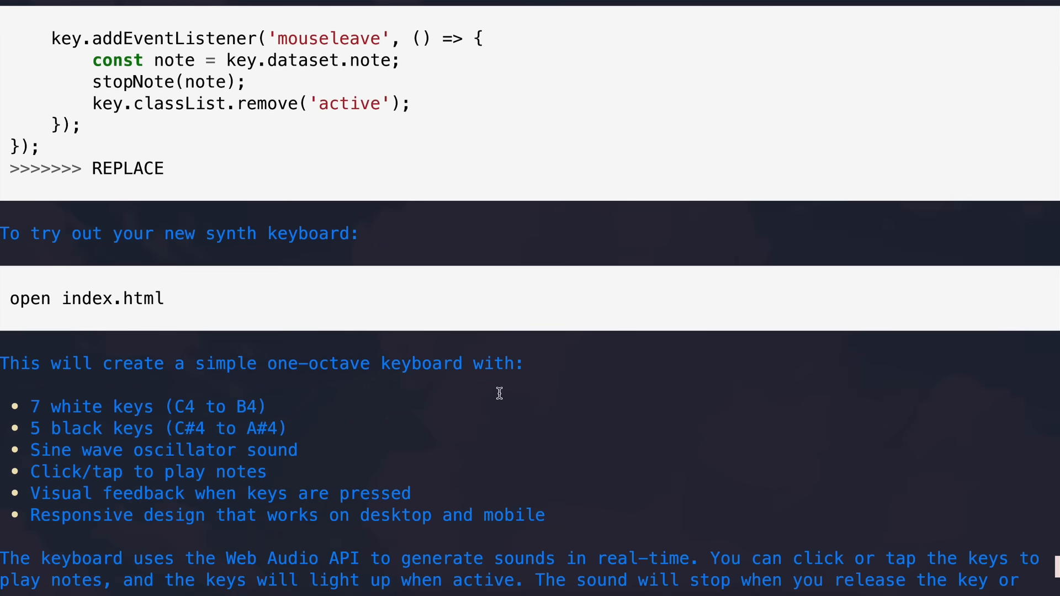
scroll(down, 3)
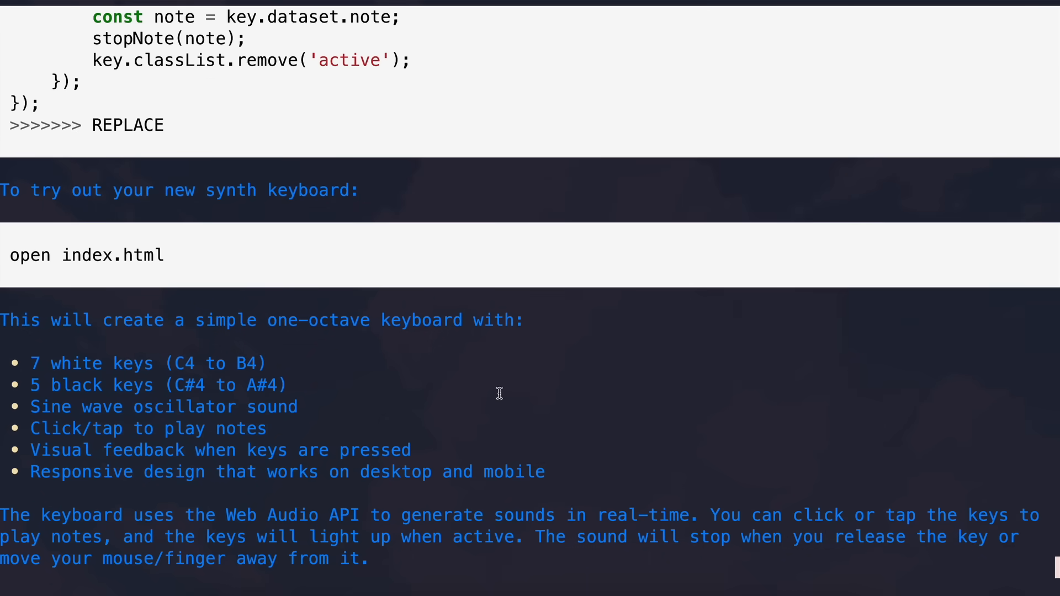
mouse_move(525, 413)
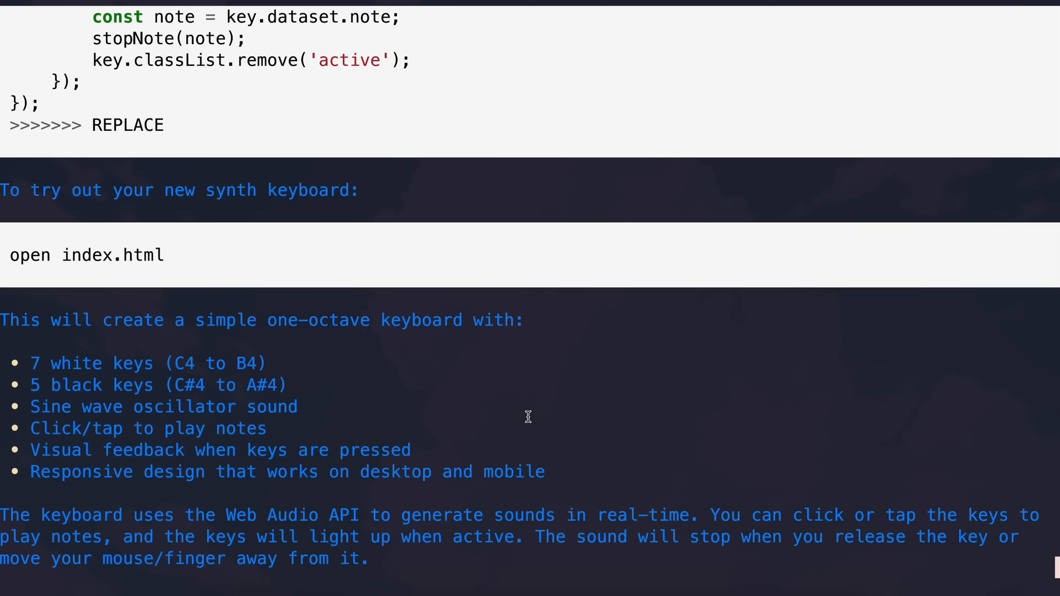
mouse_move(545, 400)
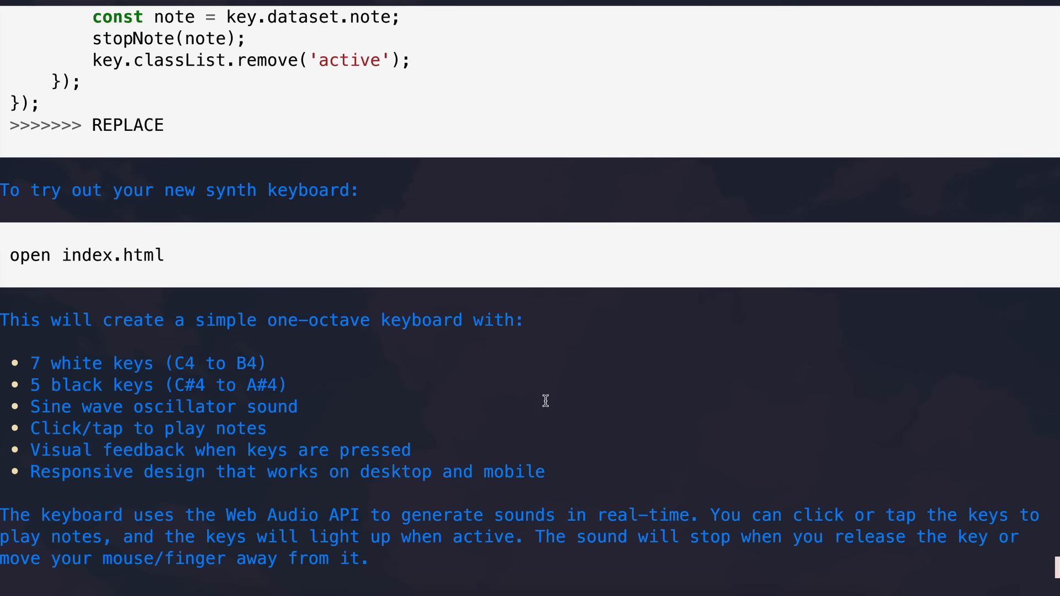
mouse_move(571, 426)
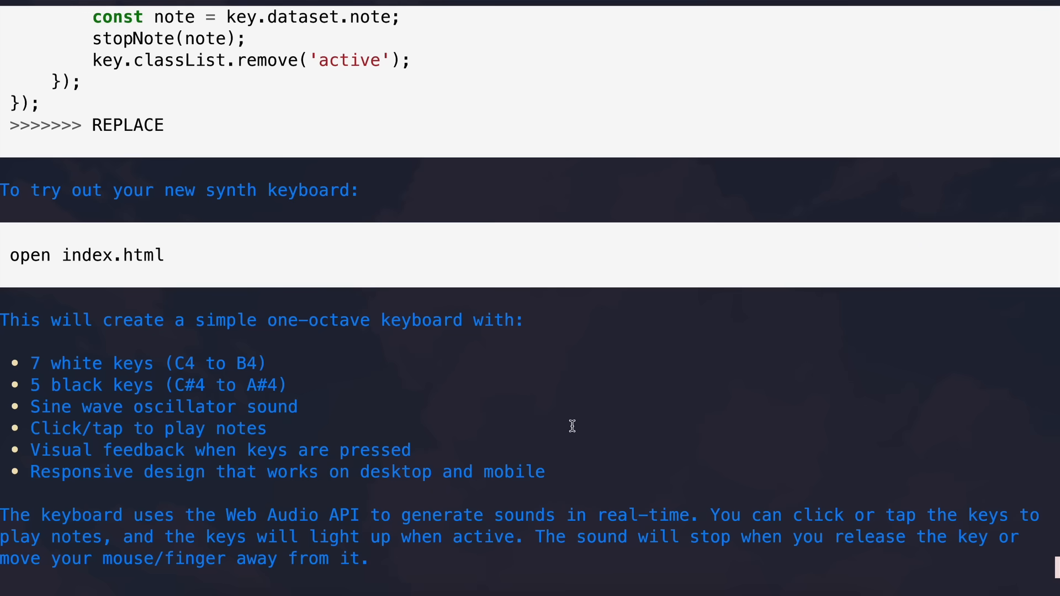
mouse_move(568, 445)
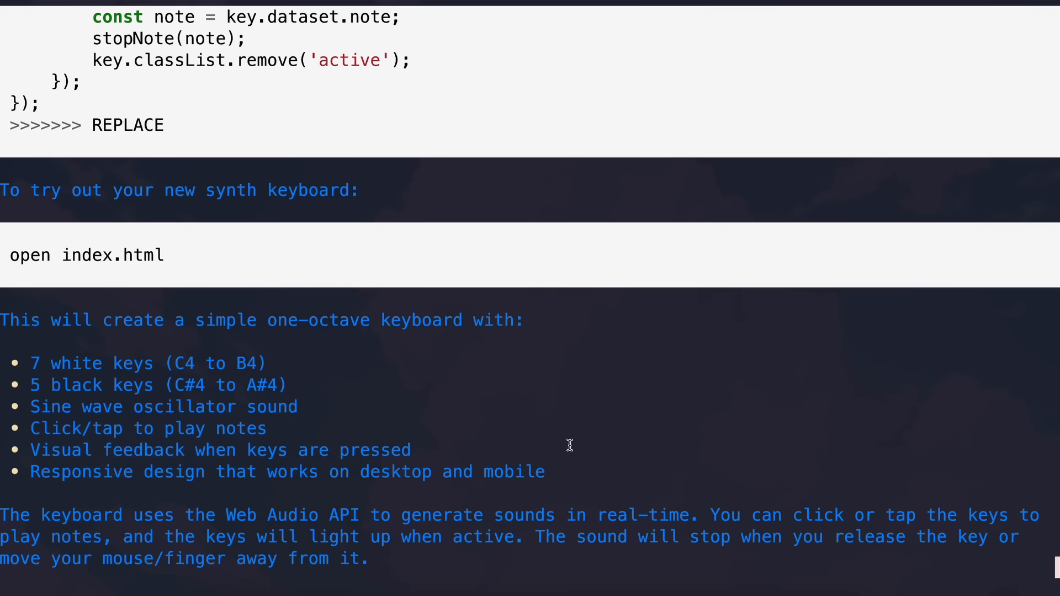
mouse_move(616, 448)
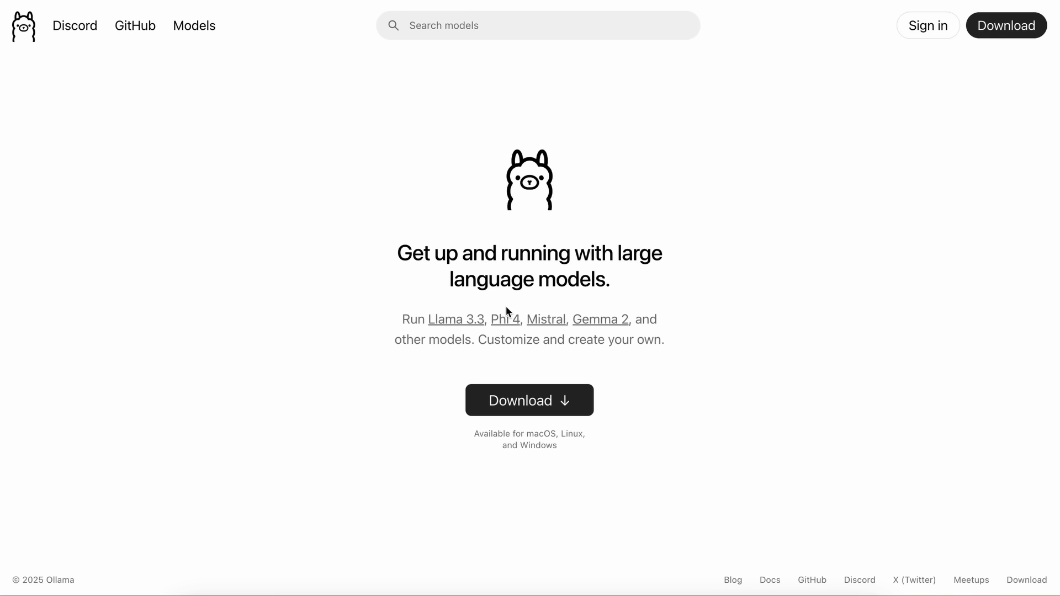
mouse_move(556, 302)
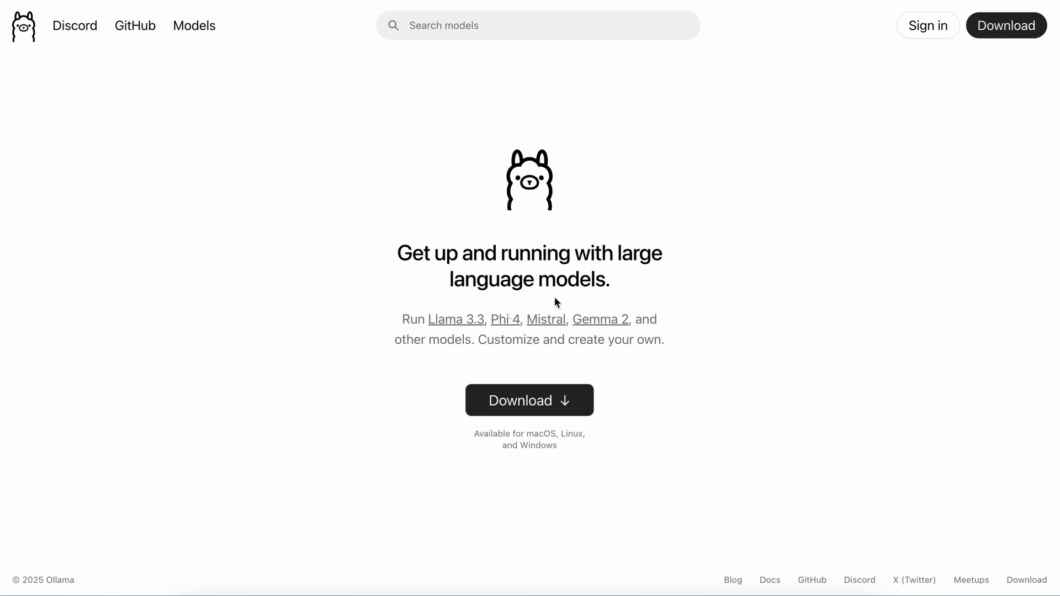
mouse_move(847, 185)
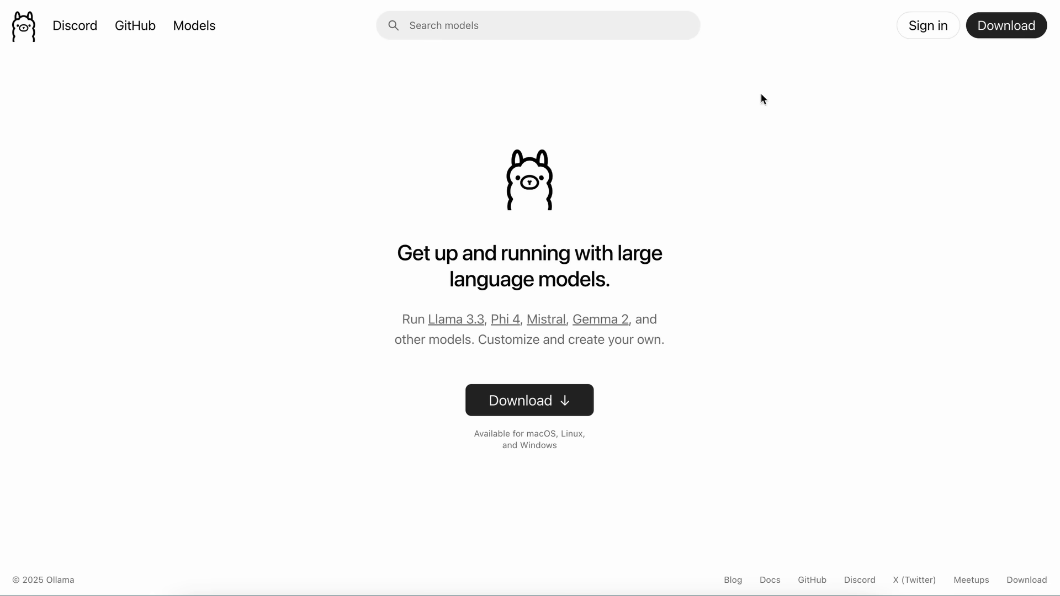
- Switch the browser to the ollama.com homepage listing Phi 4 among its models
click(194, 25)
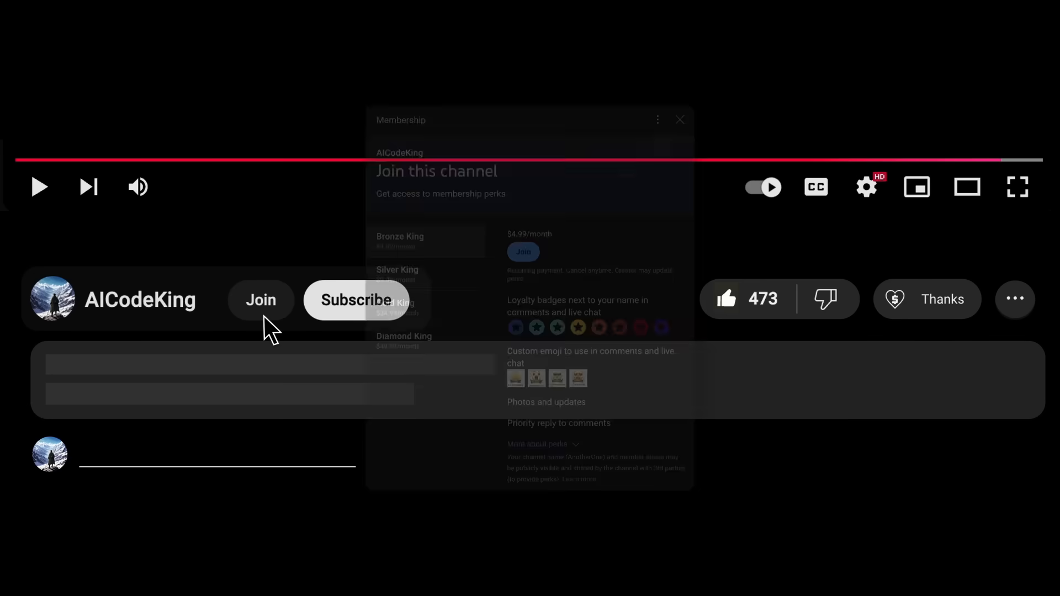
- Close the channel membership popup on the YouTube video page
click(680, 119)
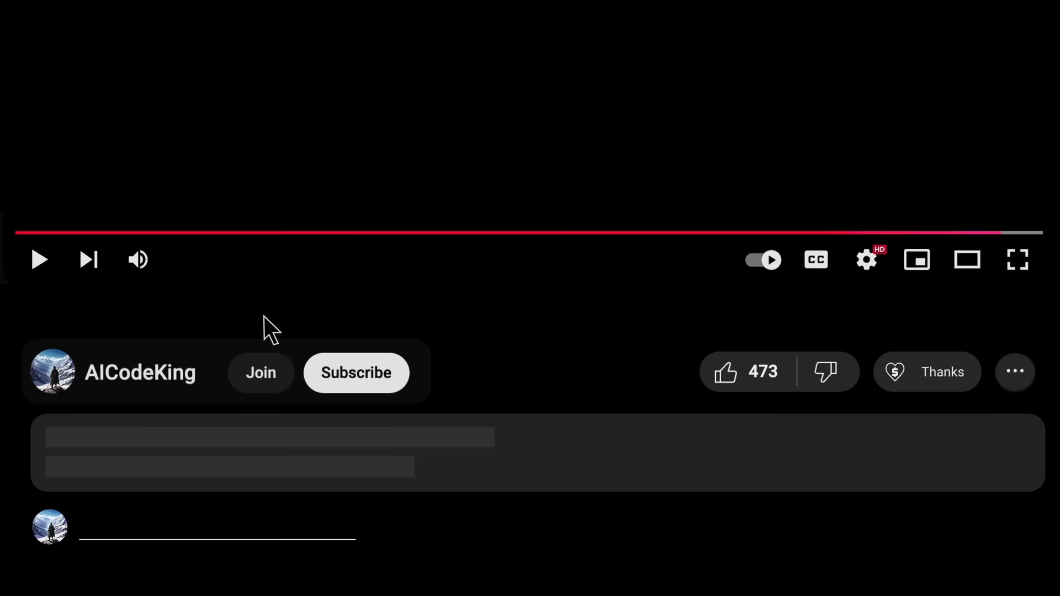